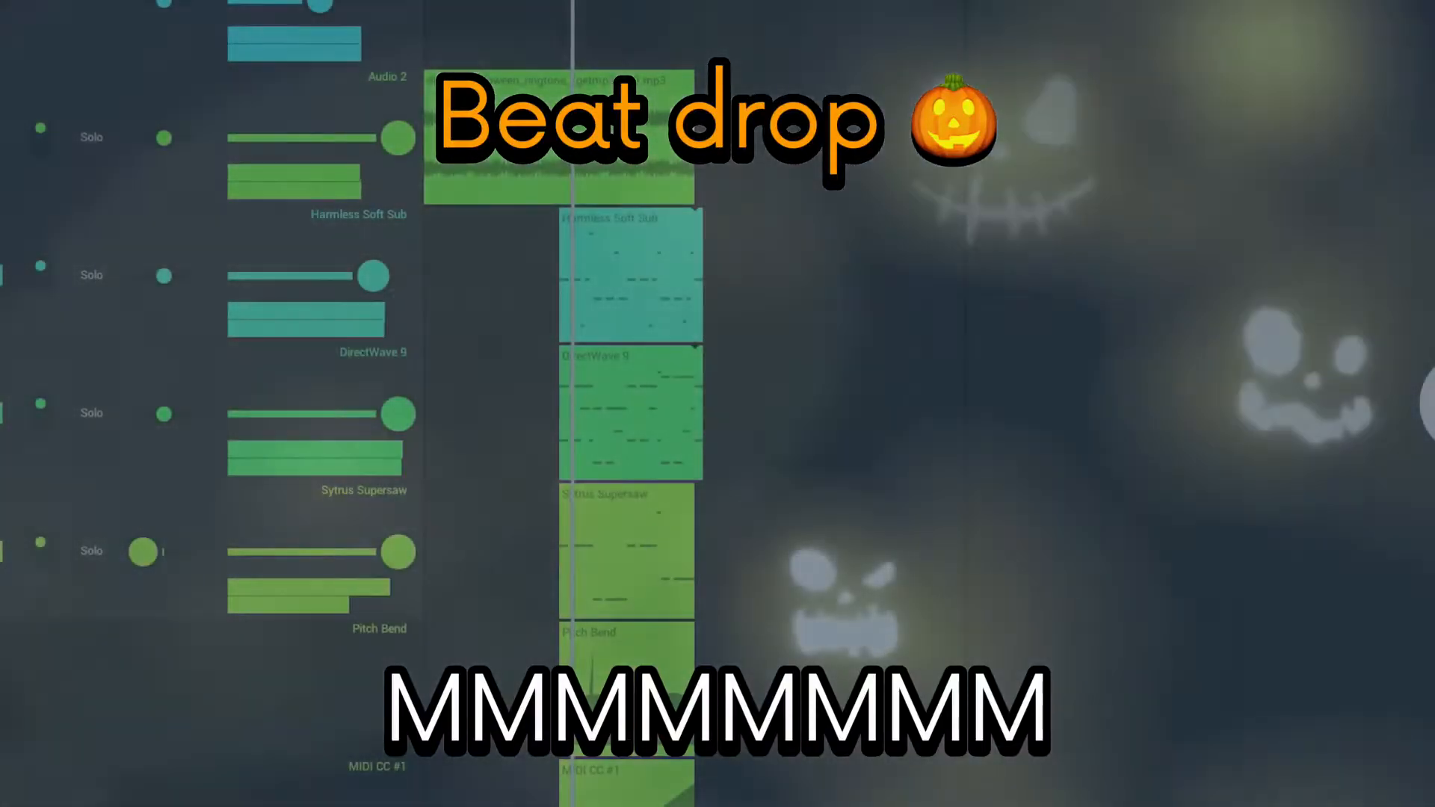
Leave the help article for the sample level with grass ground, bushes and spaceman.
{"action": "scroll", "scroll_direction": "down", "scroll_amount": 3}
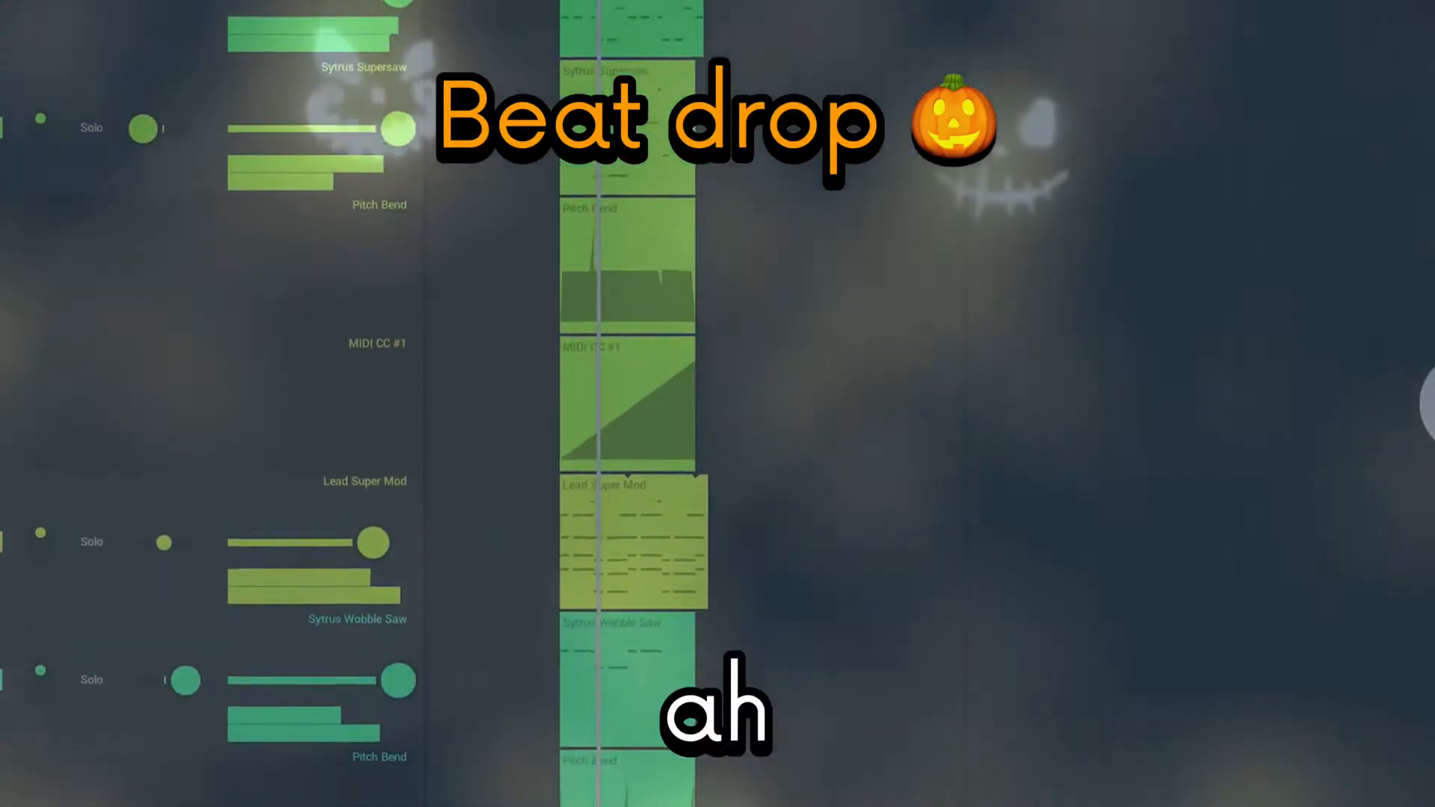
{"action": "scroll", "scroll_direction": "down", "scroll_amount": 3}
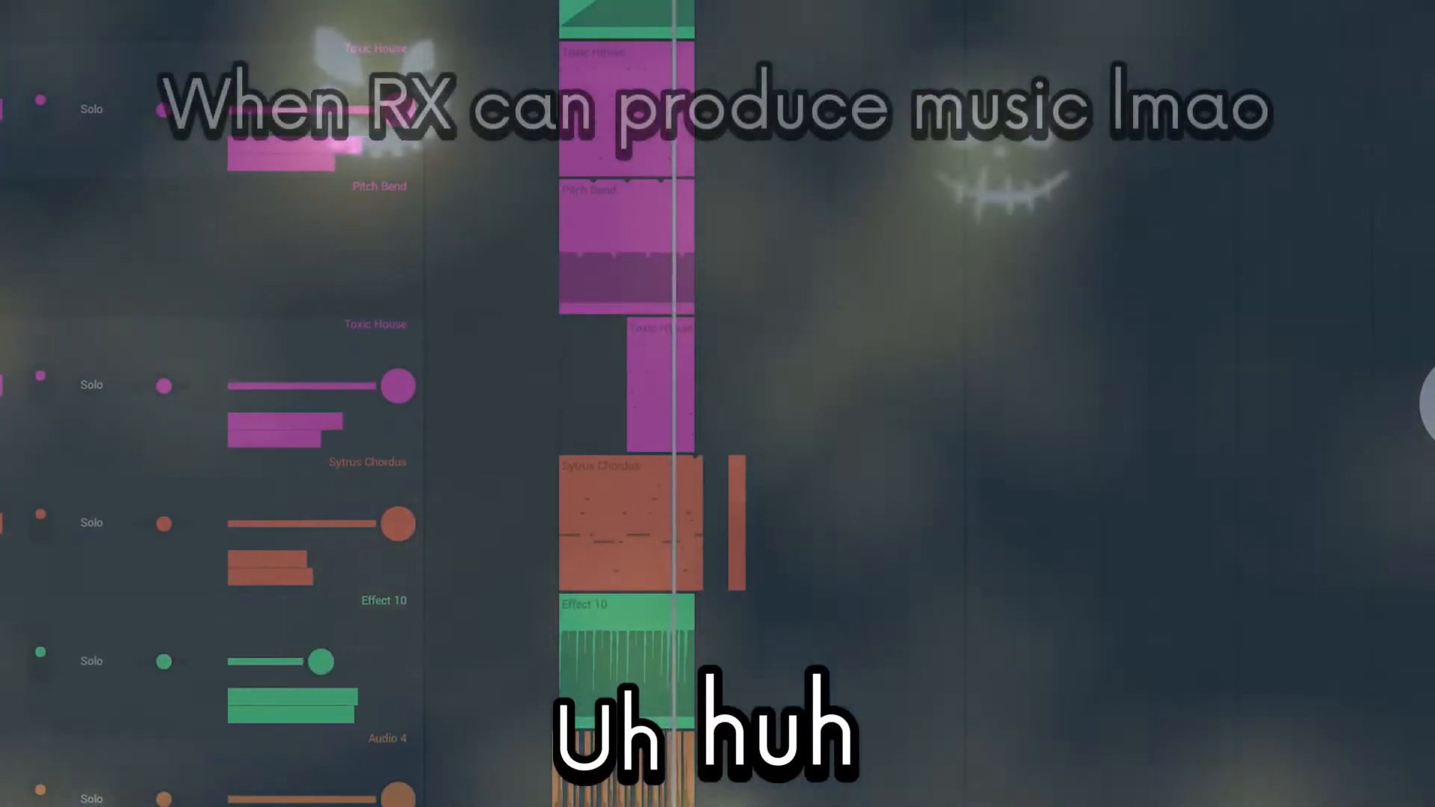
{"action": "scroll", "scroll_direction": "down", "scroll_amount": 3}
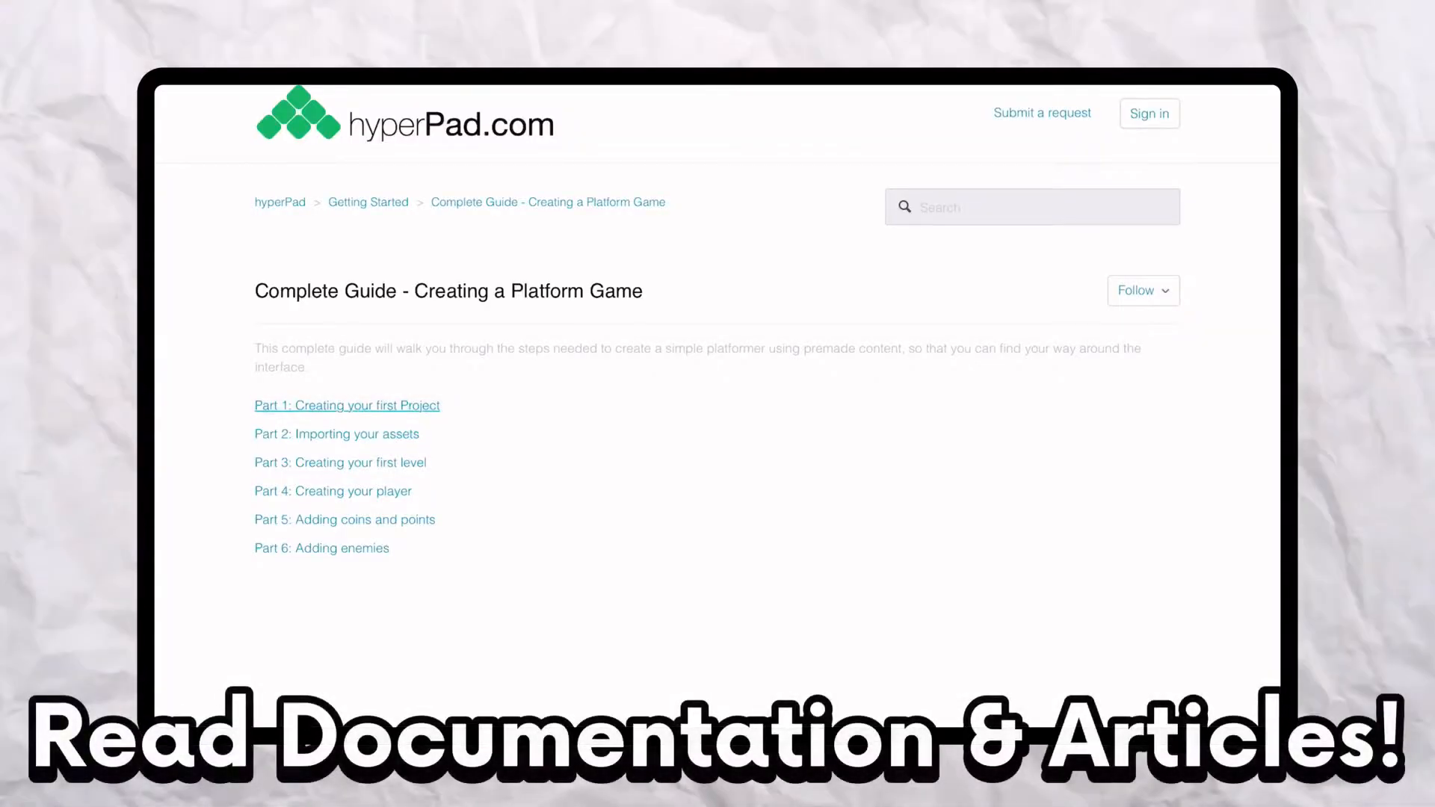
{"action": "left_click", "coordinate": [345, 405]}
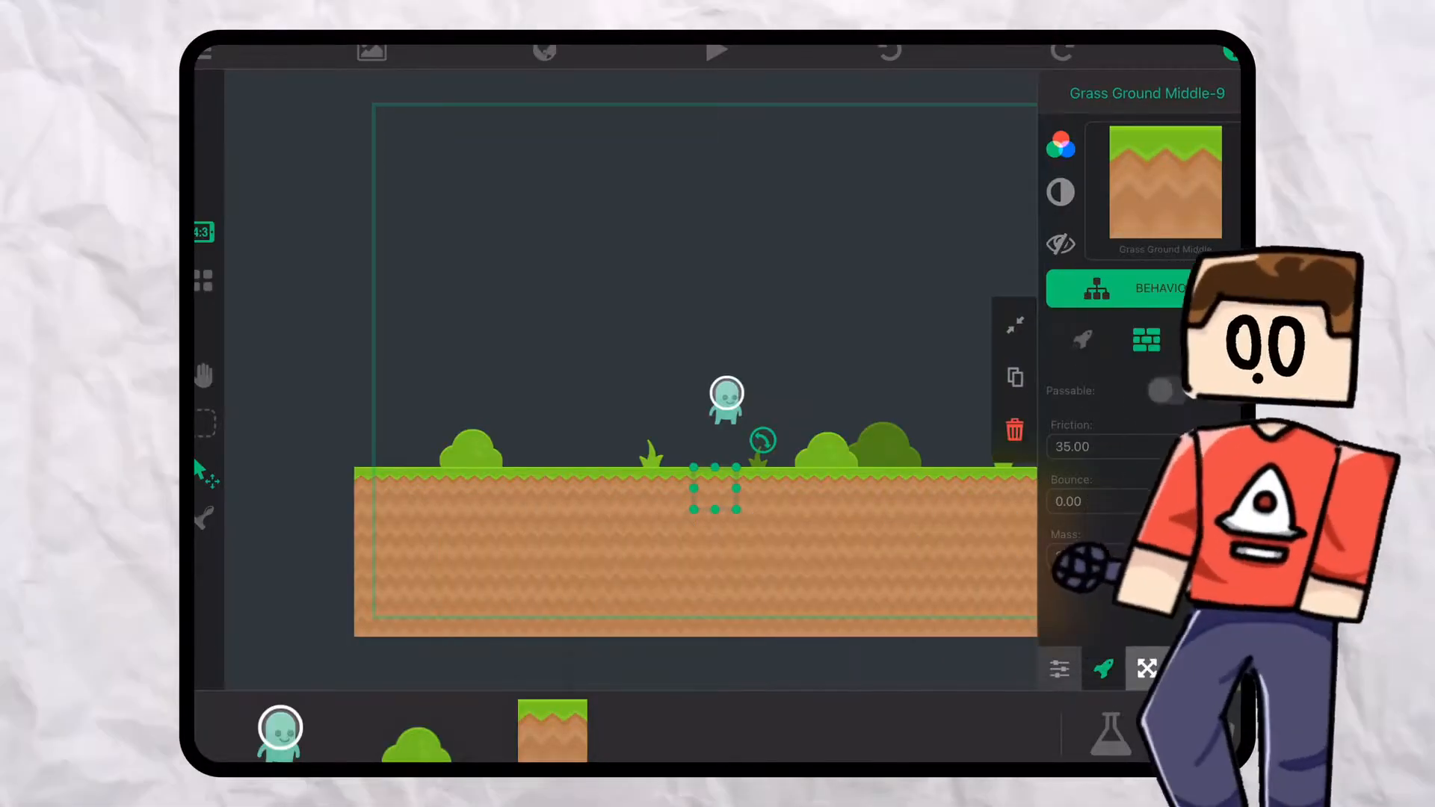
Create a new project named Sample Platformer with Automatic Cloud Backups on.
{"action": "left_click", "coordinate": [727, 394]}
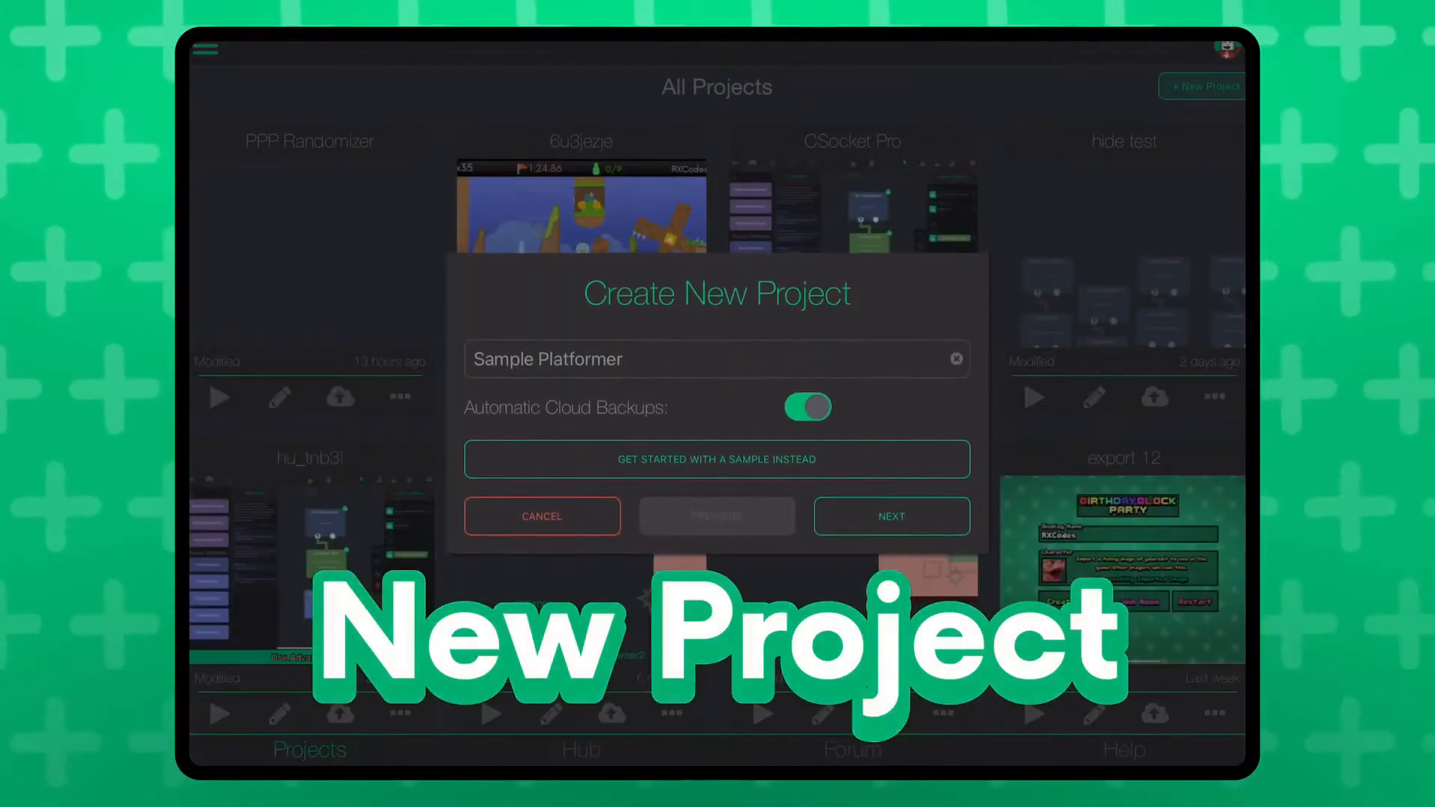
Create the empty scene and reveal its asset library holding only the UI folder.
{"action": "left_click", "coordinate": [891, 515]}
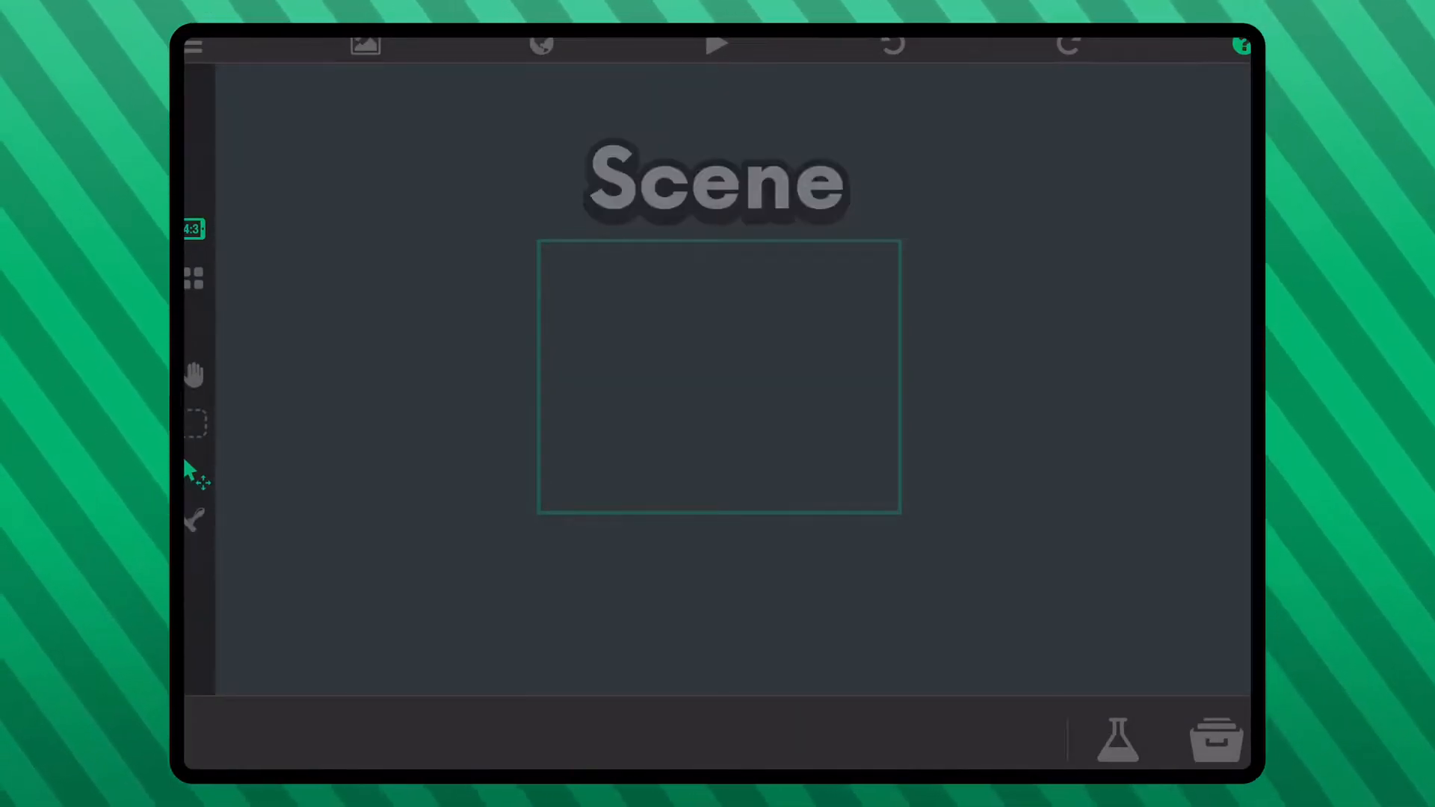
{"action": "left_click", "coordinate": [1214, 739]}
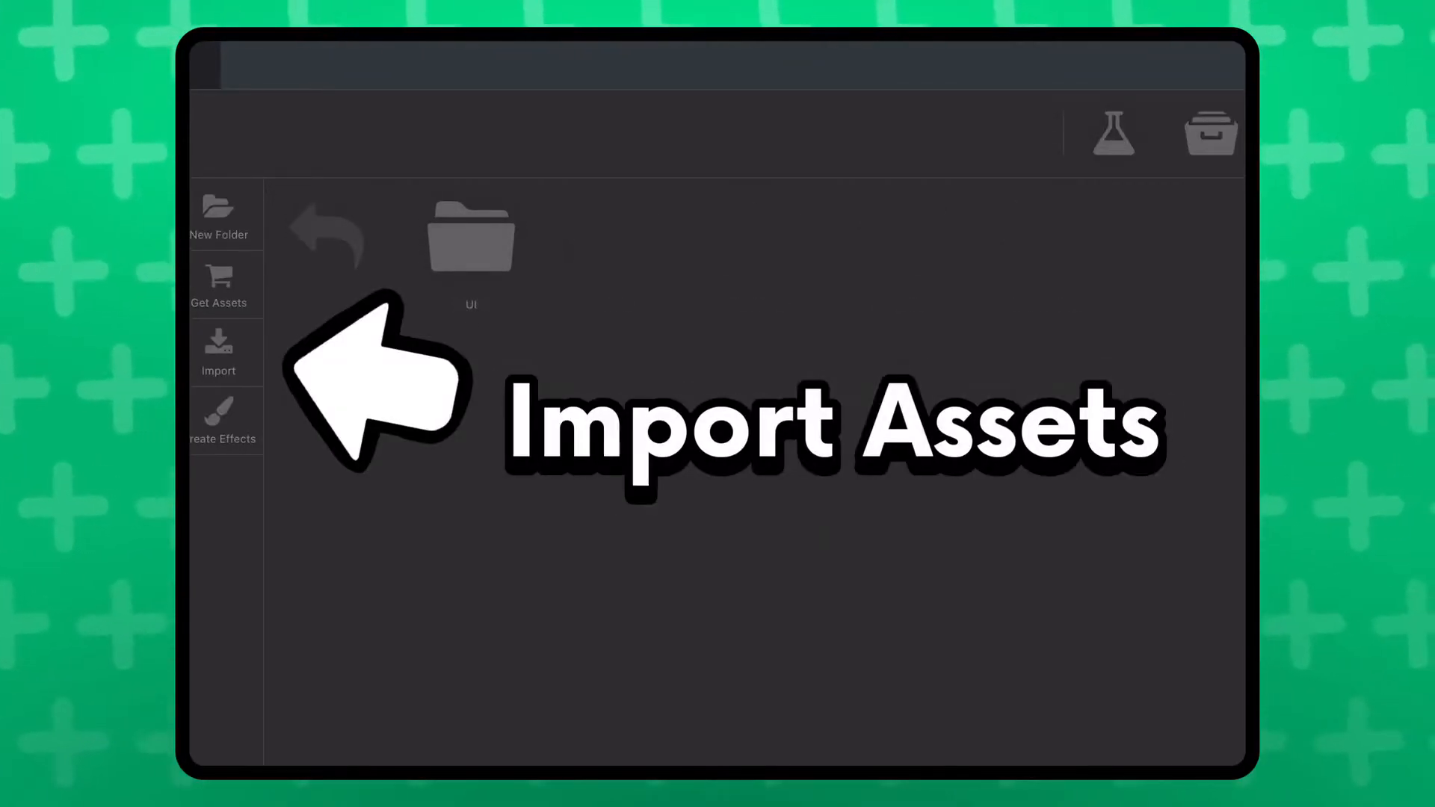
Browse Import Assets sources and download the Platformer Starter Pack via Get Assets.
{"action": "left_click", "coordinate": [218, 352]}
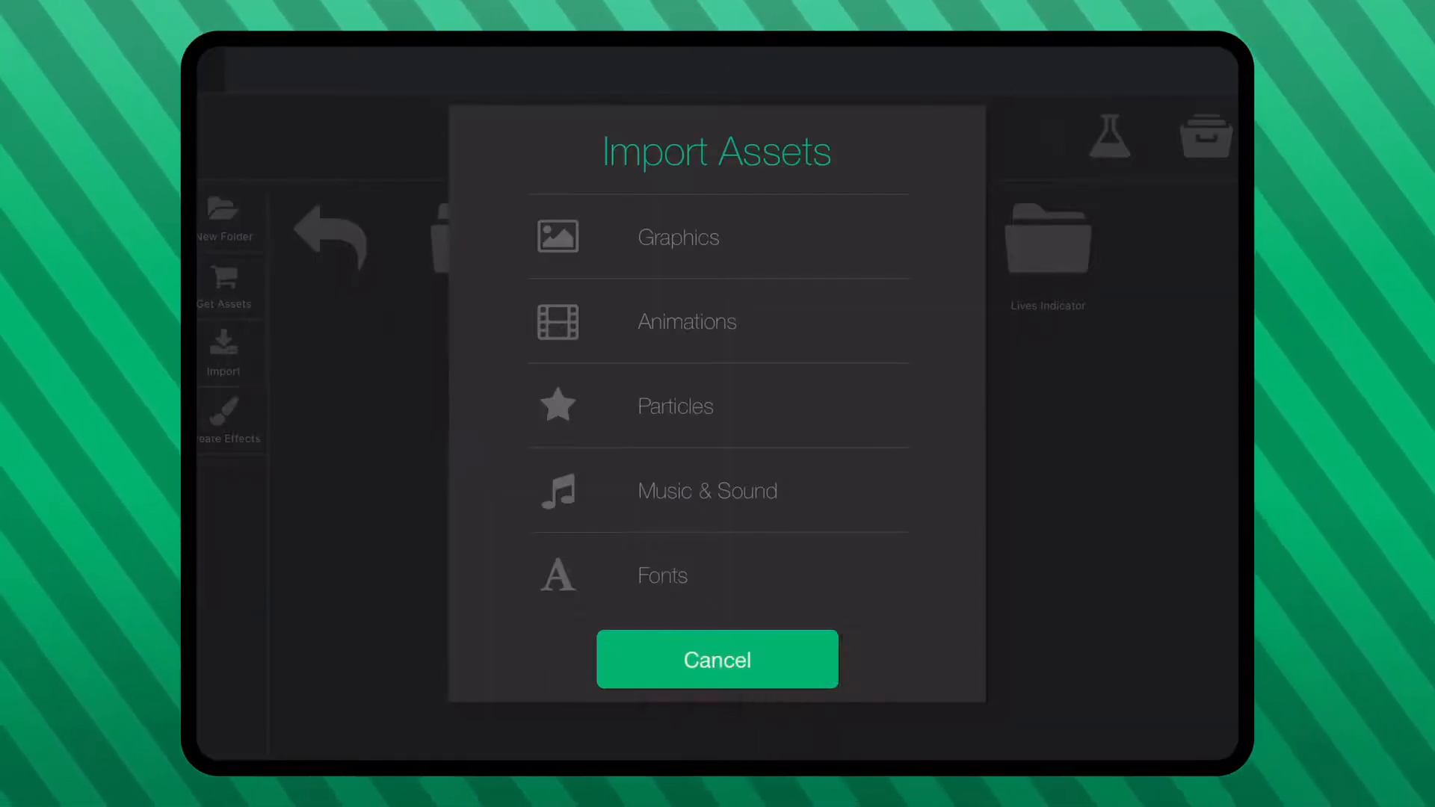
{"action": "left_click", "coordinate": [677, 238]}
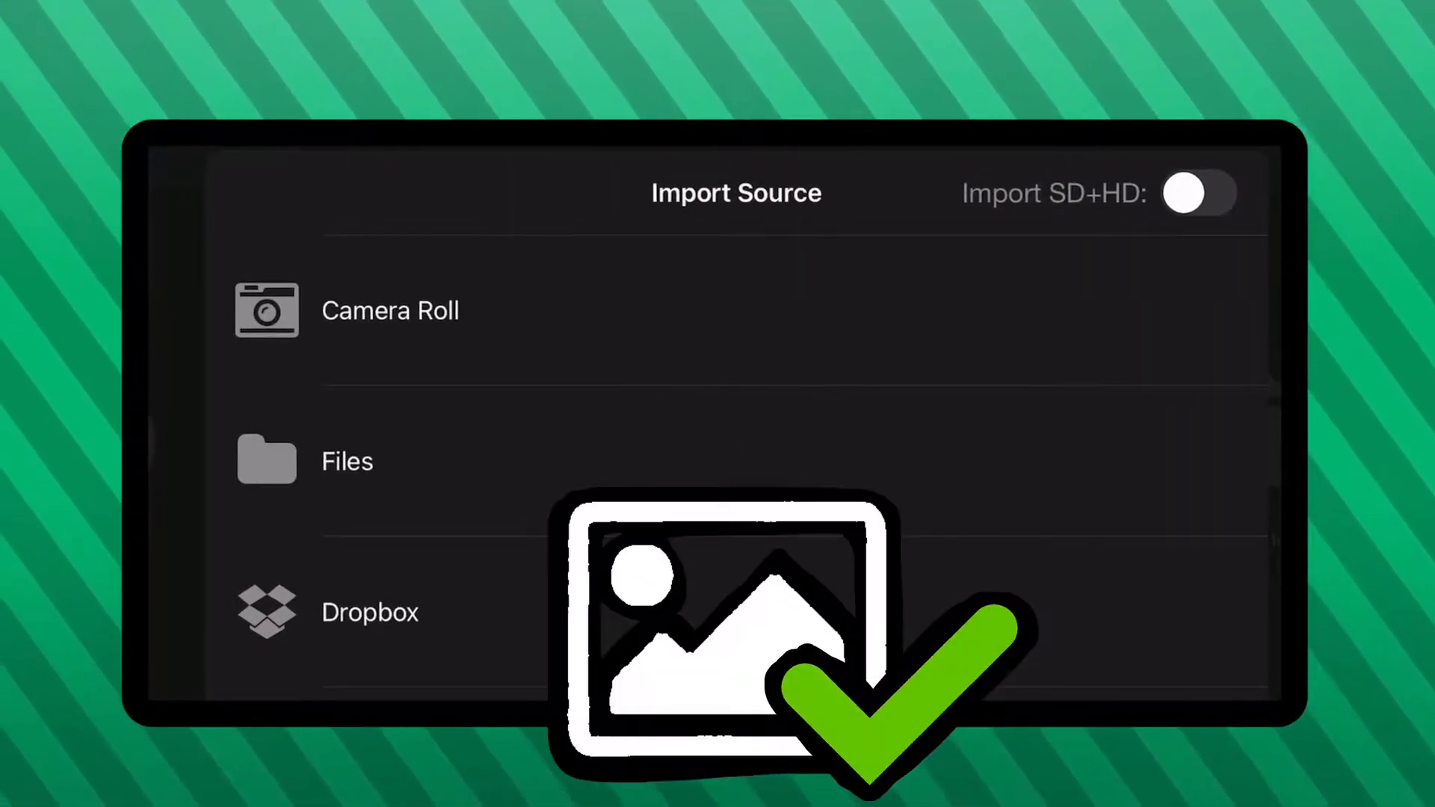
{"action": "left_click", "coordinate": [390, 311]}
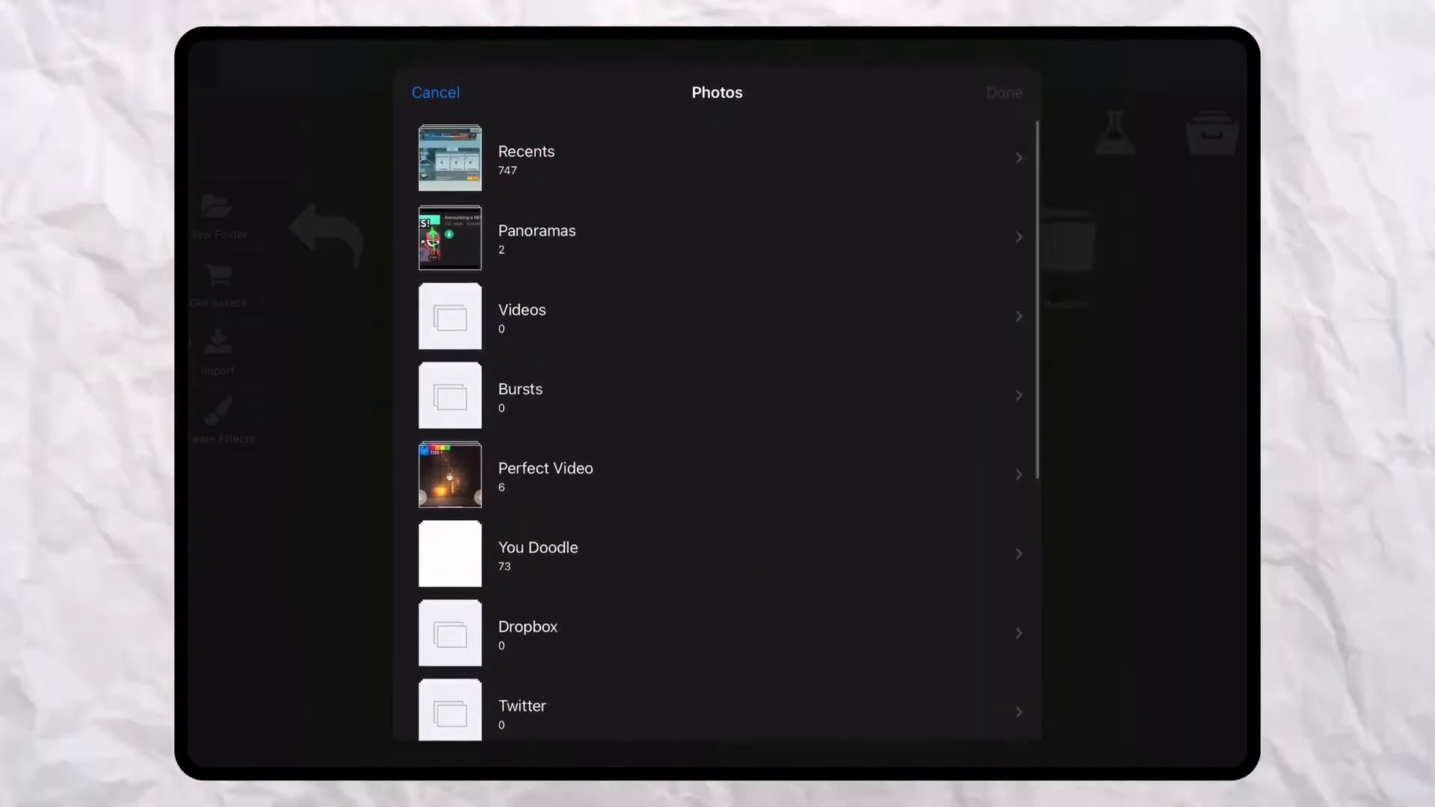
{"action": "left_click", "coordinate": [435, 91]}
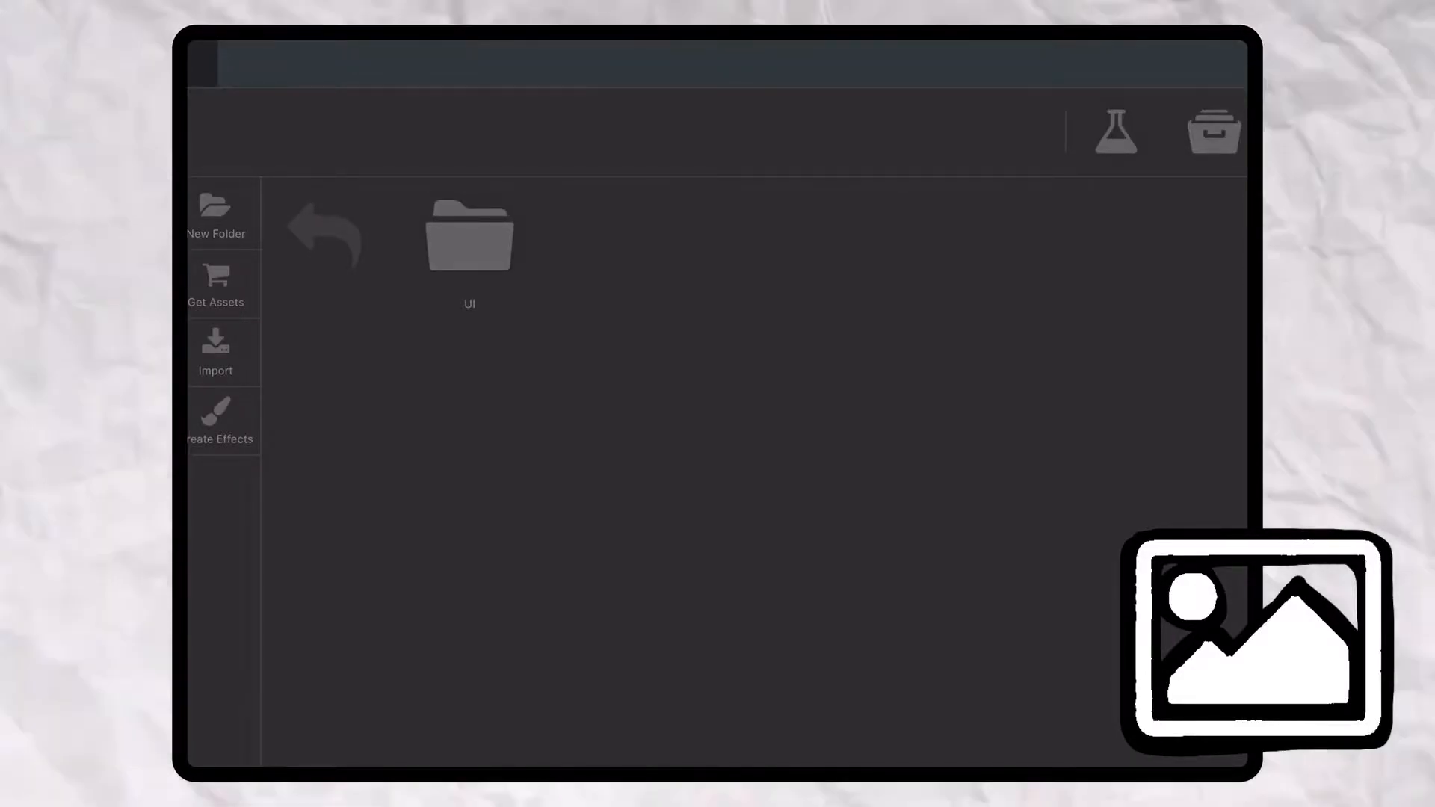
{"action": "left_click", "coordinate": [216, 284]}
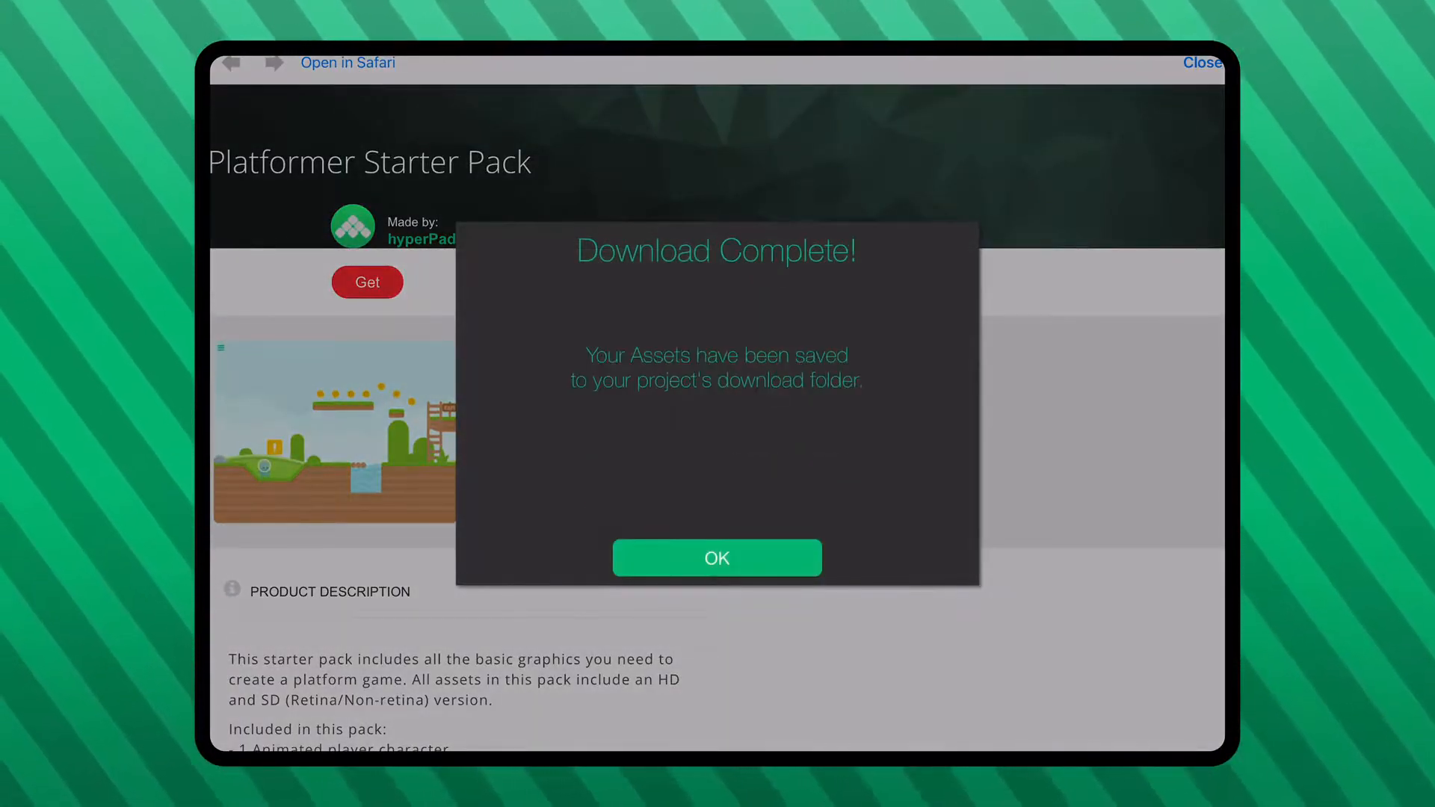
Place the Grass Ground Middle graphic from the asset bar into the scene.
{"action": "left_click", "coordinate": [716, 557]}
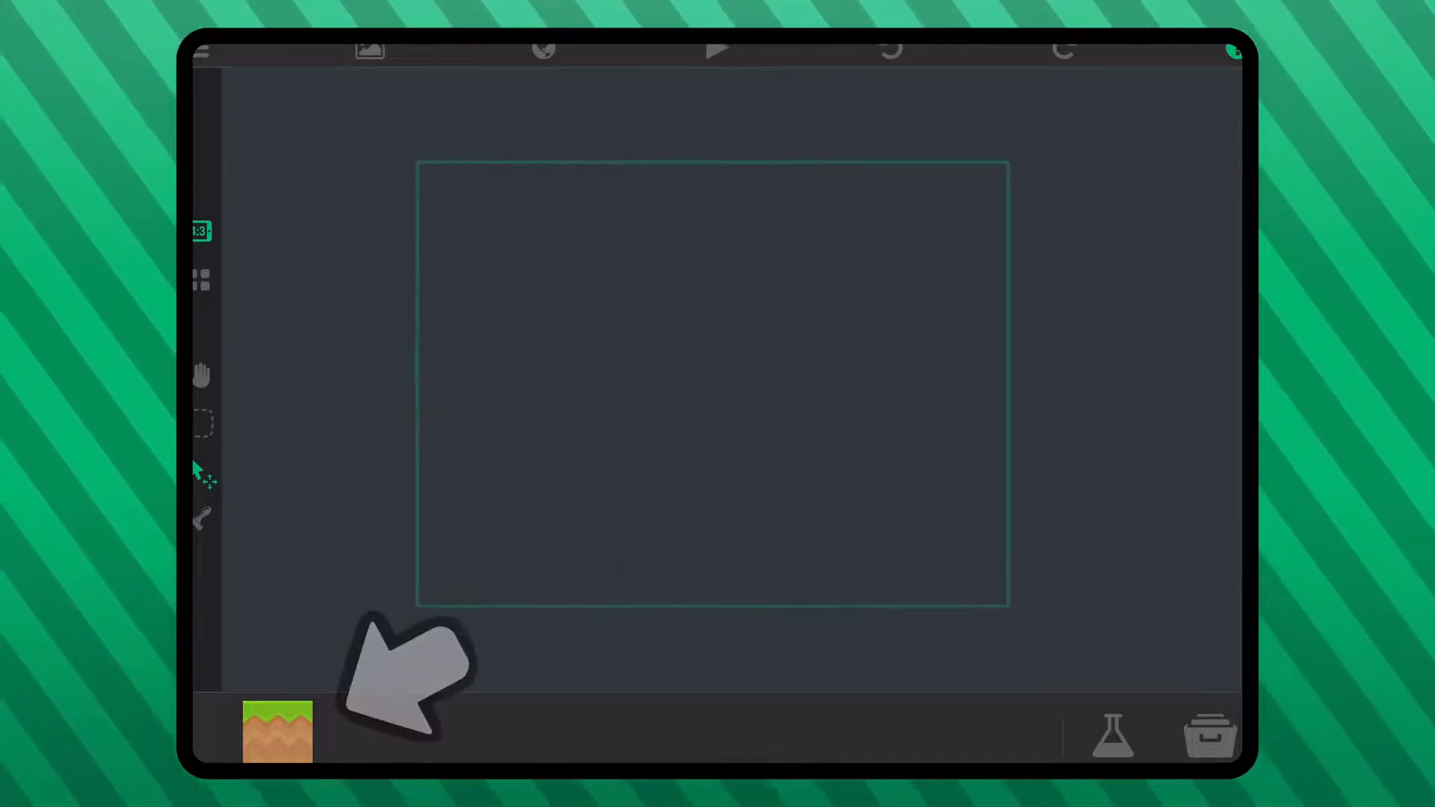
{"action": "left_click", "coordinate": [275, 733]}
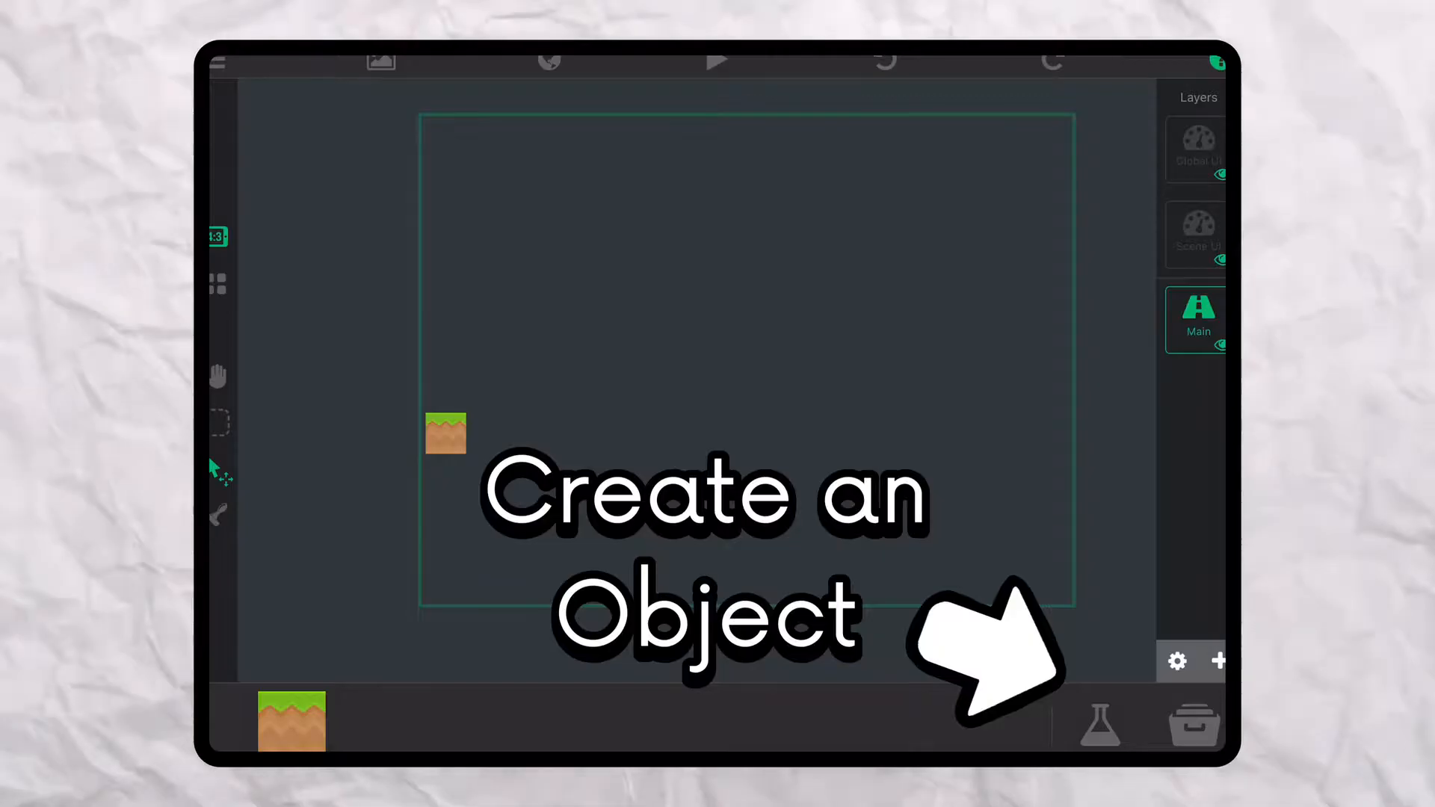
Select Grass Ground Middle-1 and show its physics: not passable, friction 35, bounce 0, mass 20.
{"action": "left_click", "coordinate": [1218, 660]}
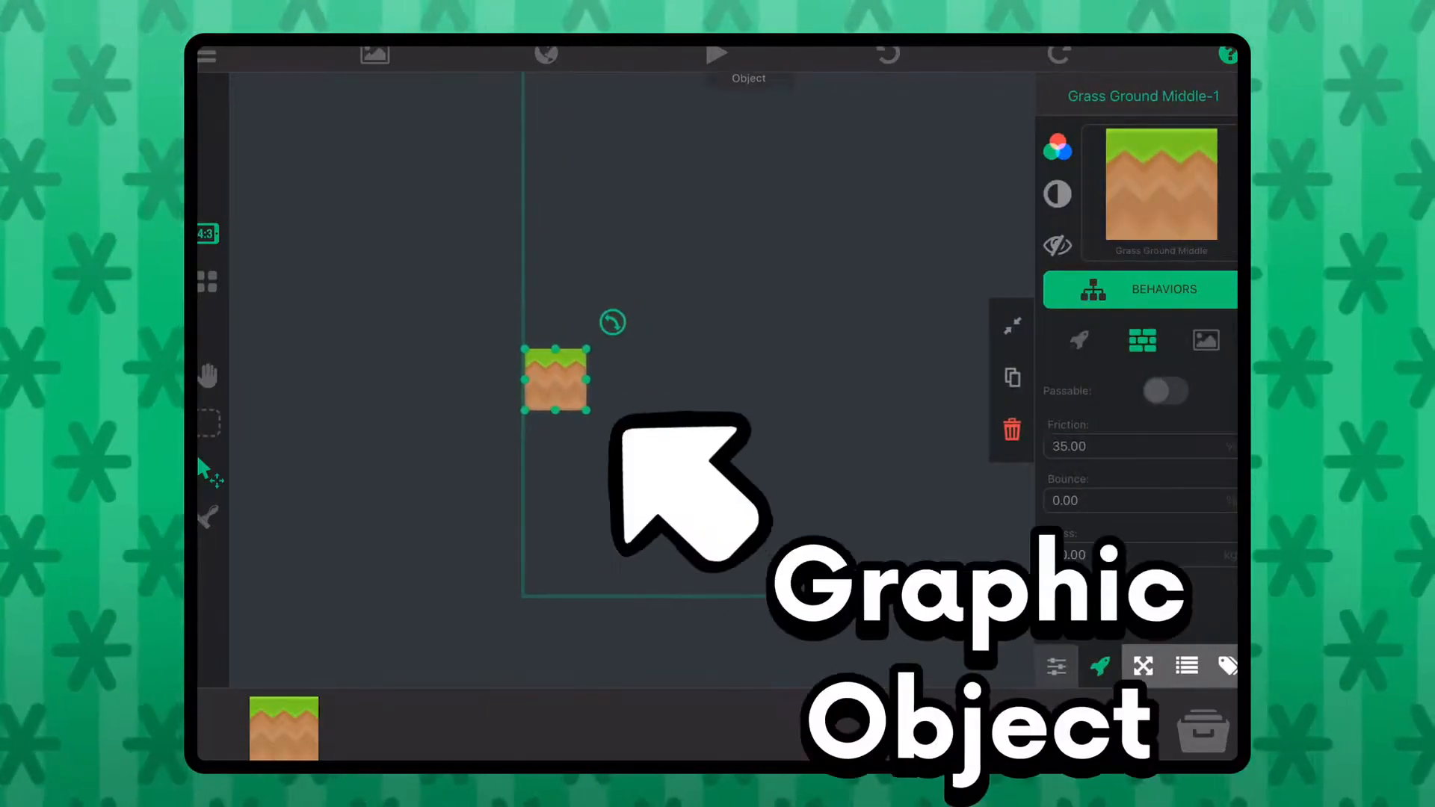
{"action": "left_click", "coordinate": [1012, 323]}
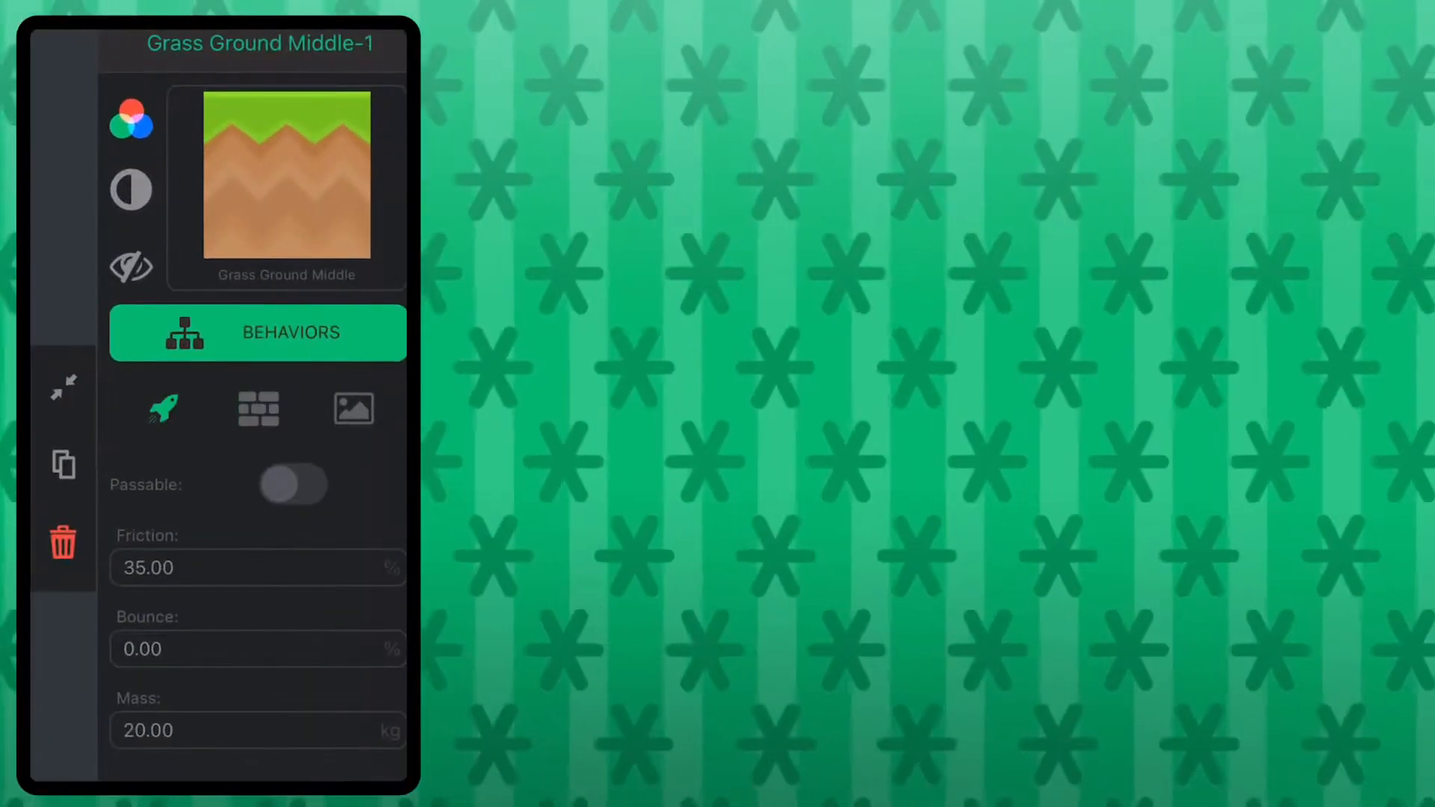
Extend grass tiles into a strip with bushes, grass tufts and the spaceman above it.
{"action": "left_click", "coordinate": [352, 408]}
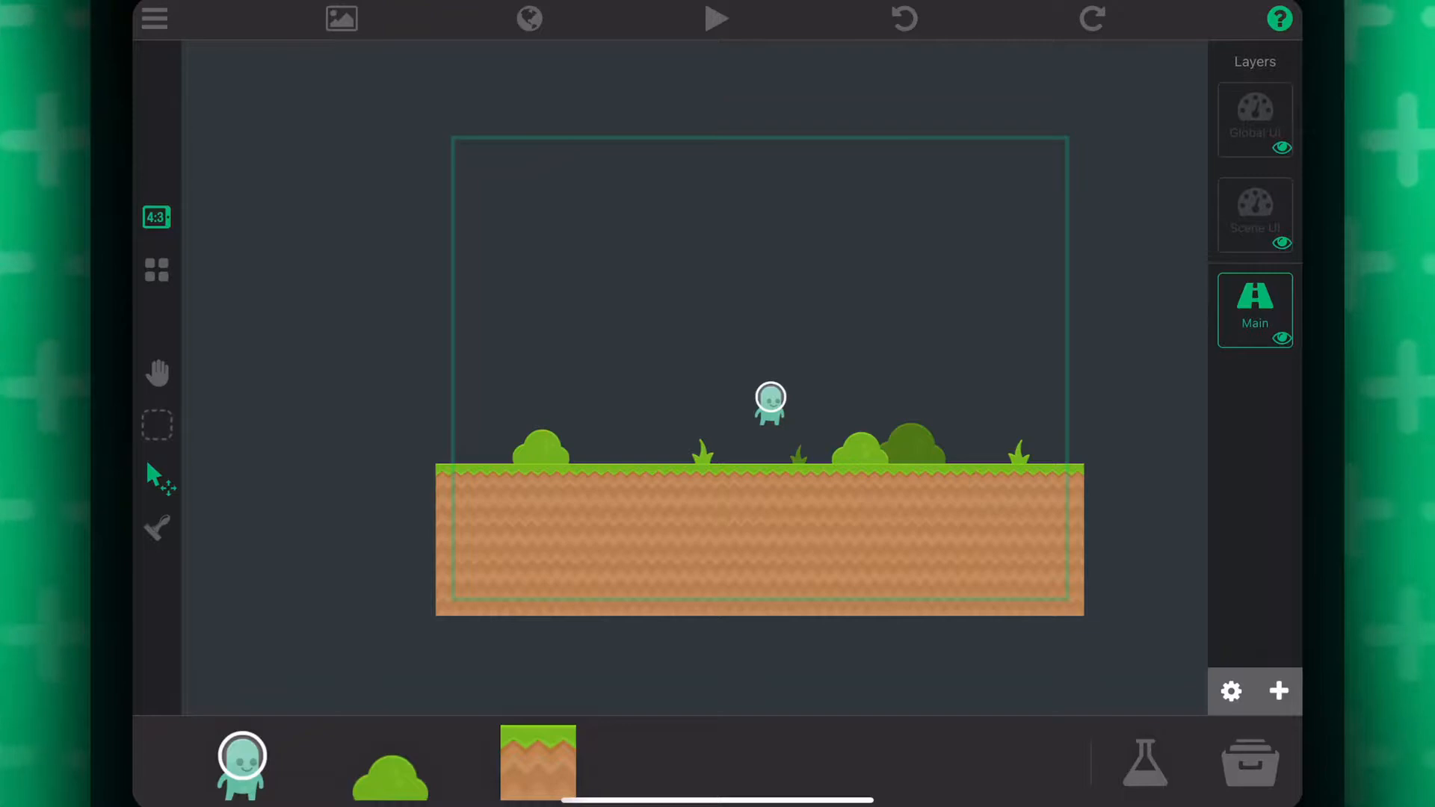
Run the level from the toolbar Play button.
{"action": "left_click", "coordinate": [716, 18]}
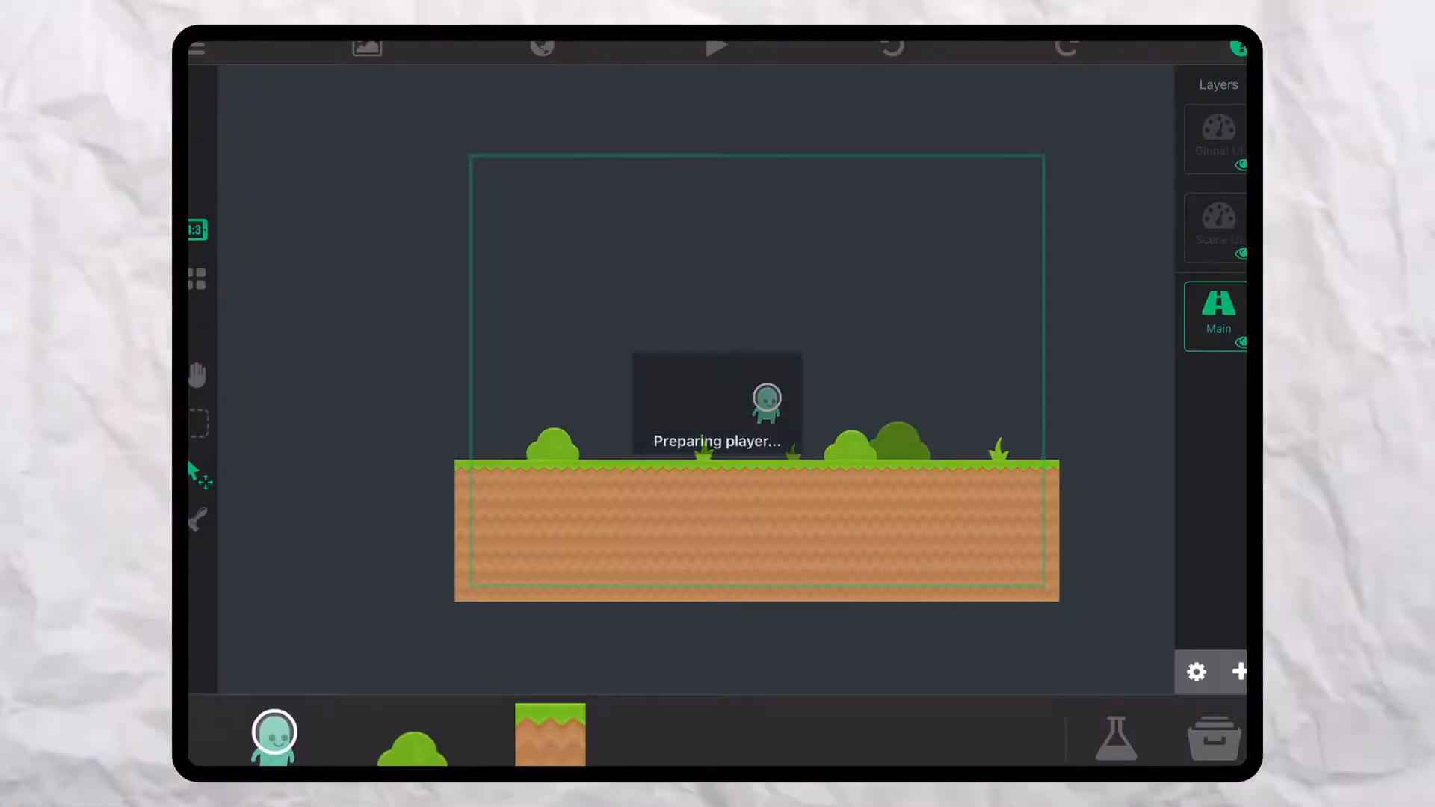
Stop the test and show the Stand-1 spaceman's physics with Passable on.
{"action": "left_click", "coordinate": [716, 47]}
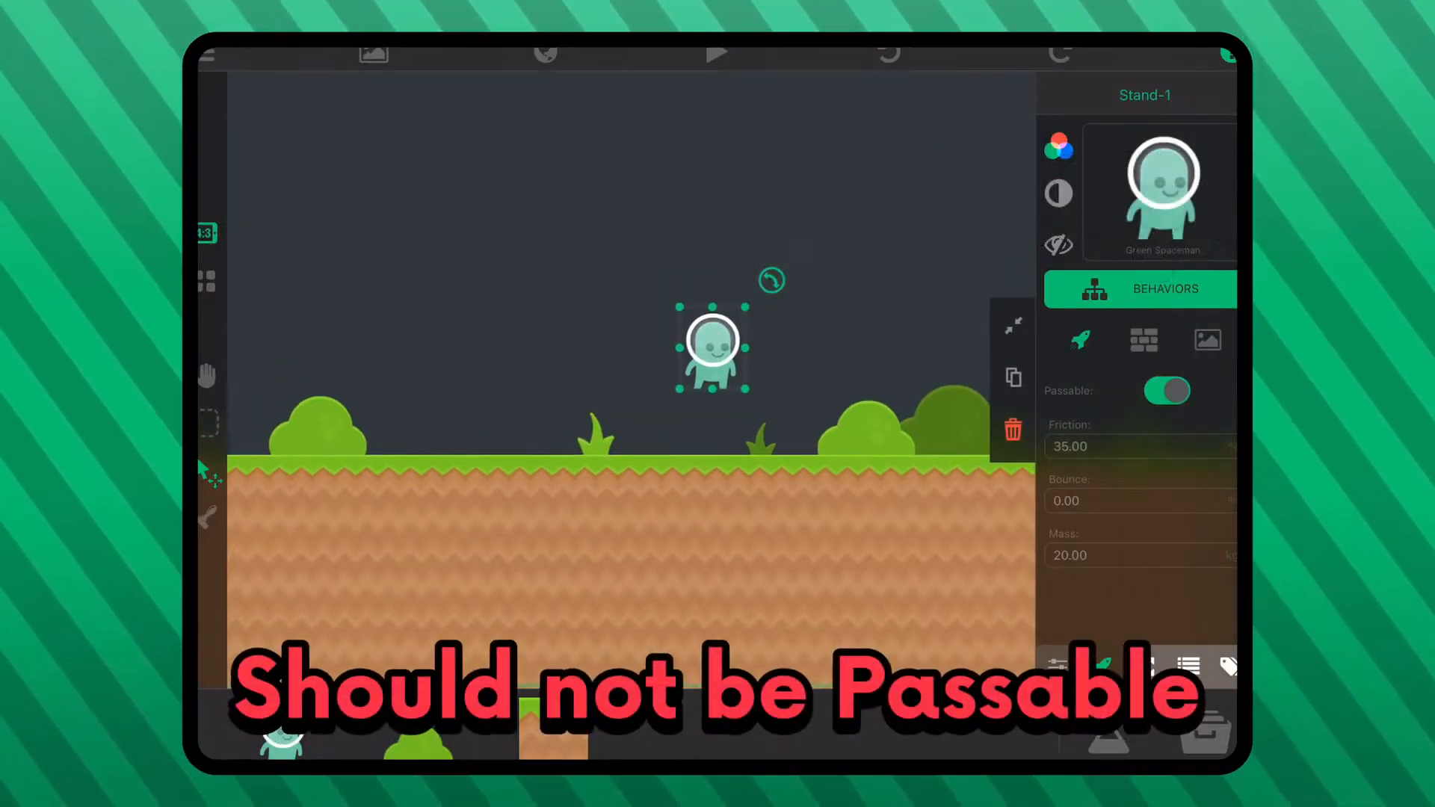
Switch Passable off and playtest the spaceman standing on the ground with object boundaries shown.
{"action": "left_click", "coordinate": [1167, 390]}
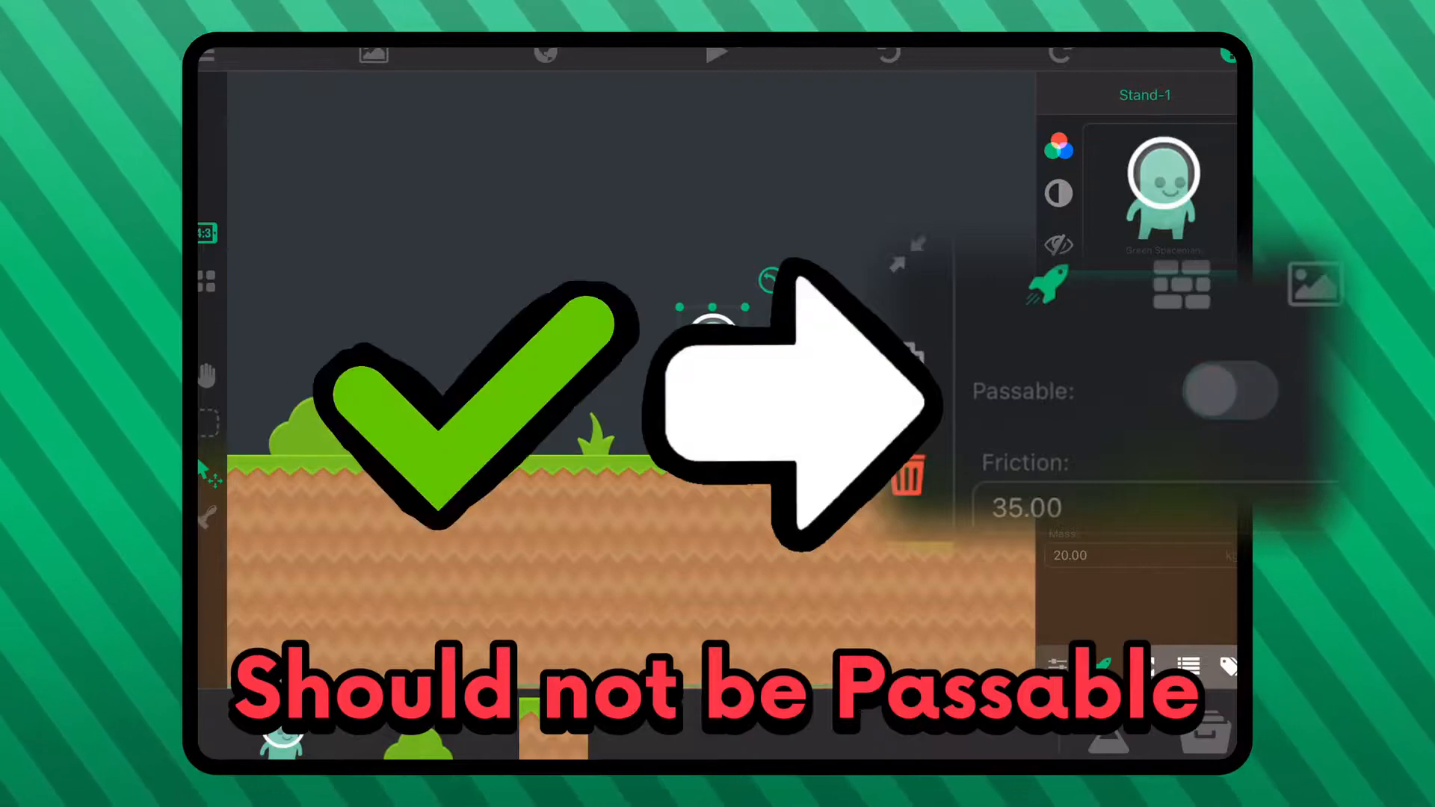
{"action": "left_click", "coordinate": [716, 52]}
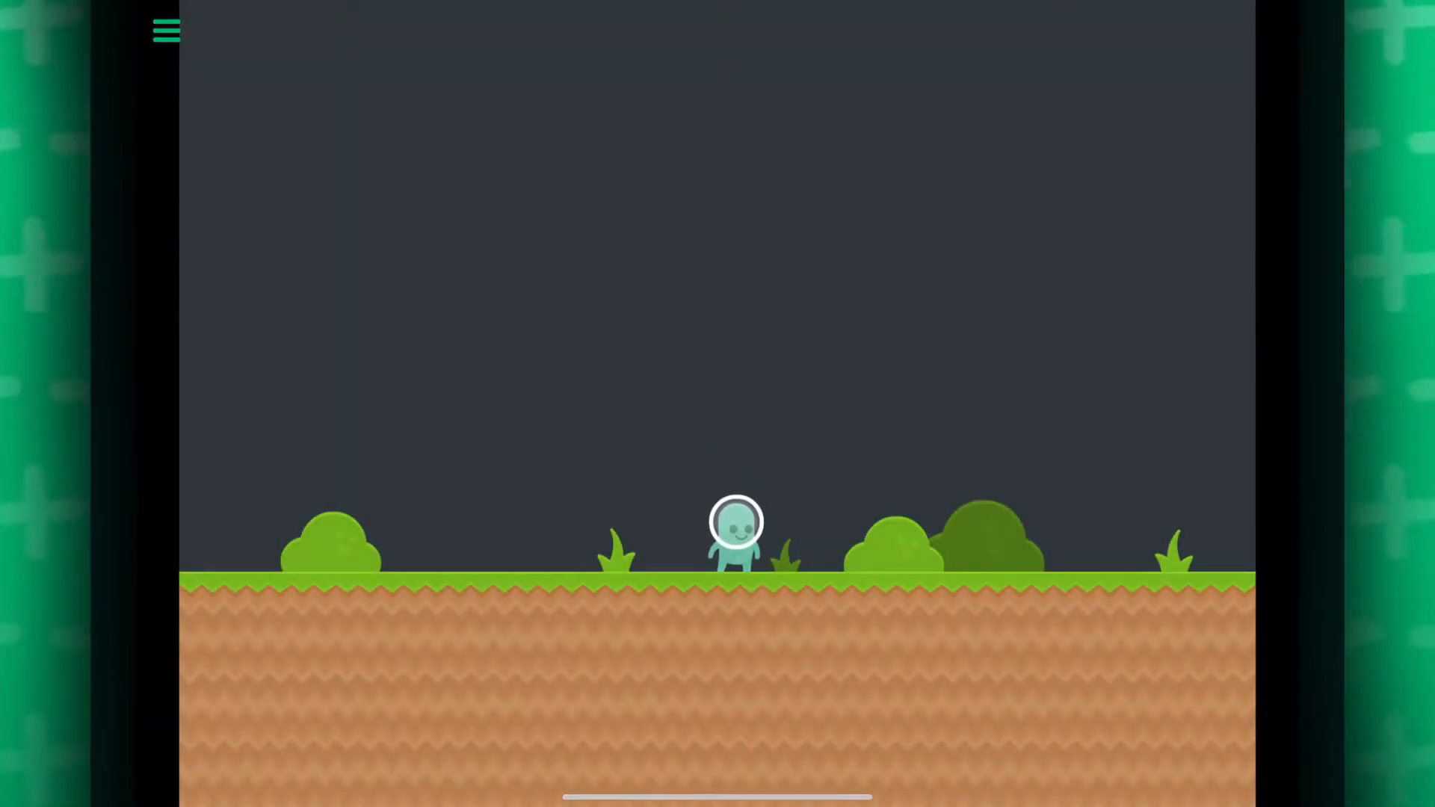
{"action": "left_click", "coordinate": [307, 704]}
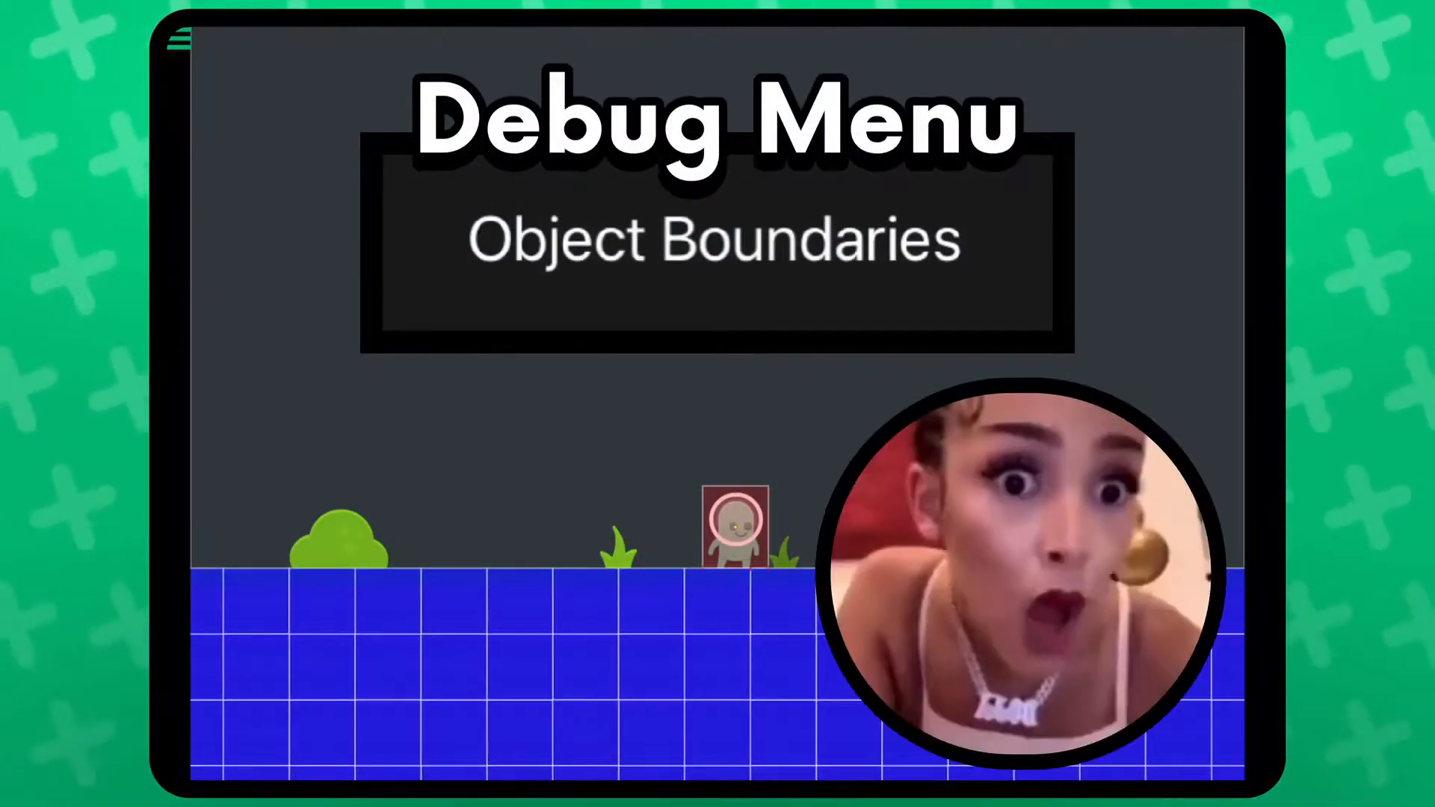
Toggle Object Boundaries from the debug menu, then quit the playtest back to the editor.
{"action": "left_click", "coordinate": [181, 39]}
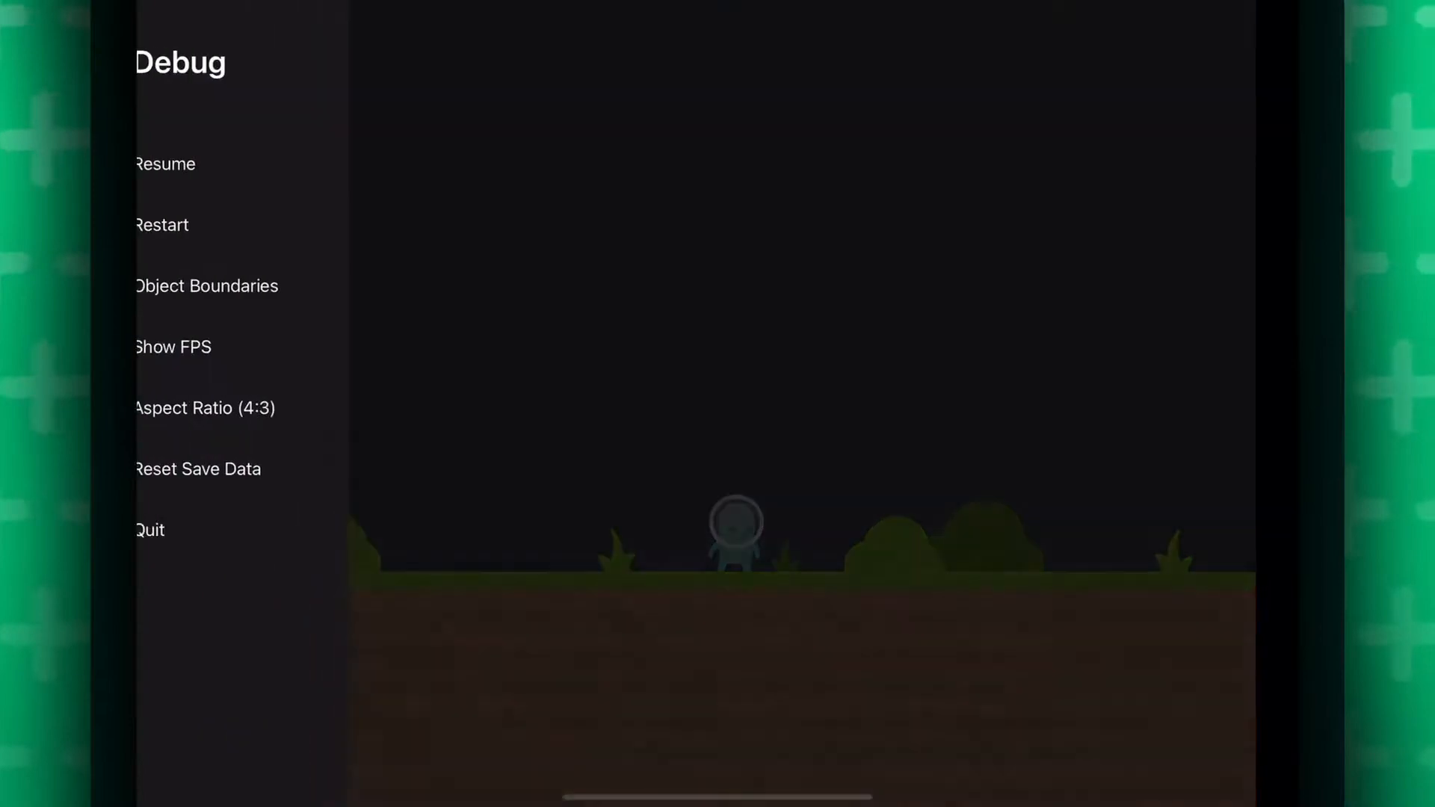
{"action": "left_click", "coordinate": [164, 165]}
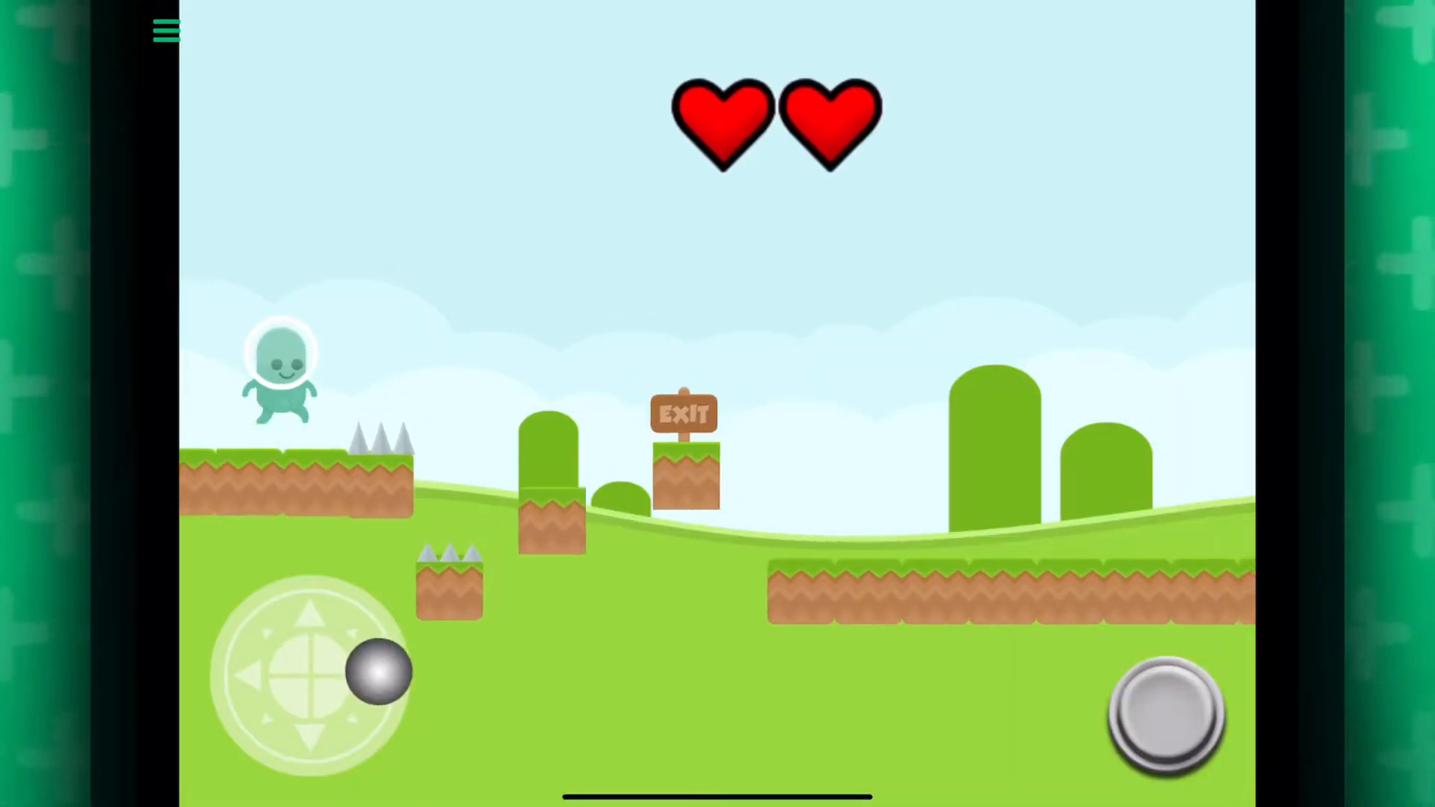
{"action": "left_click", "coordinate": [166, 30]}
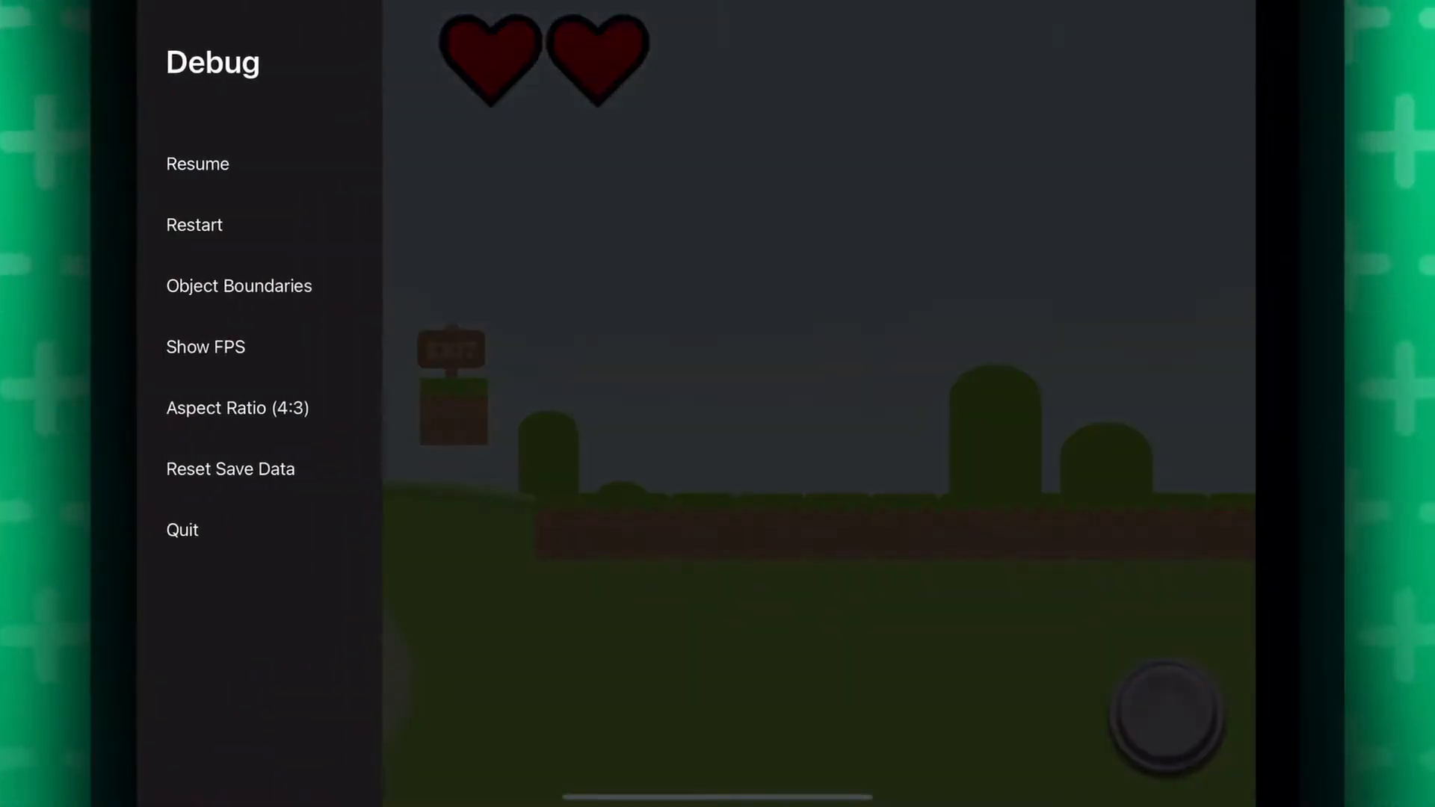
{"action": "left_click", "coordinate": [197, 164]}
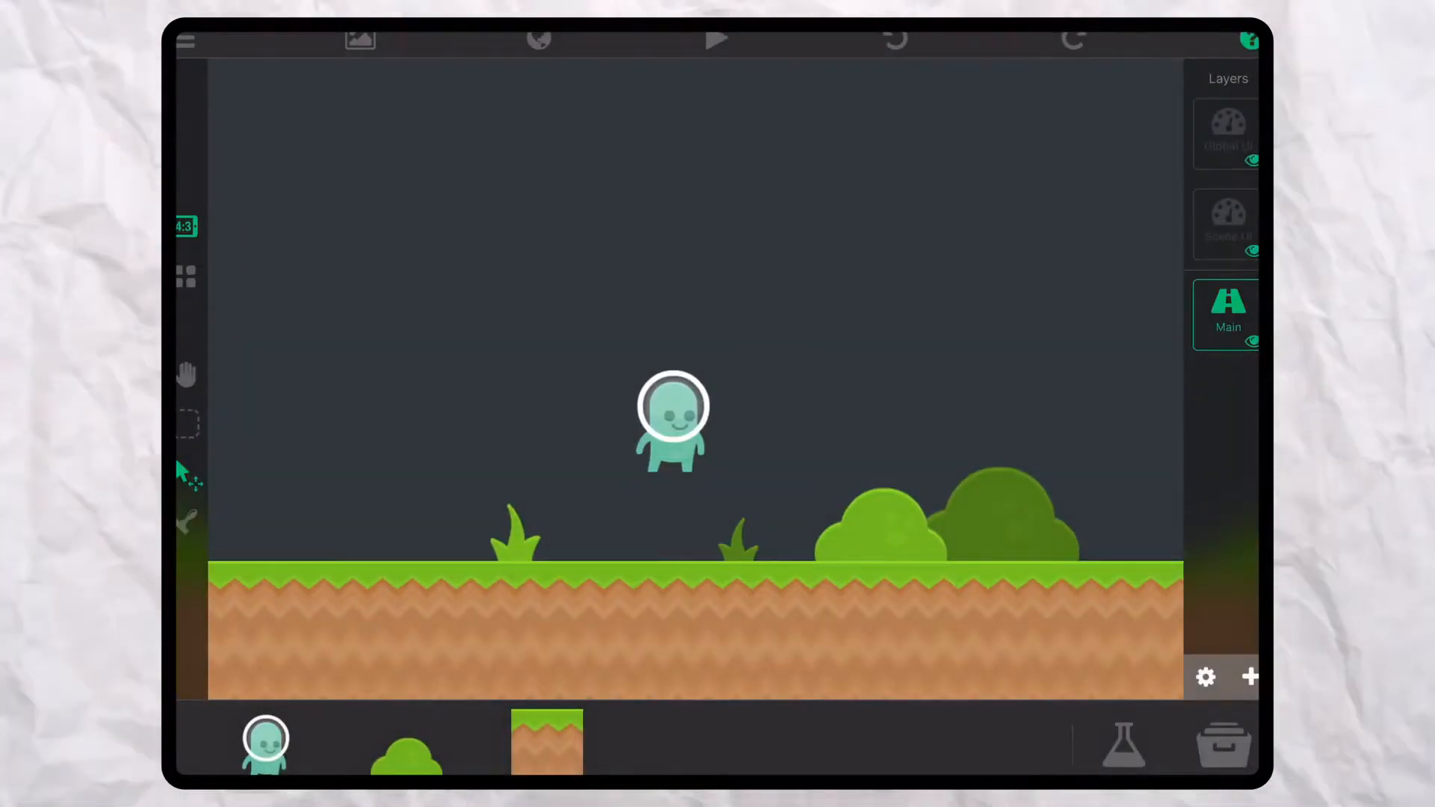
Edit the spaceman's collision box to fit its body and check its boundaries in playtest.
{"action": "left_click", "coordinate": [673, 406]}
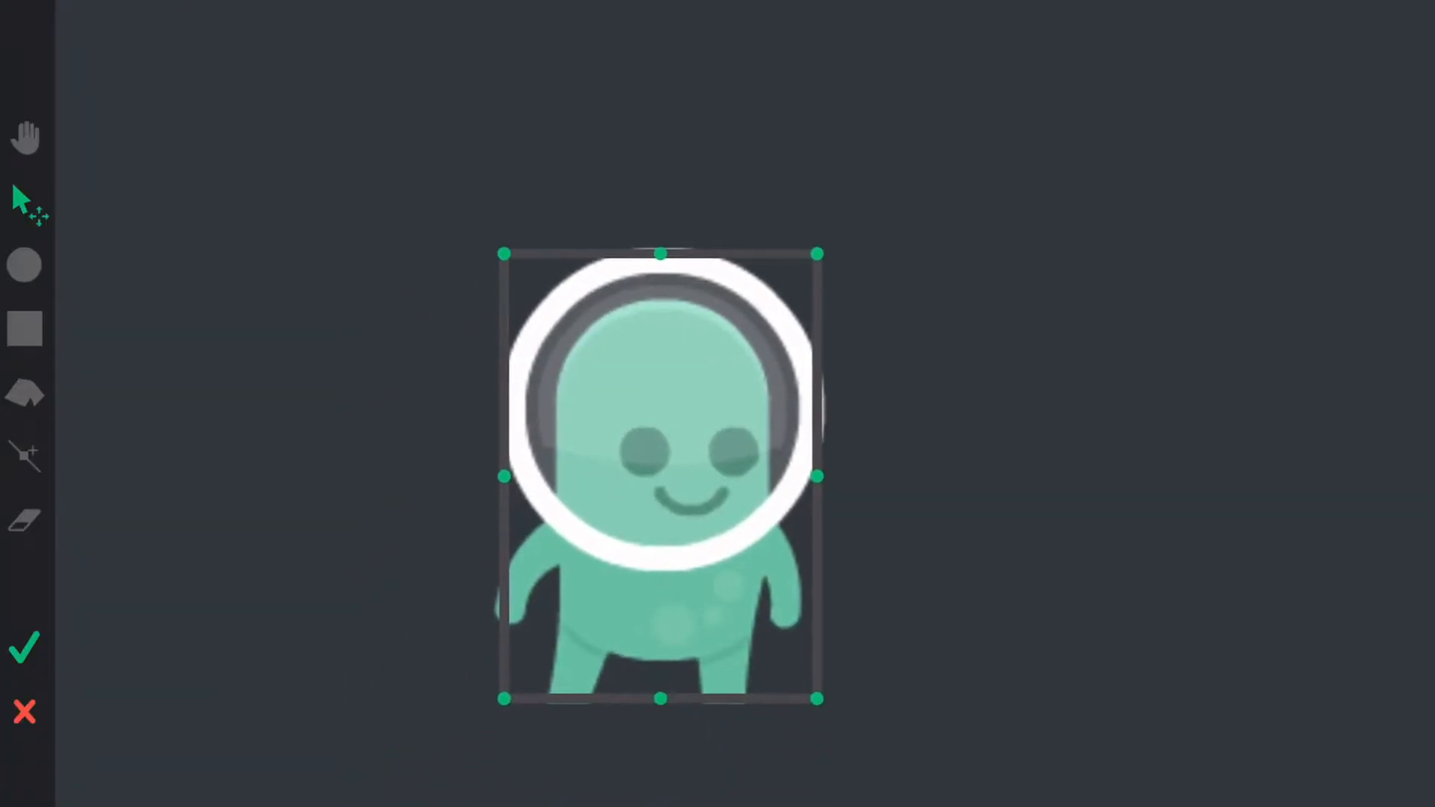
{"action": "left_click", "coordinate": [26, 645]}
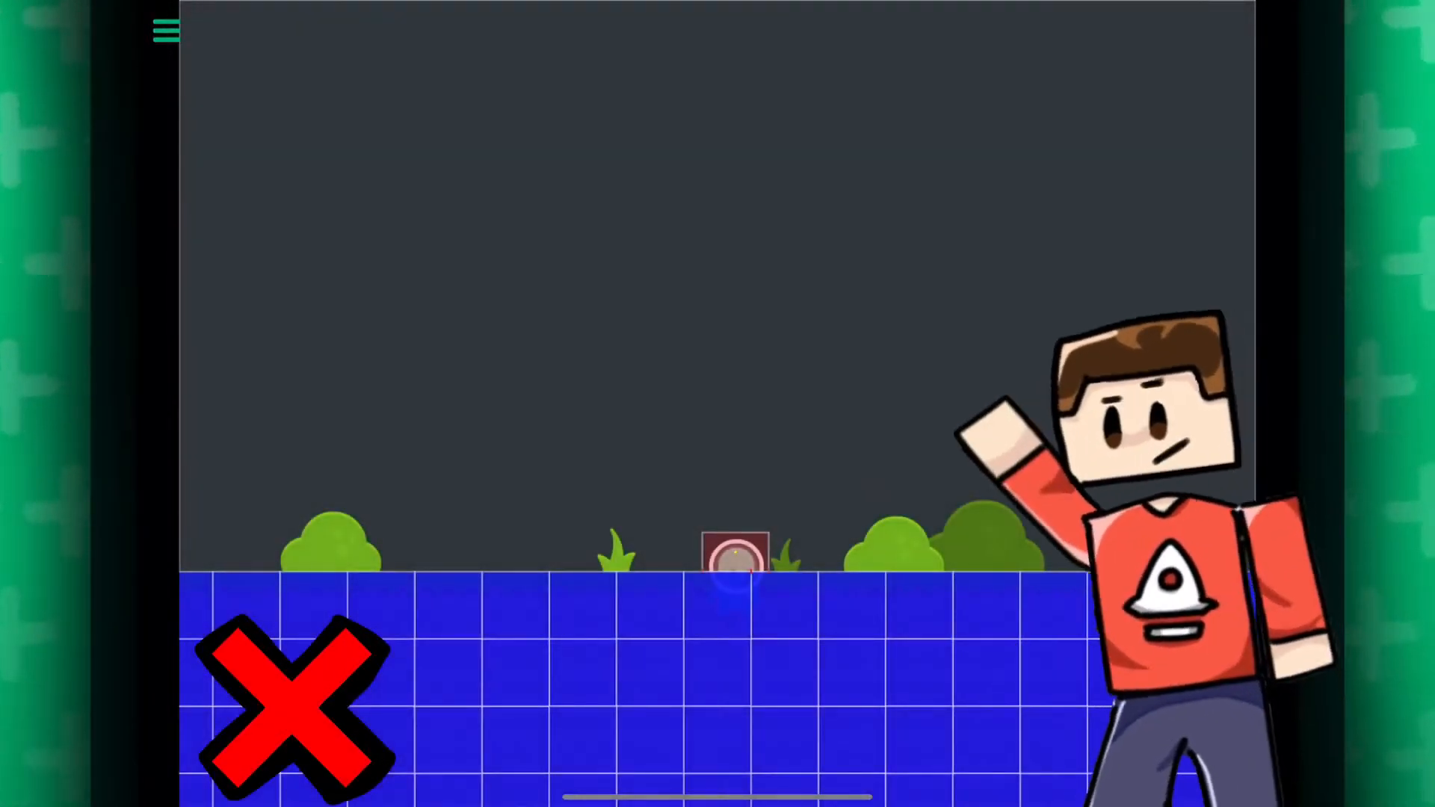
{"action": "left_click", "coordinate": [166, 29]}
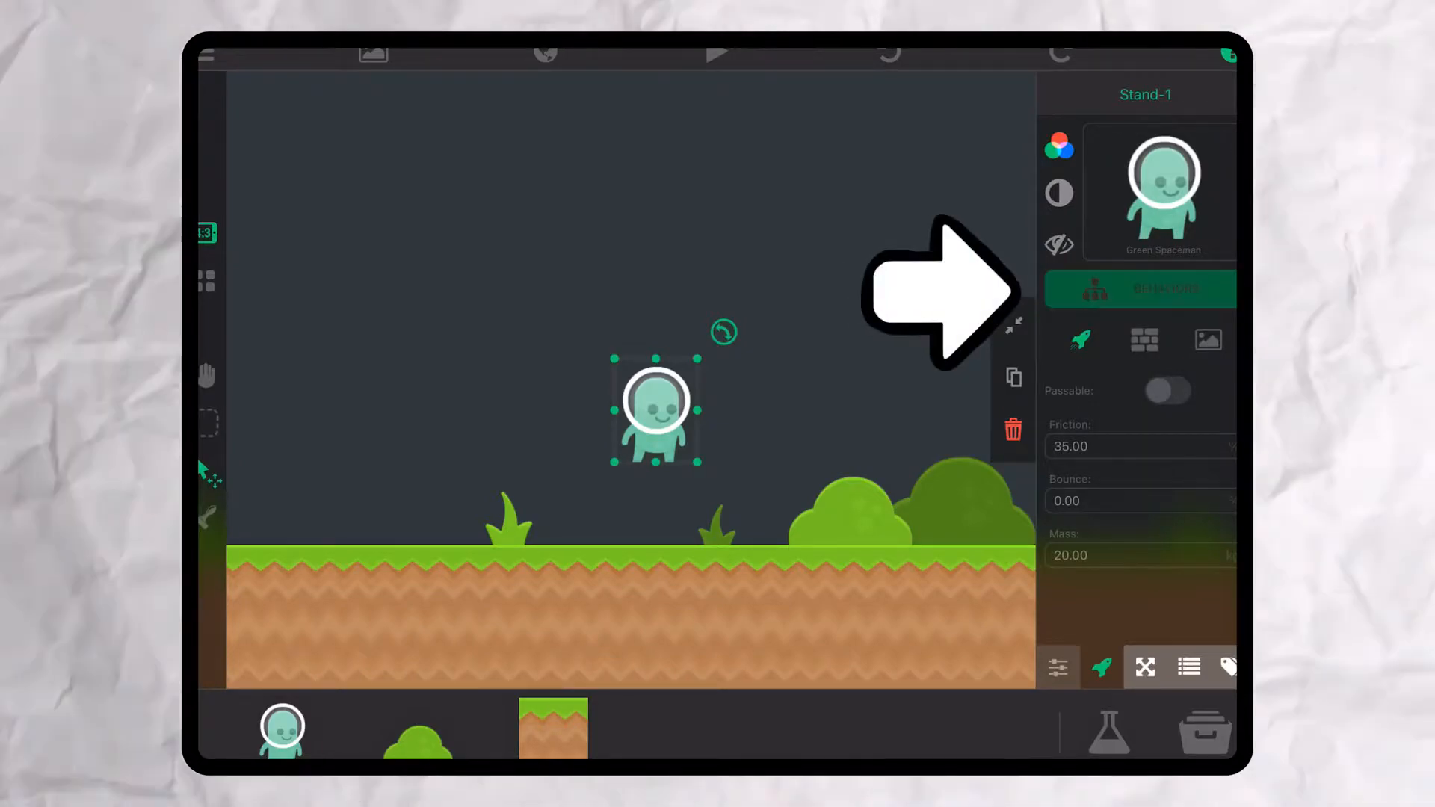
Give the spaceman Joystick Controlled and Jump with Button behaviours from the Interaction category.
{"action": "left_click", "coordinate": [1139, 288]}
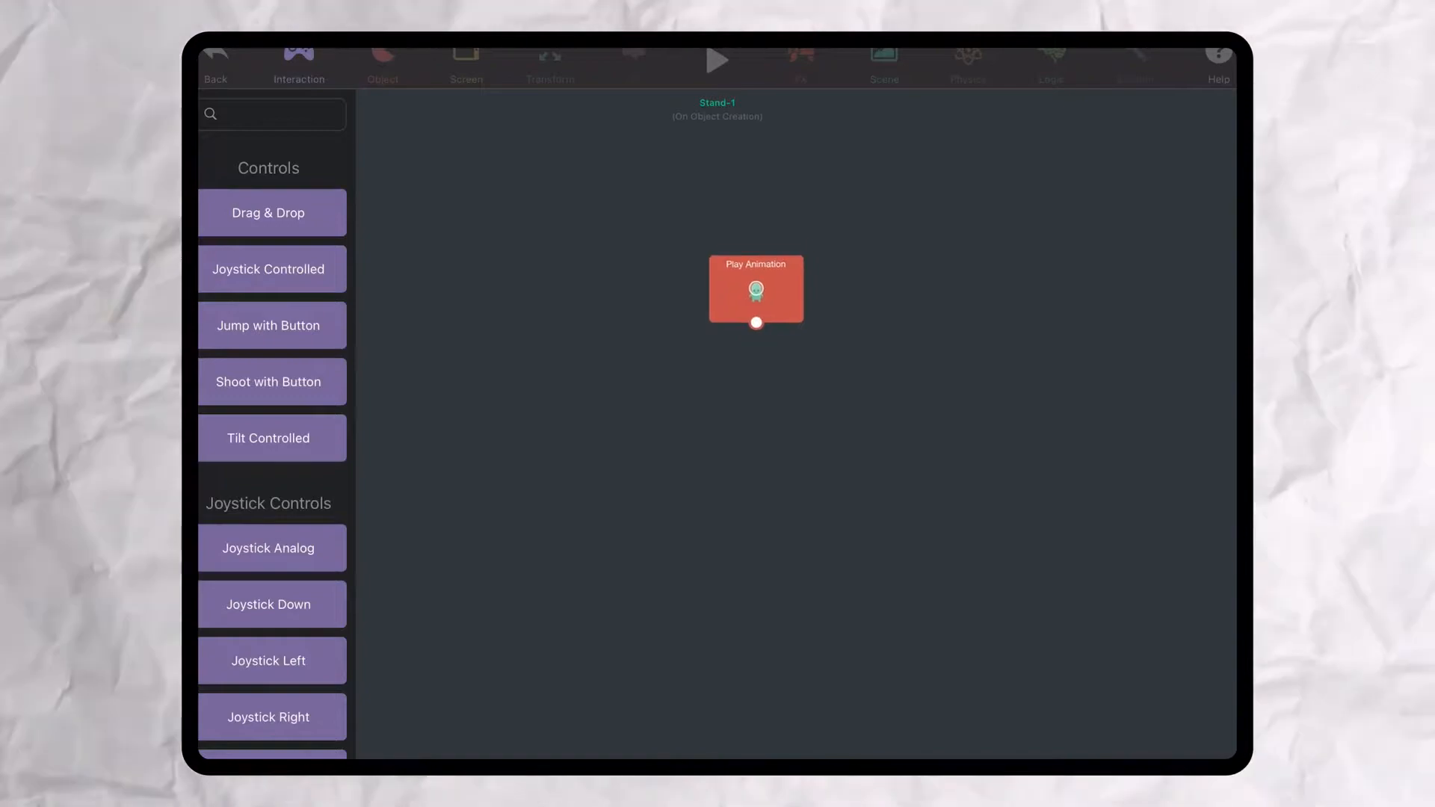
{"action": "left_click", "coordinate": [270, 268]}
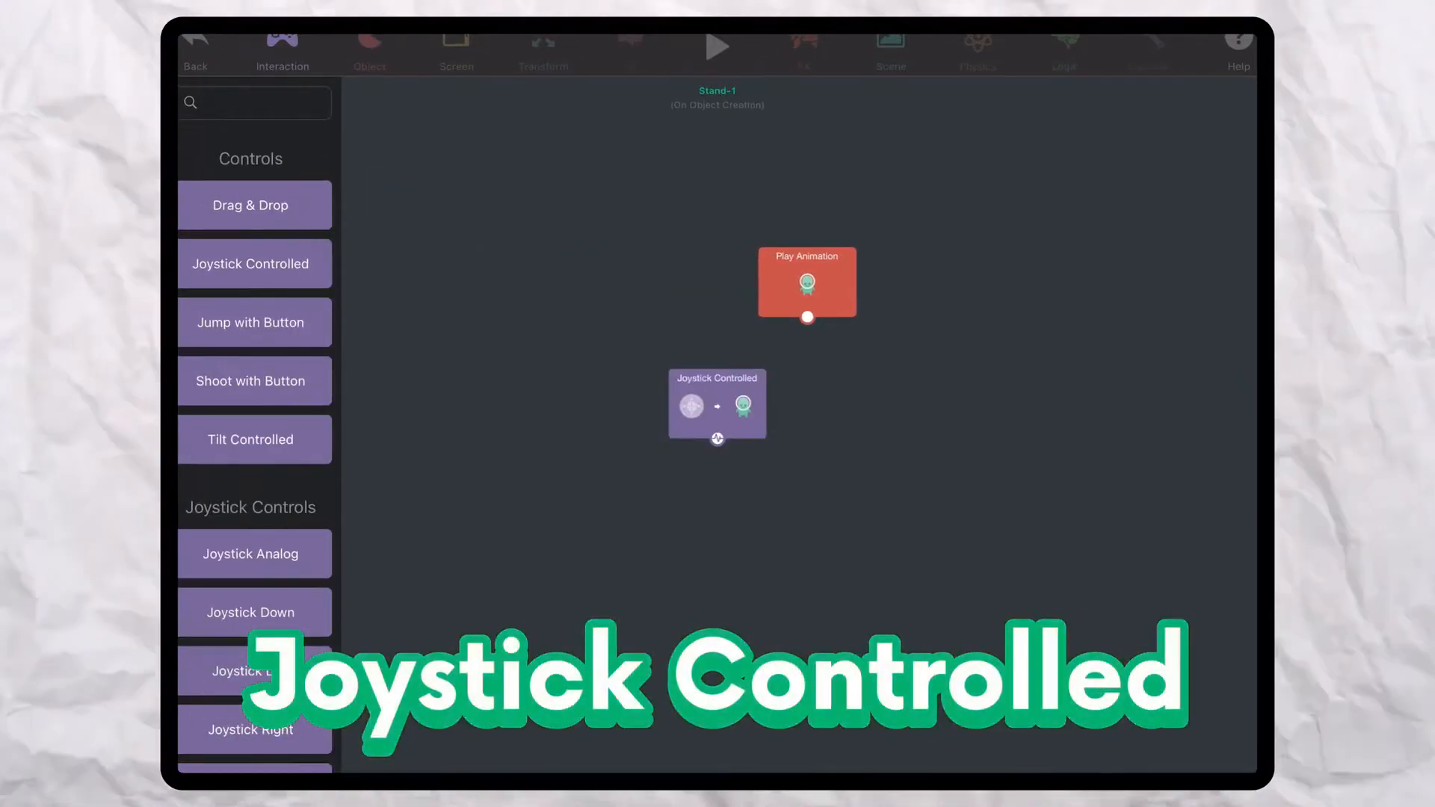
{"action": "left_click", "coordinate": [254, 323]}
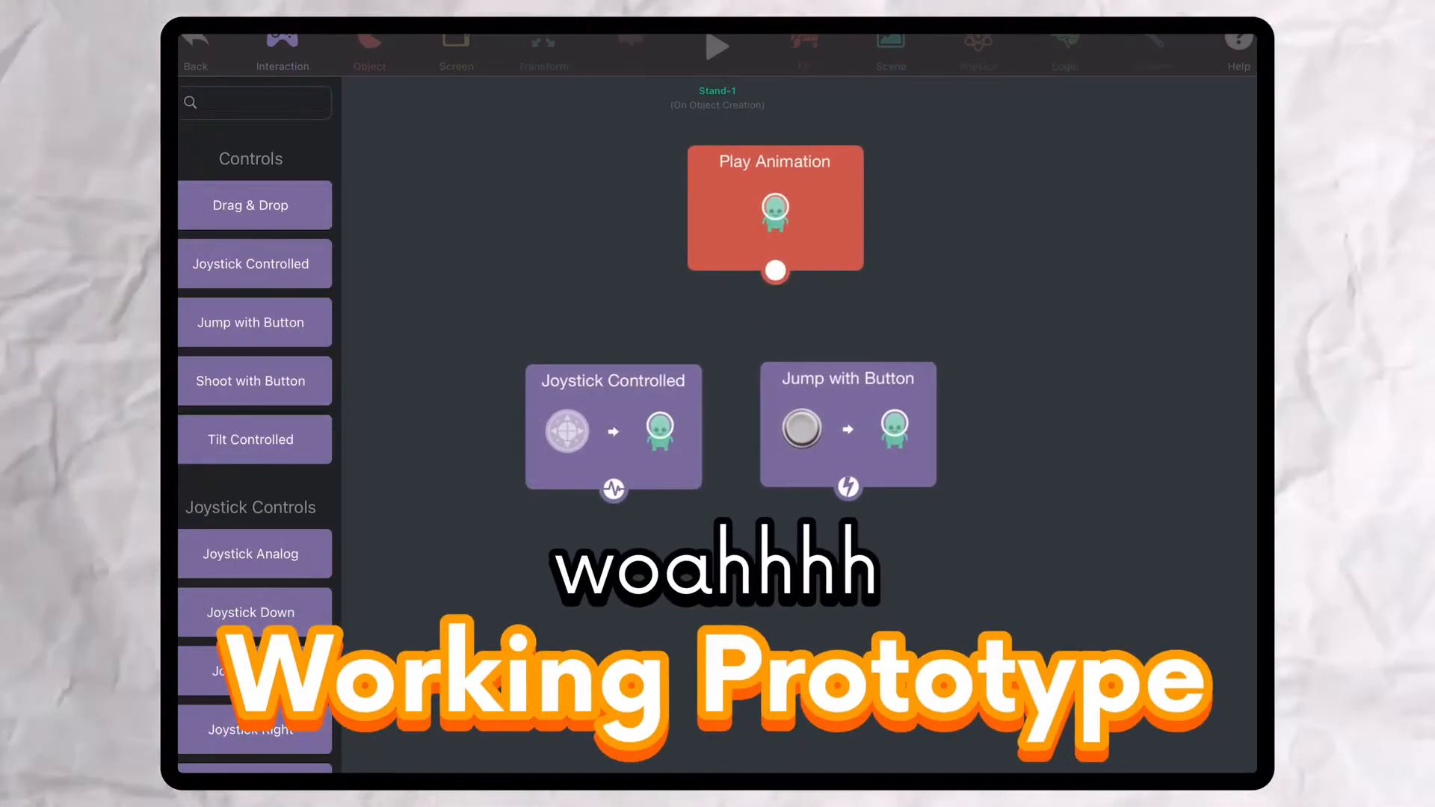
{"action": "left_click", "coordinate": [718, 48]}
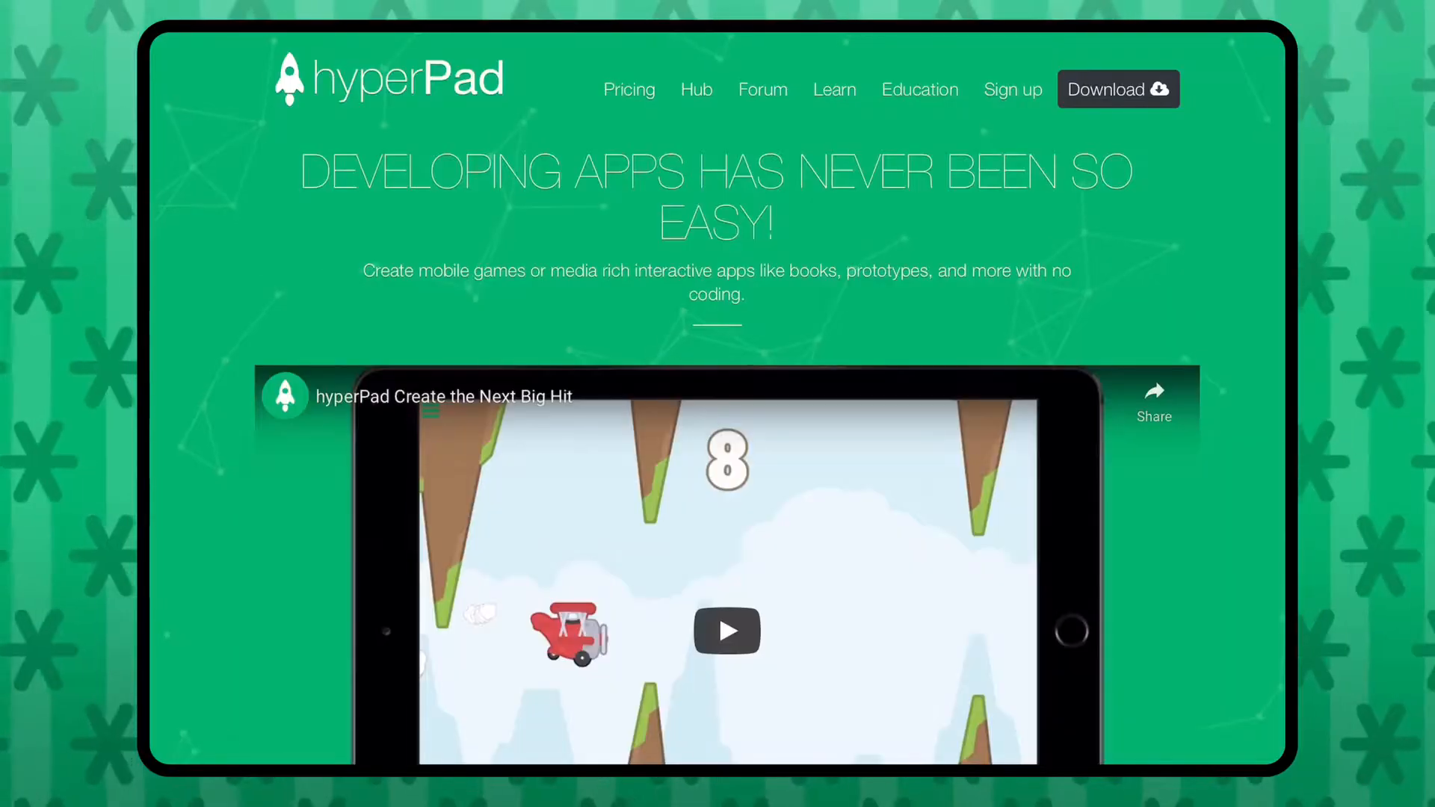
Scroll the hyperPad homepage down past the video to the Powerful Tools section.
{"action": "scroll", "scroll_direction": "down", "scroll_amount": 3}
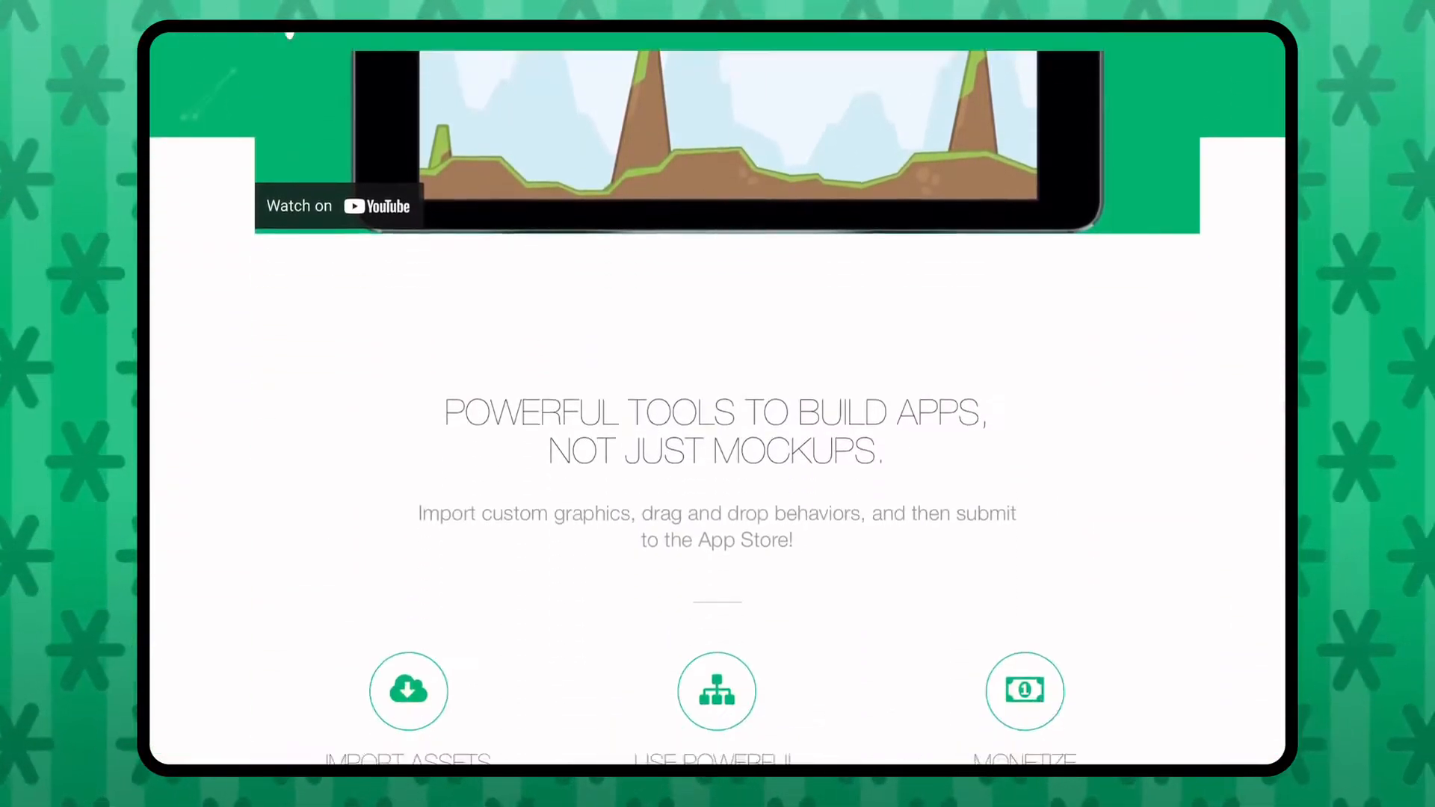
{"action": "scroll", "scroll_direction": "down", "scroll_amount": 3}
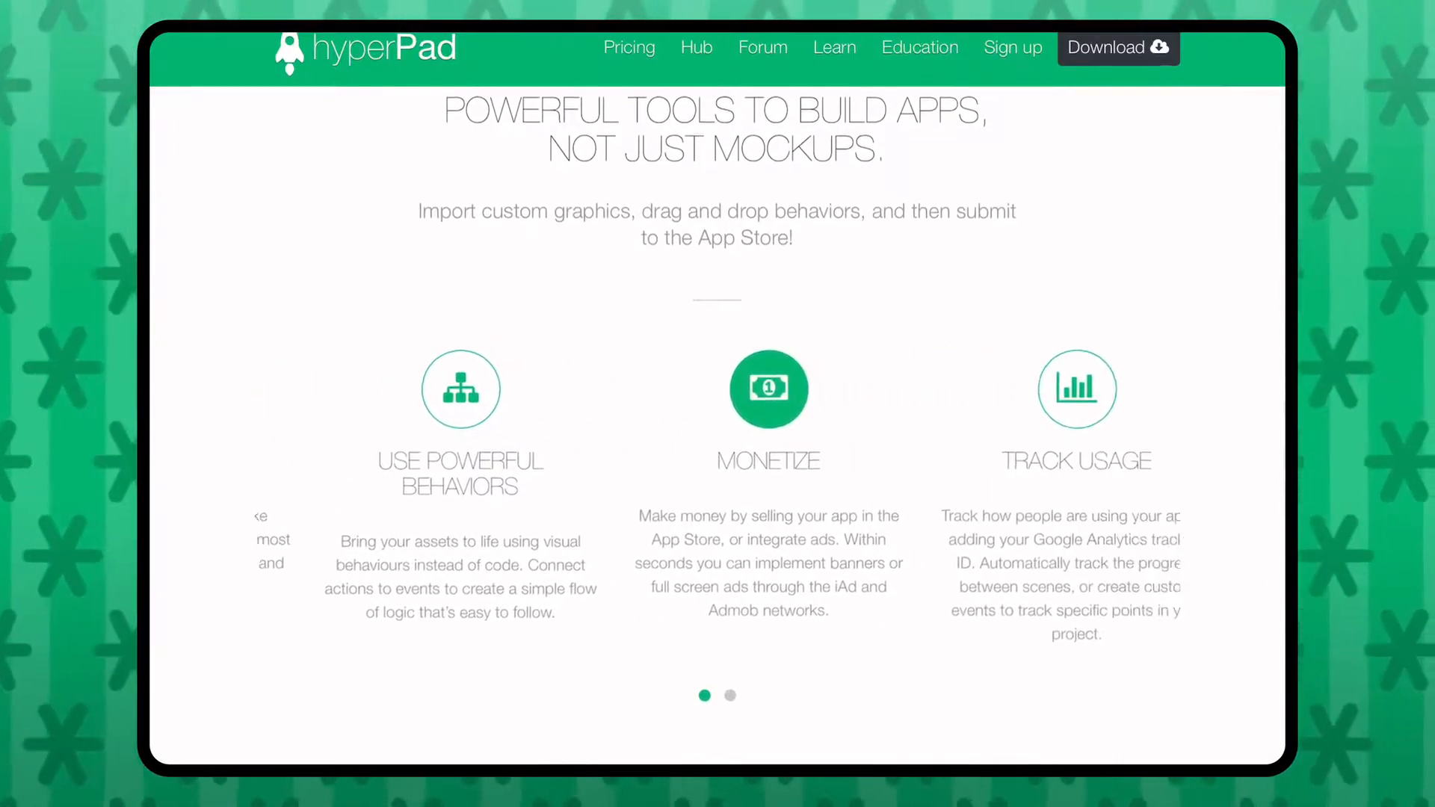
{"action": "left_click", "coordinate": [730, 698]}
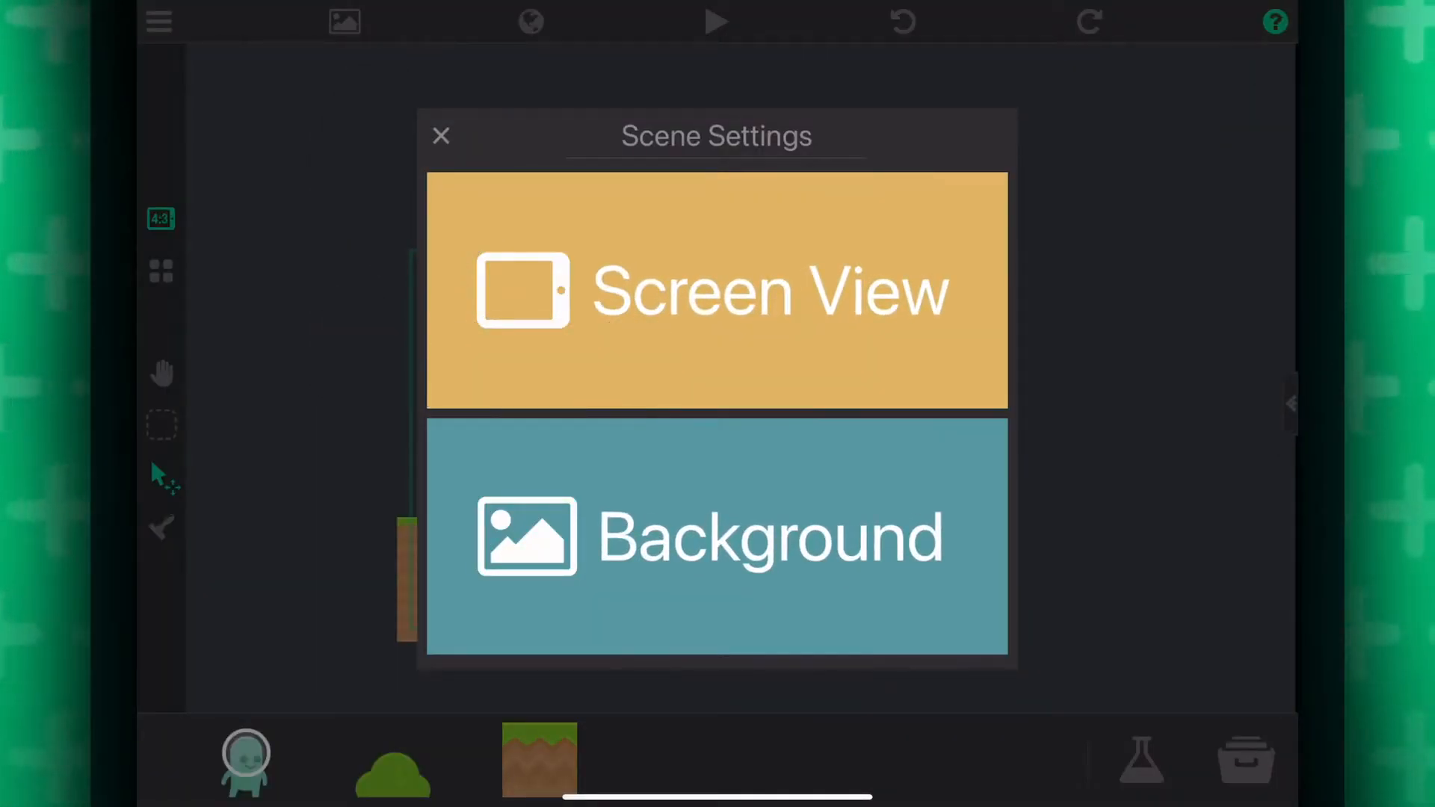
Confirm the Screen View settings and add a Screen Follow behaviour to the spaceman.
{"action": "left_click", "coordinate": [440, 136]}
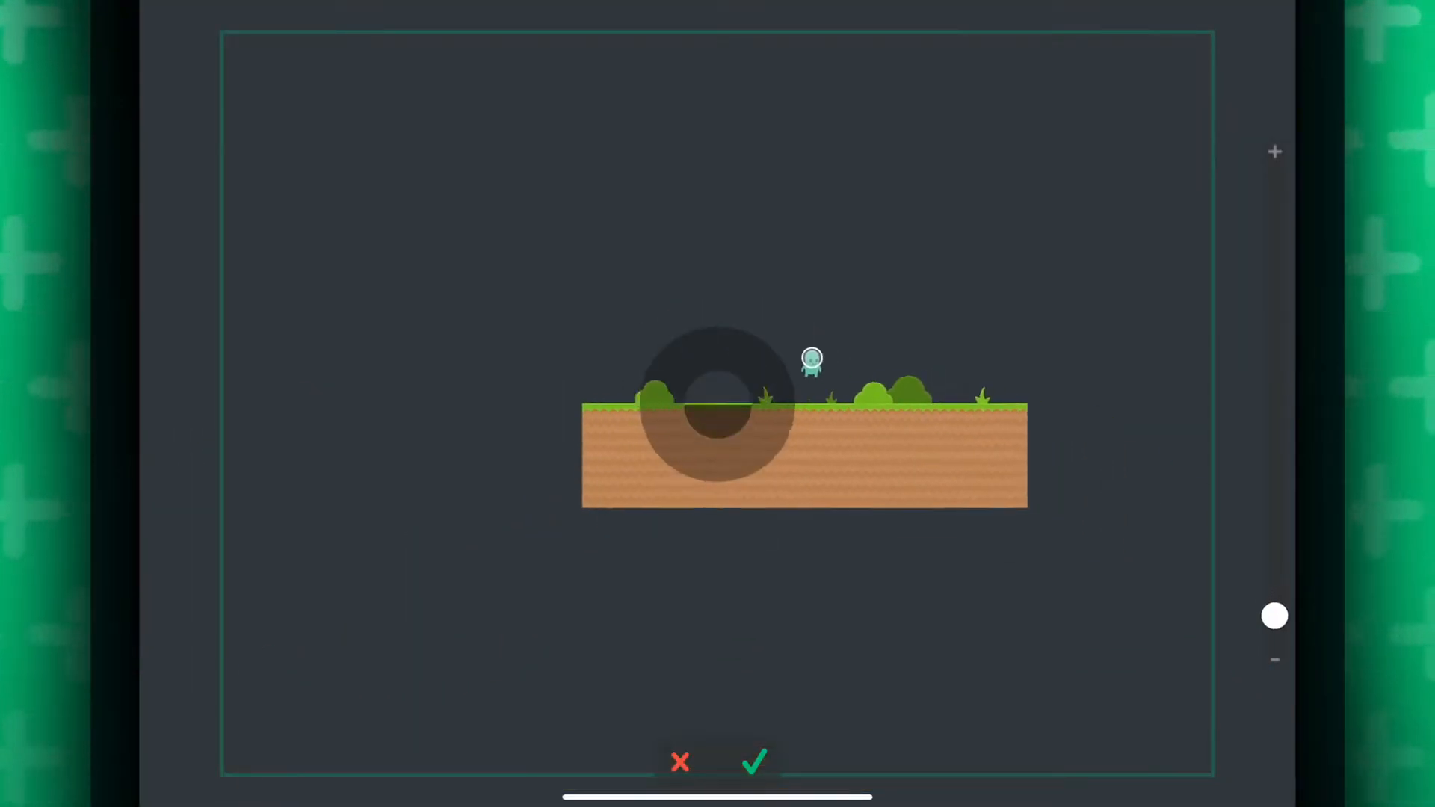
{"action": "left_click", "coordinate": [752, 763]}
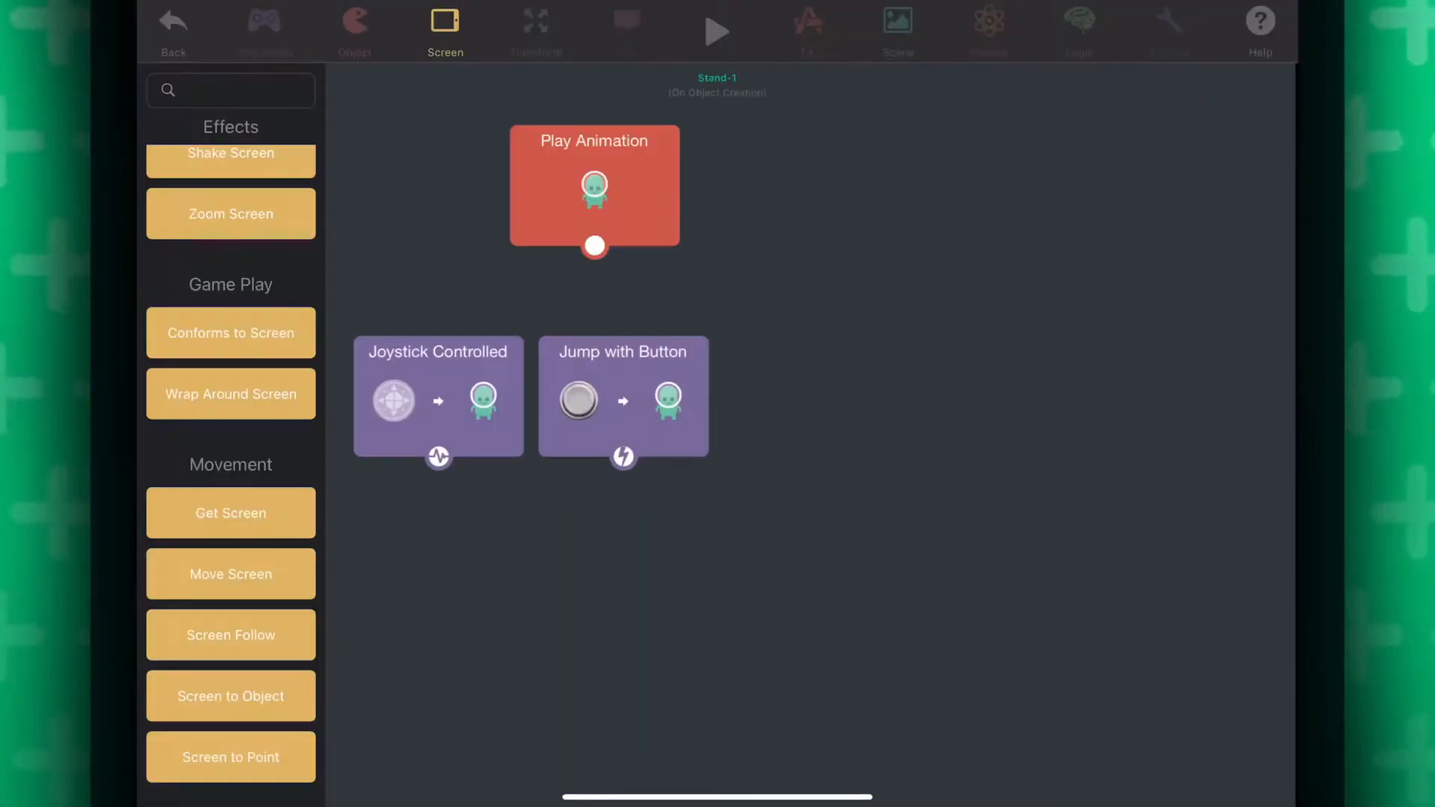
{"action": "left_click", "coordinate": [230, 634]}
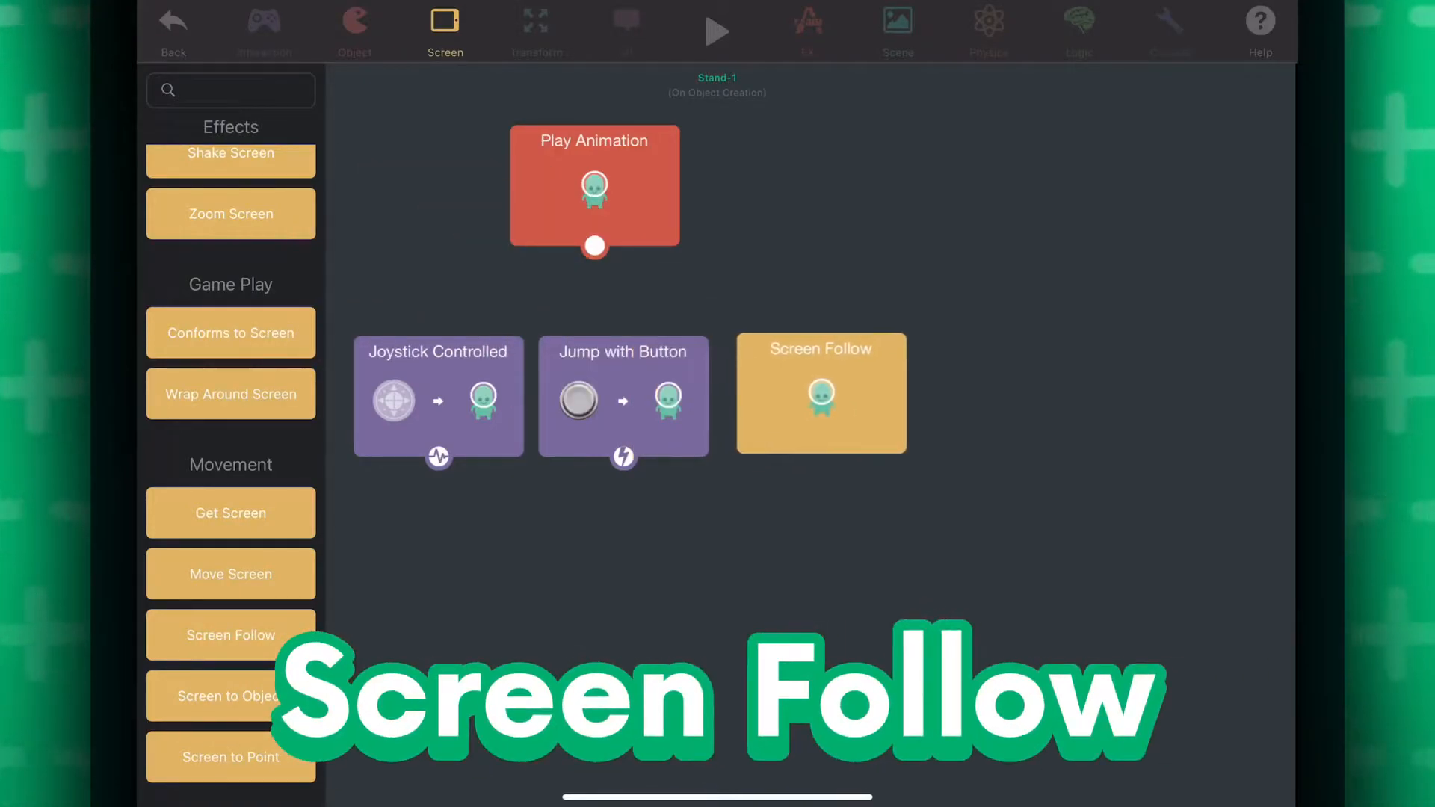
{"action": "left_click", "coordinate": [717, 29]}
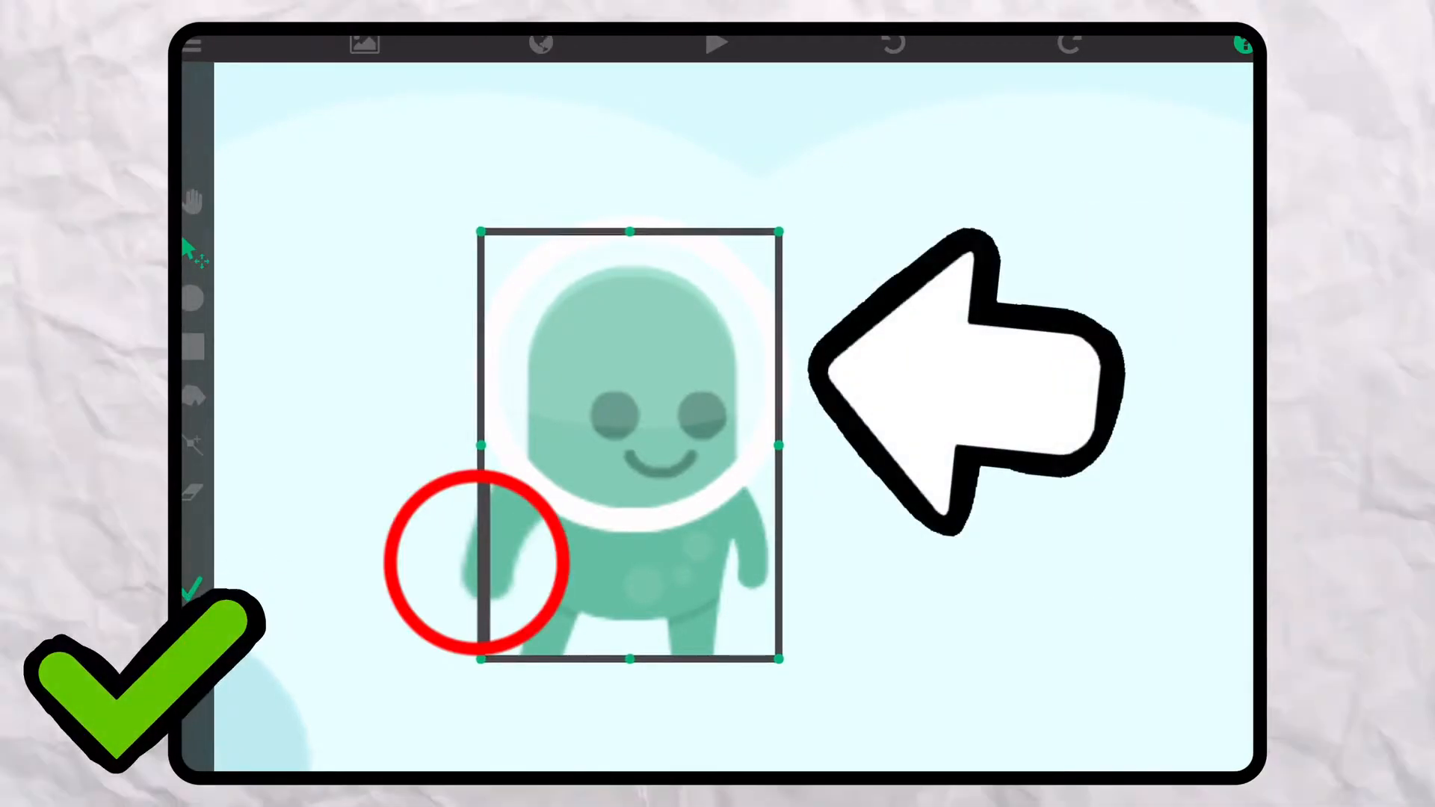
Save the resized collision rectangle and confirm replacing the spaceman's existing box.
{"action": "left_click", "coordinate": [190, 591]}
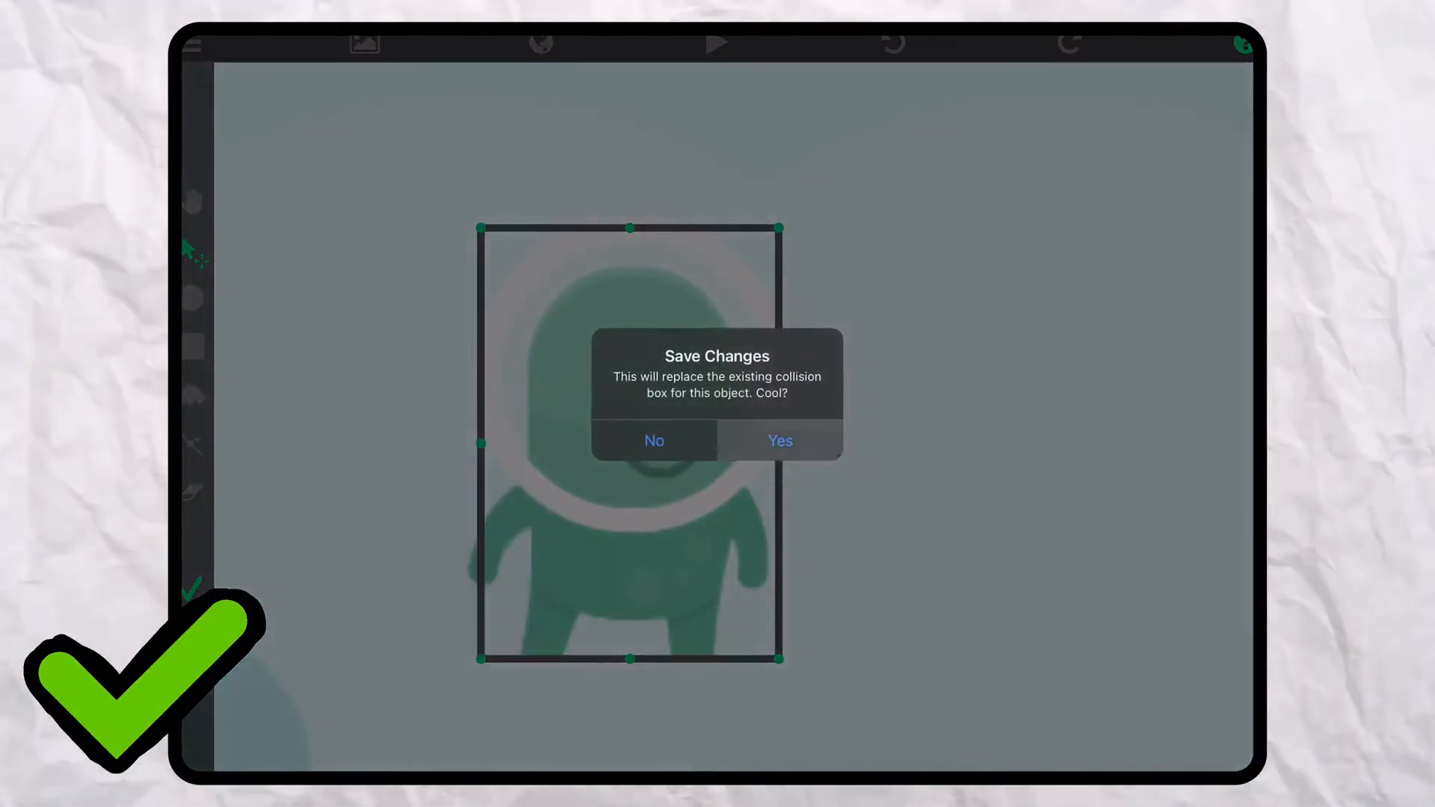
{"action": "left_click", "coordinate": [780, 439]}
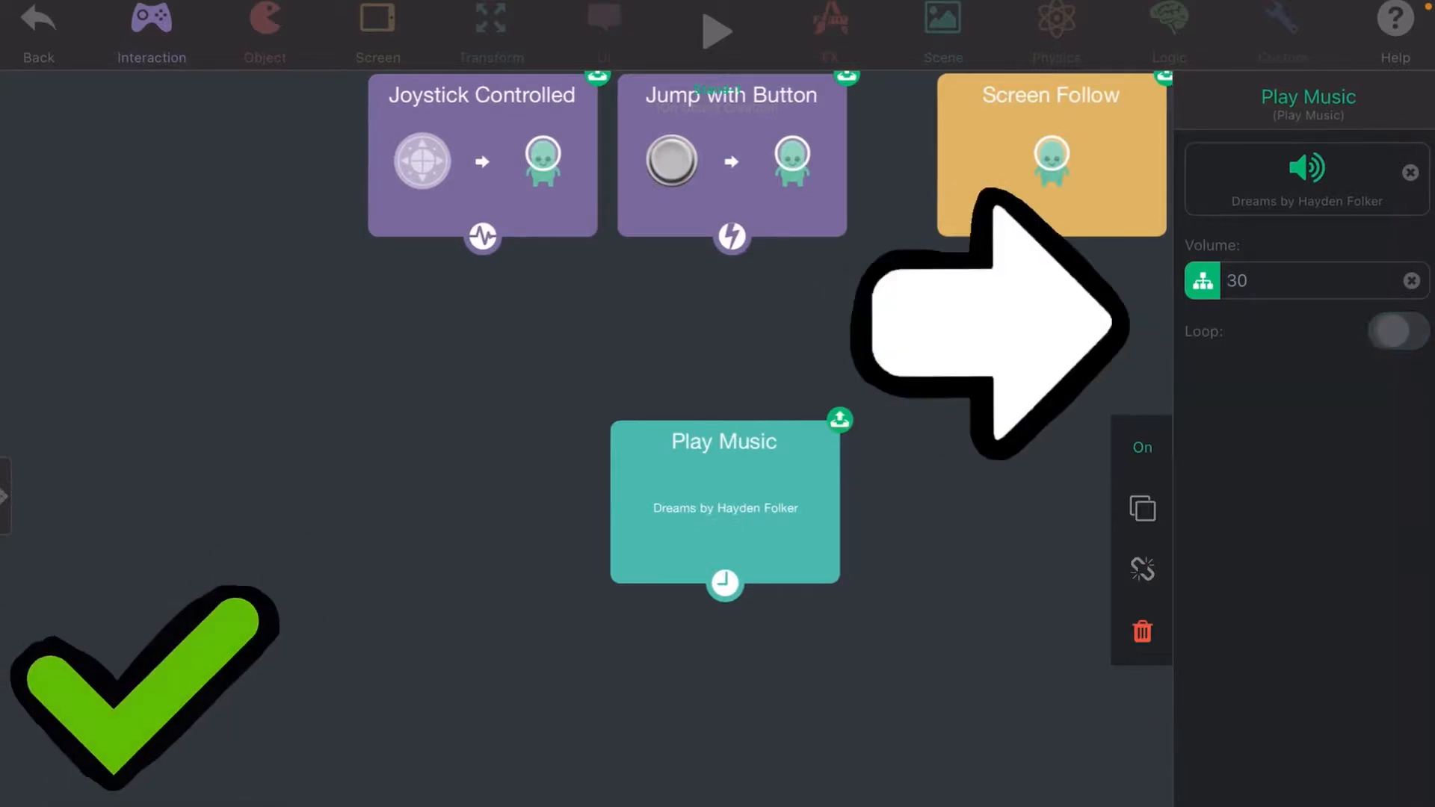
Adjust the Play Music behaviour's properties for the background song at volume 30.
{"action": "left_click", "coordinate": [1395, 332]}
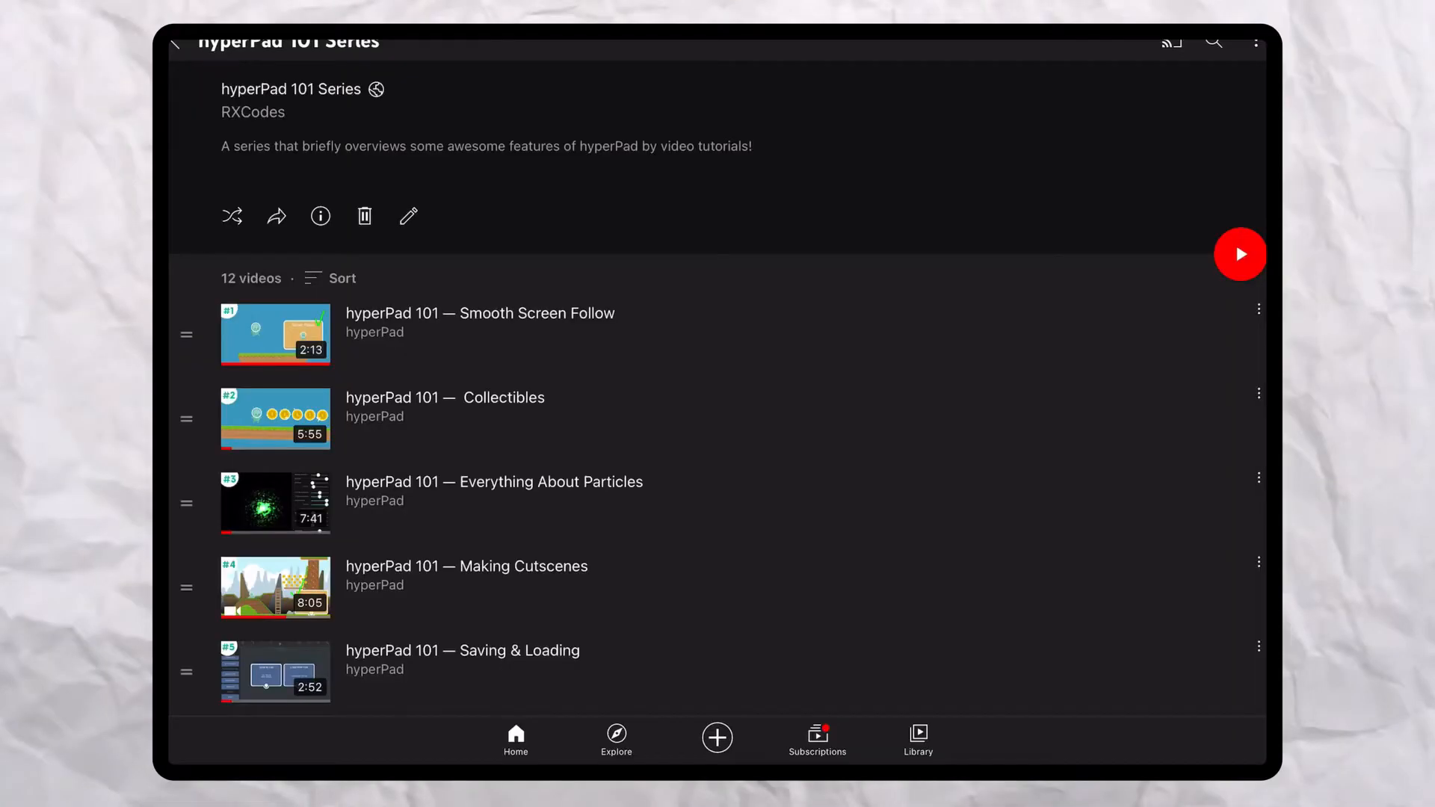
{"action": "scroll", "scroll_direction": "up", "scroll_amount": 3}
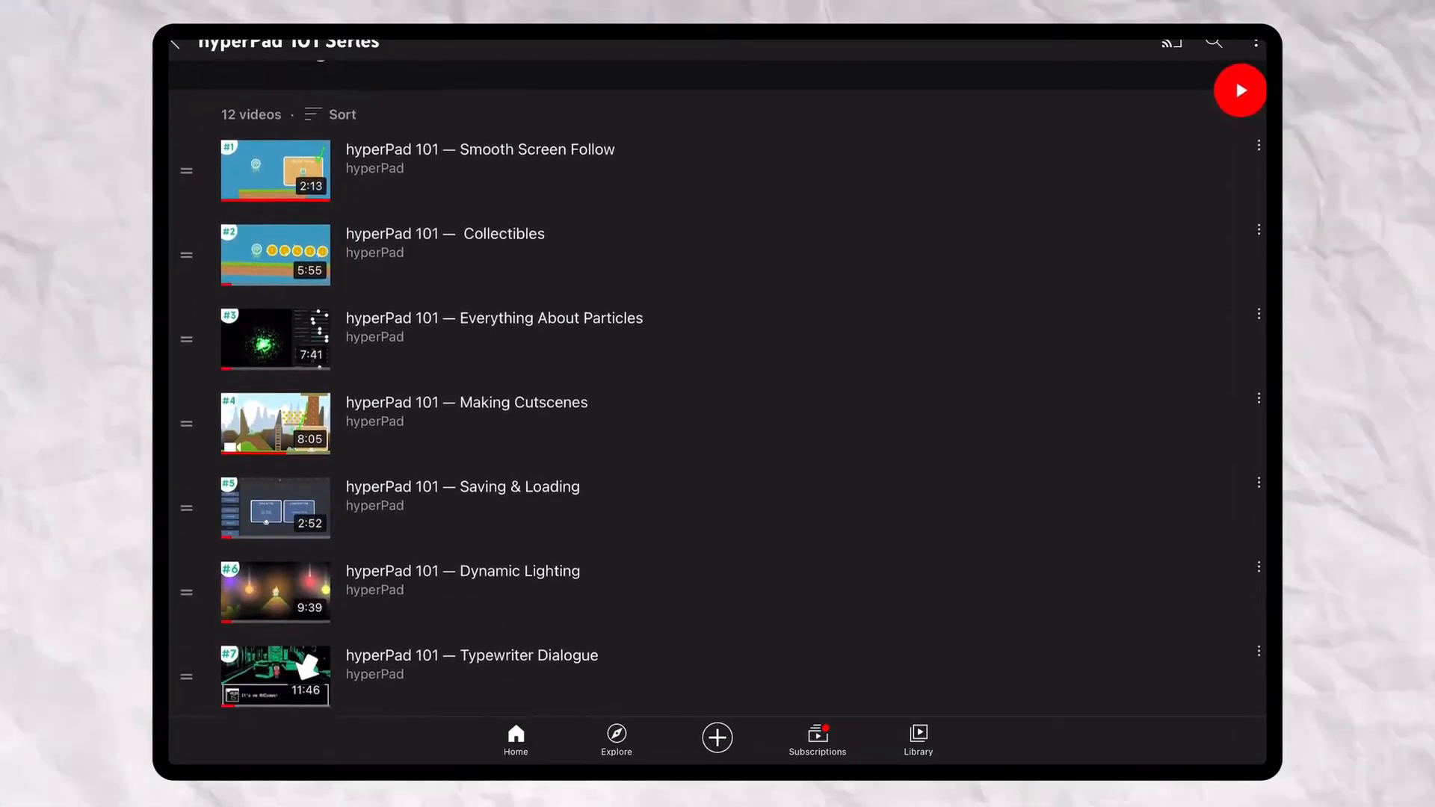
{"action": "scroll", "scroll_direction": "down", "scroll_amount": 3}
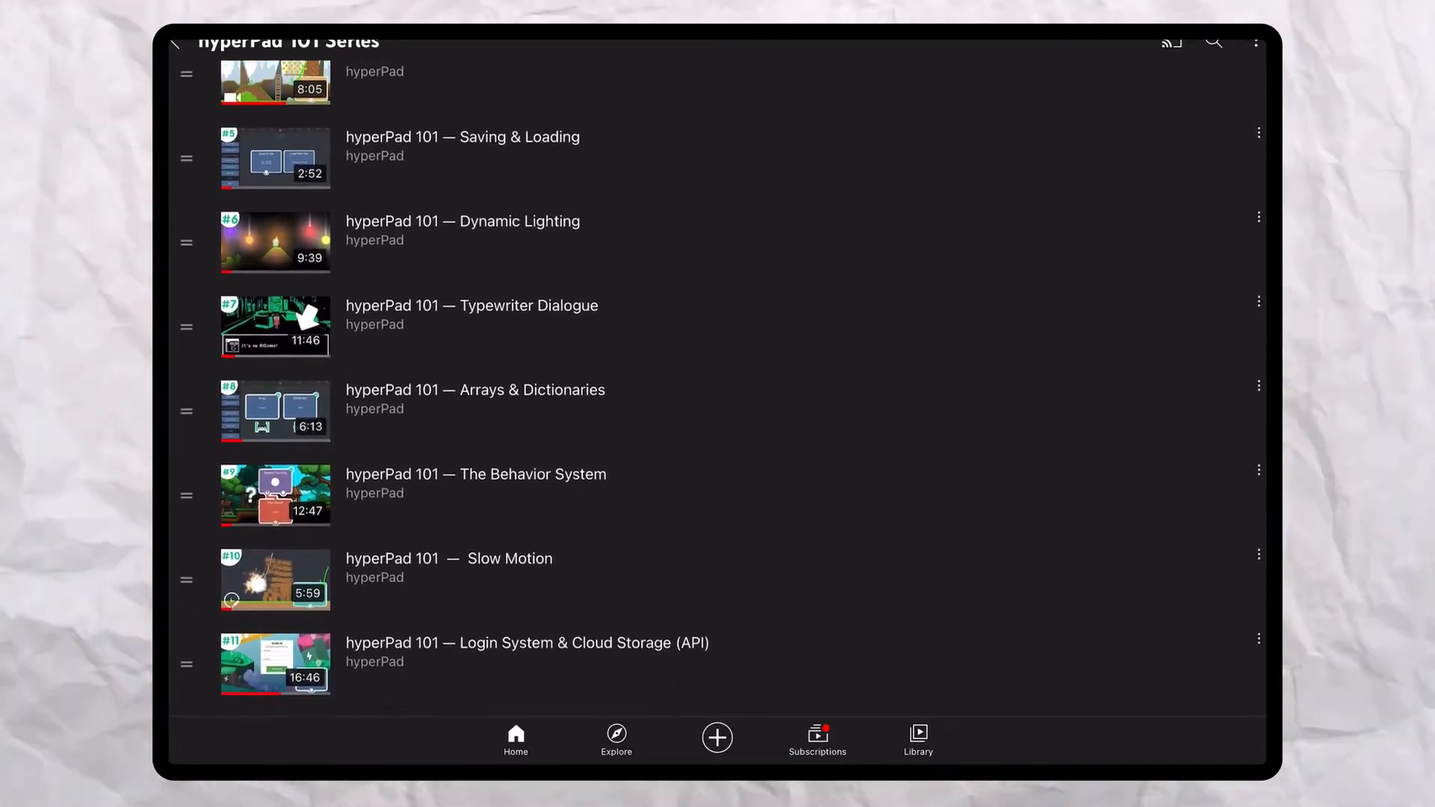
{"action": "scroll", "scroll_direction": "down", "scroll_amount": 3}
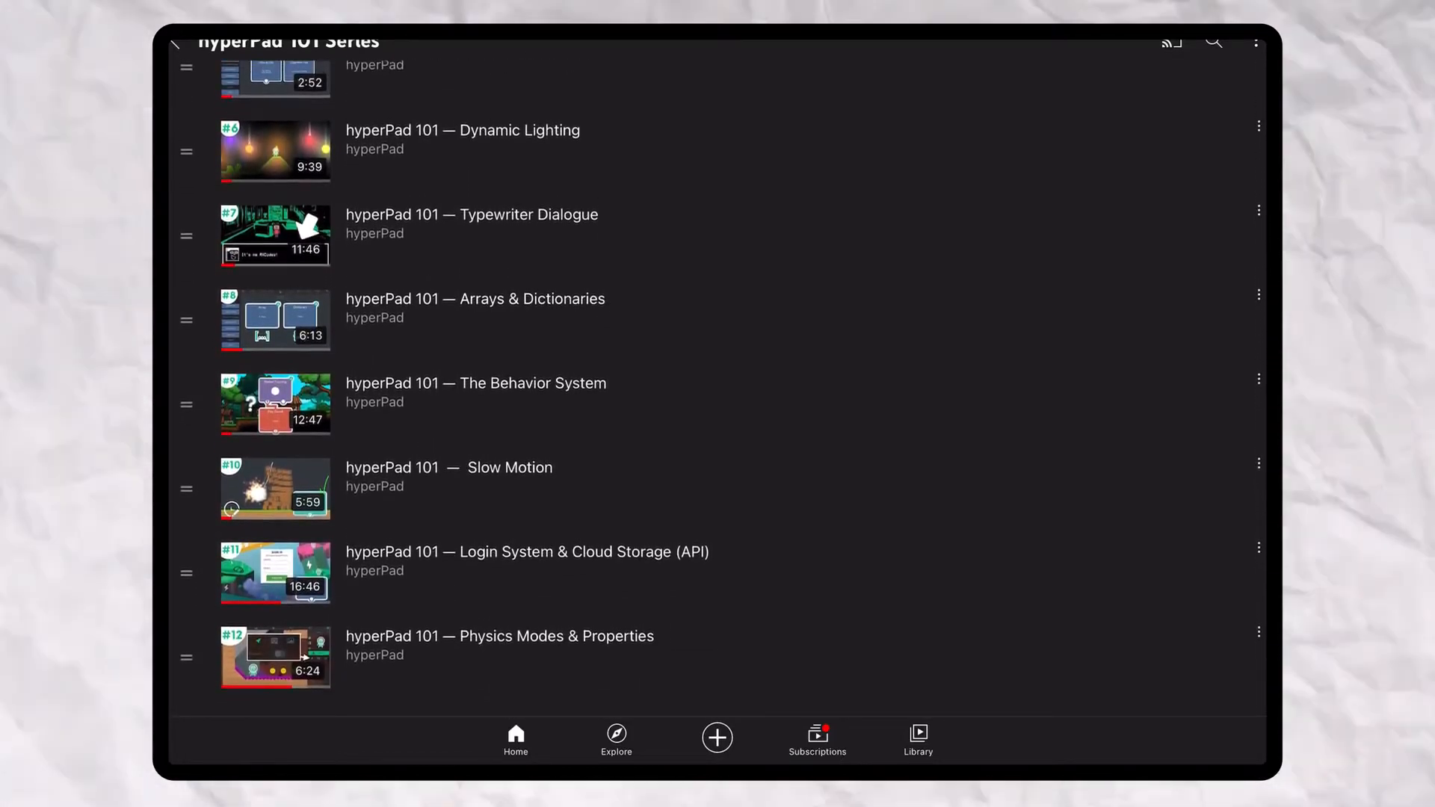
{"action": "left_click", "coordinate": [275, 151]}
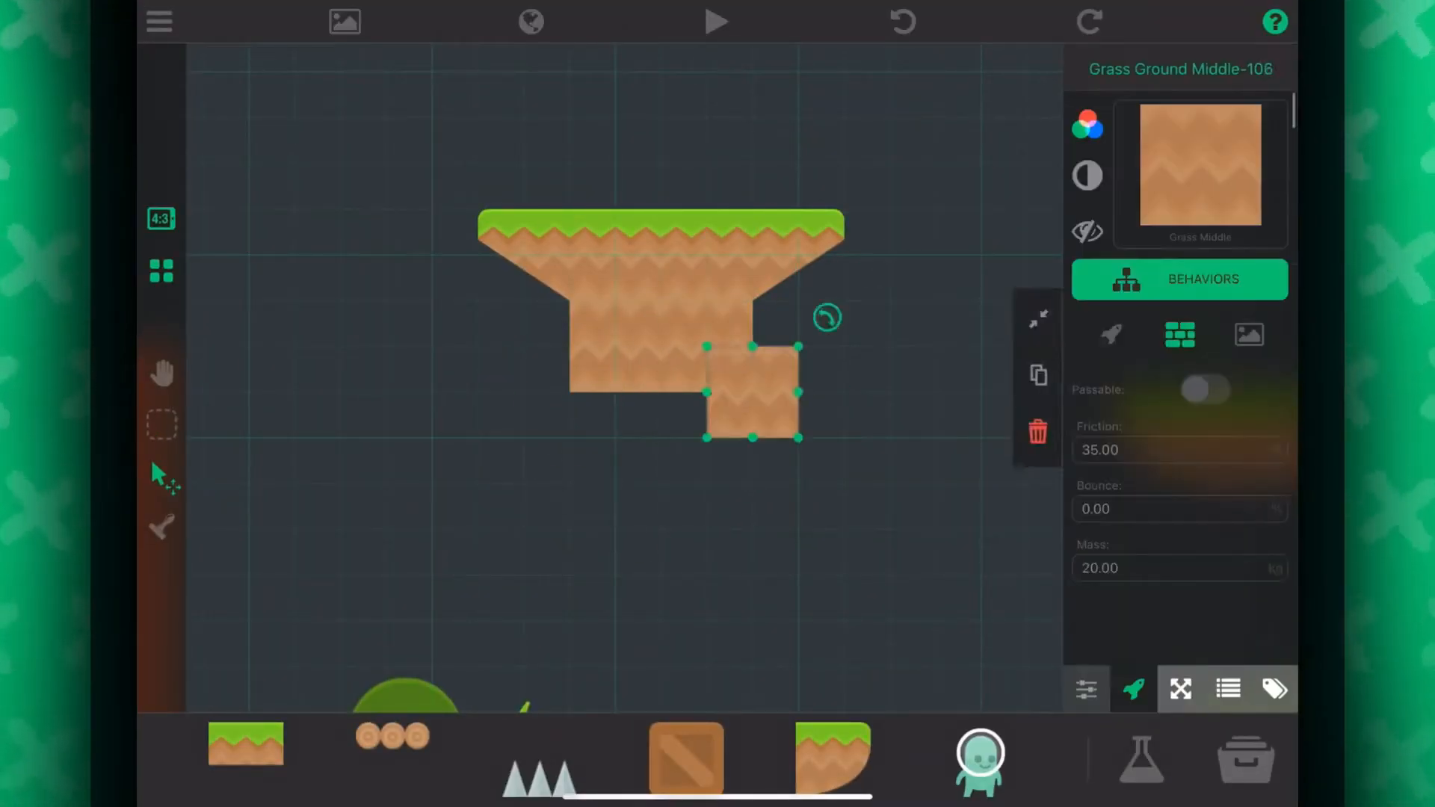
Set Walk animations on Joystick Controlled and Swim falling animation on Jump with Button, then view the obstacle Collided behaviour.
{"action": "left_click", "coordinate": [1179, 280]}
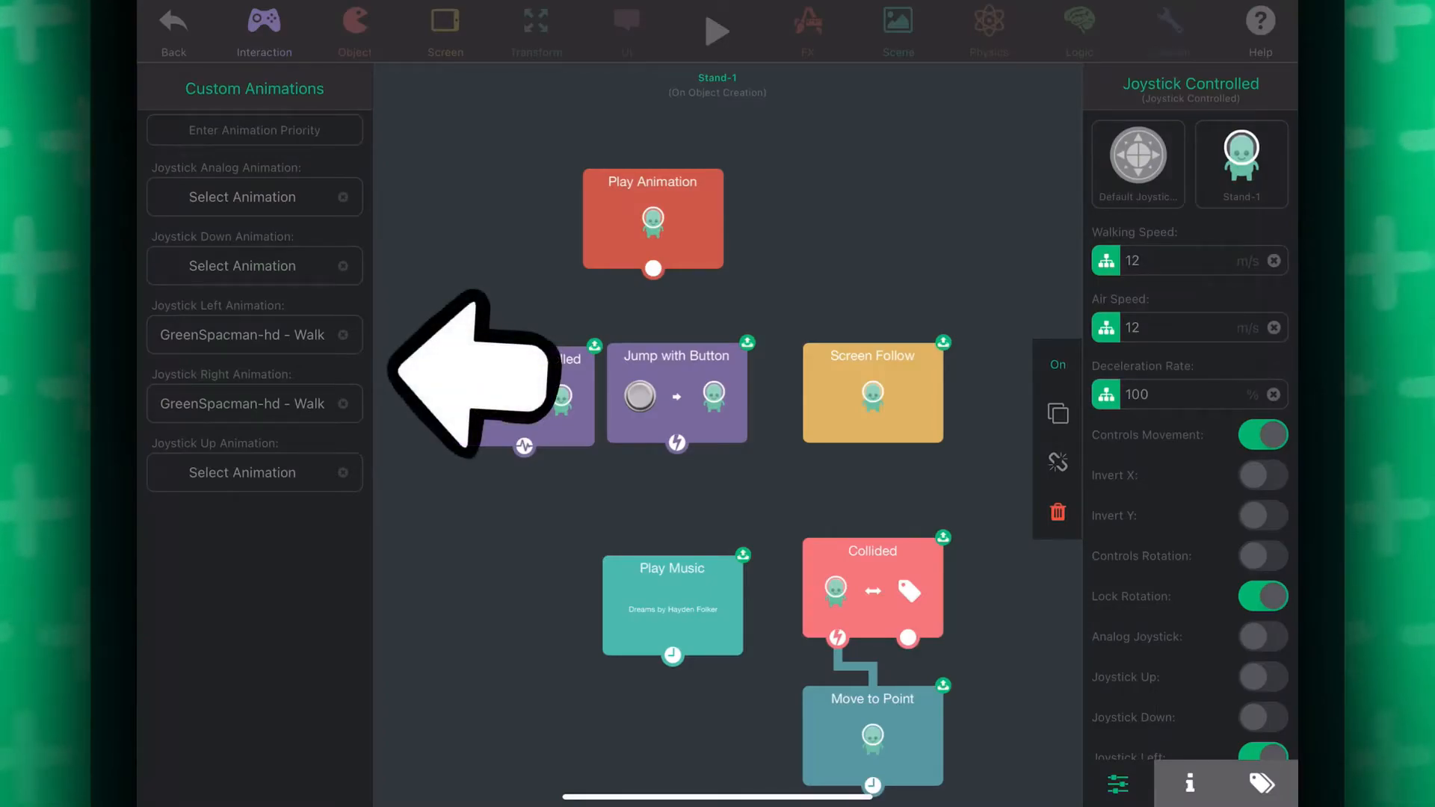
{"action": "left_click", "coordinate": [675, 393]}
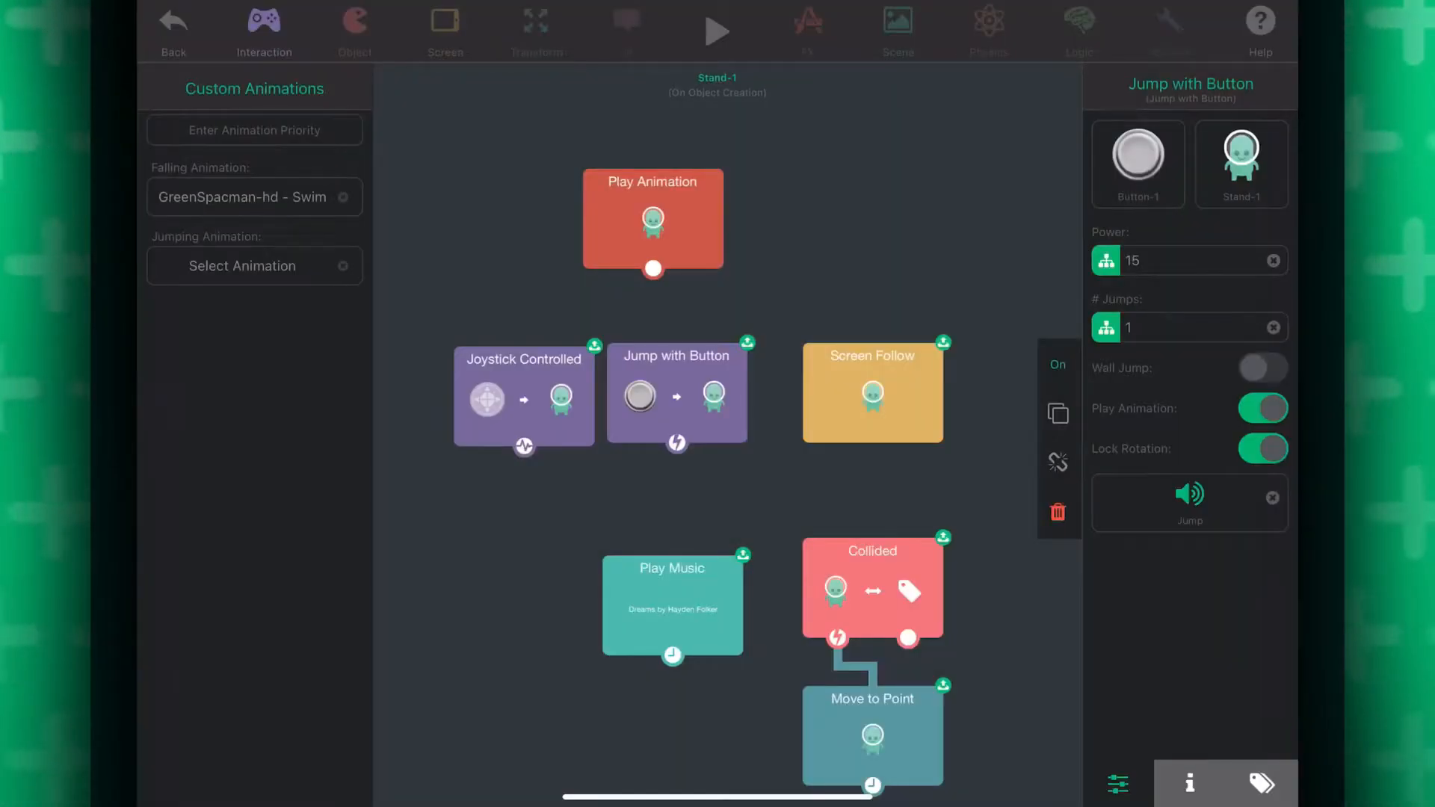
{"action": "left_click", "coordinate": [242, 266]}
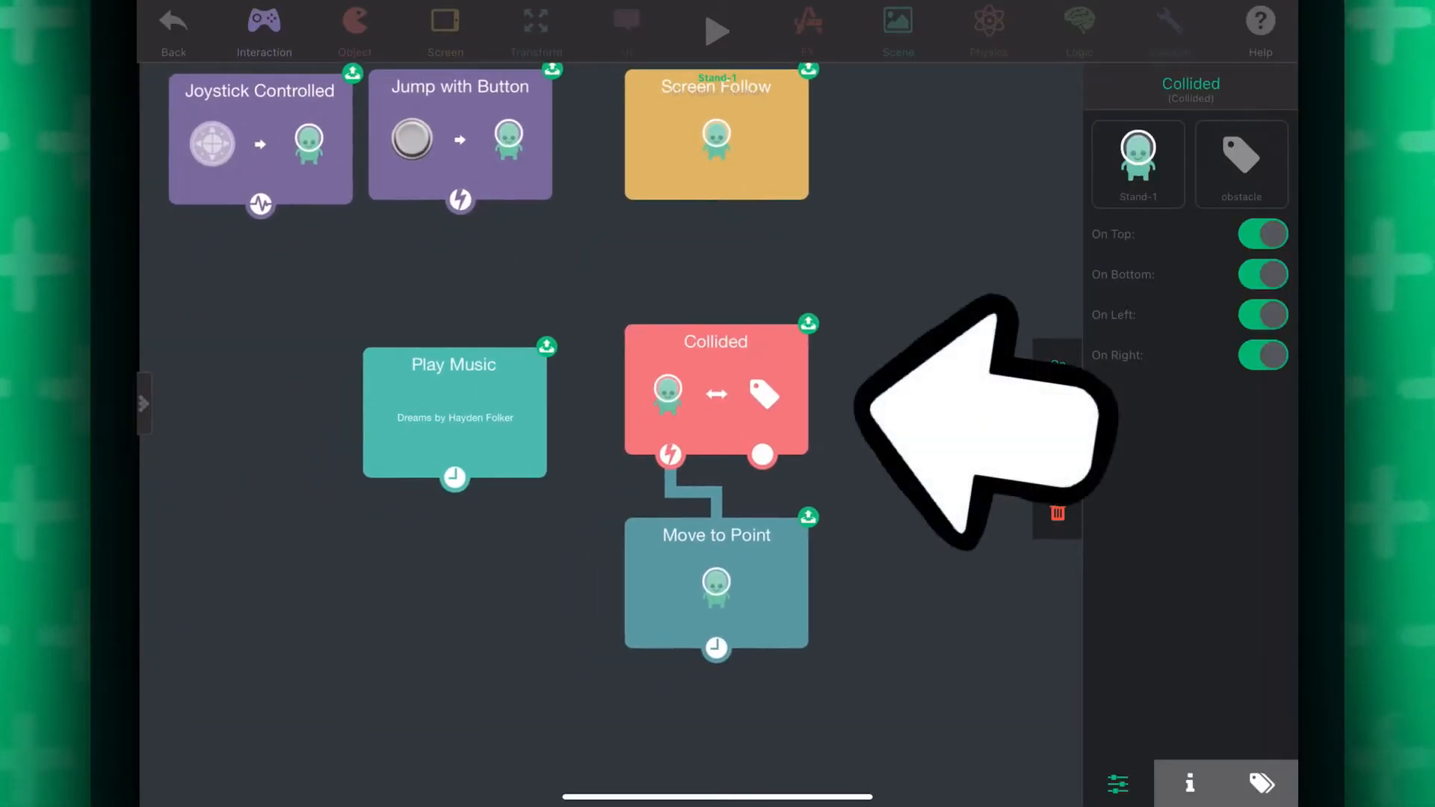
Give Log Bridge-2 a Passable Platform behaviour with Make Passable switched on.
{"action": "left_click", "coordinate": [174, 32]}
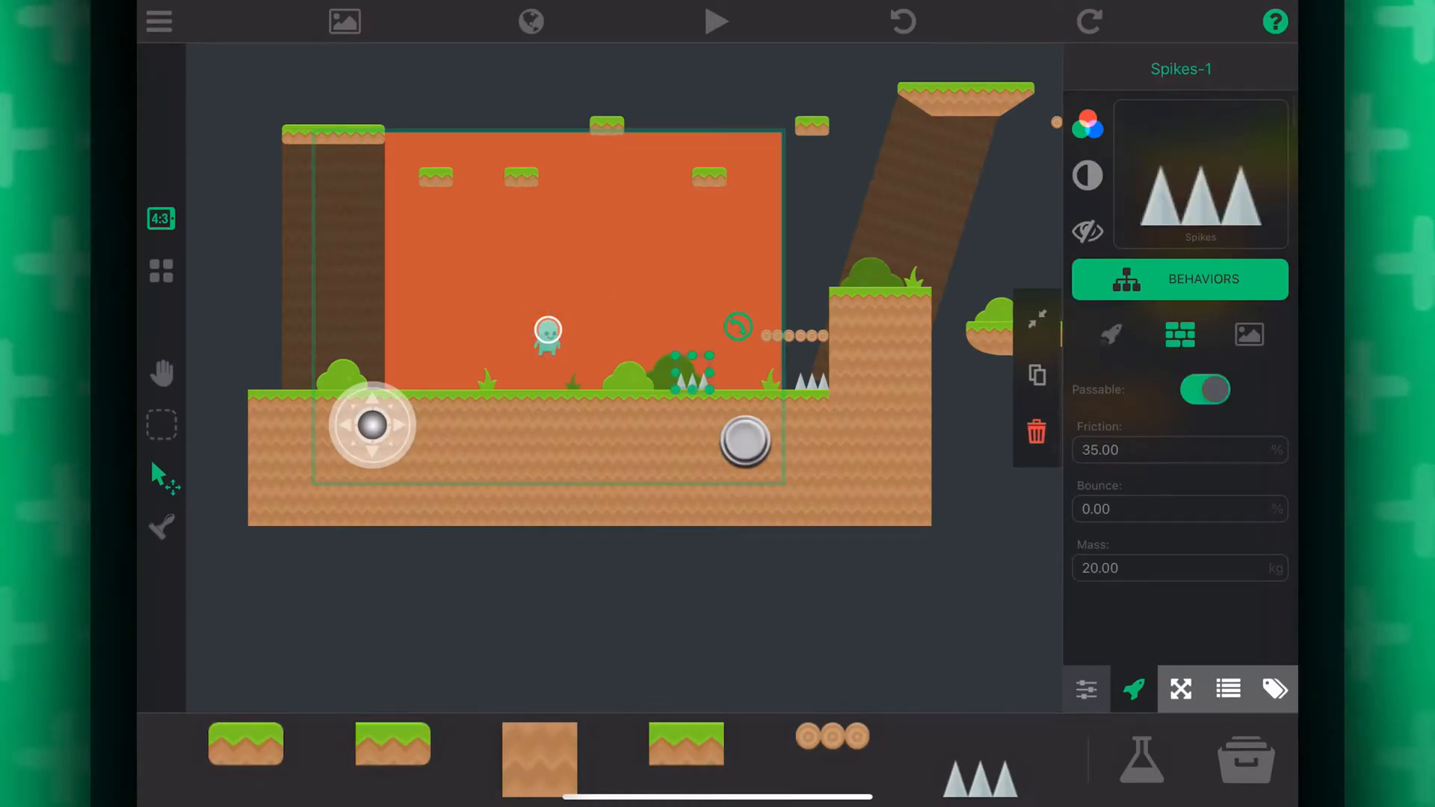
{"action": "left_click", "coordinate": [715, 21]}
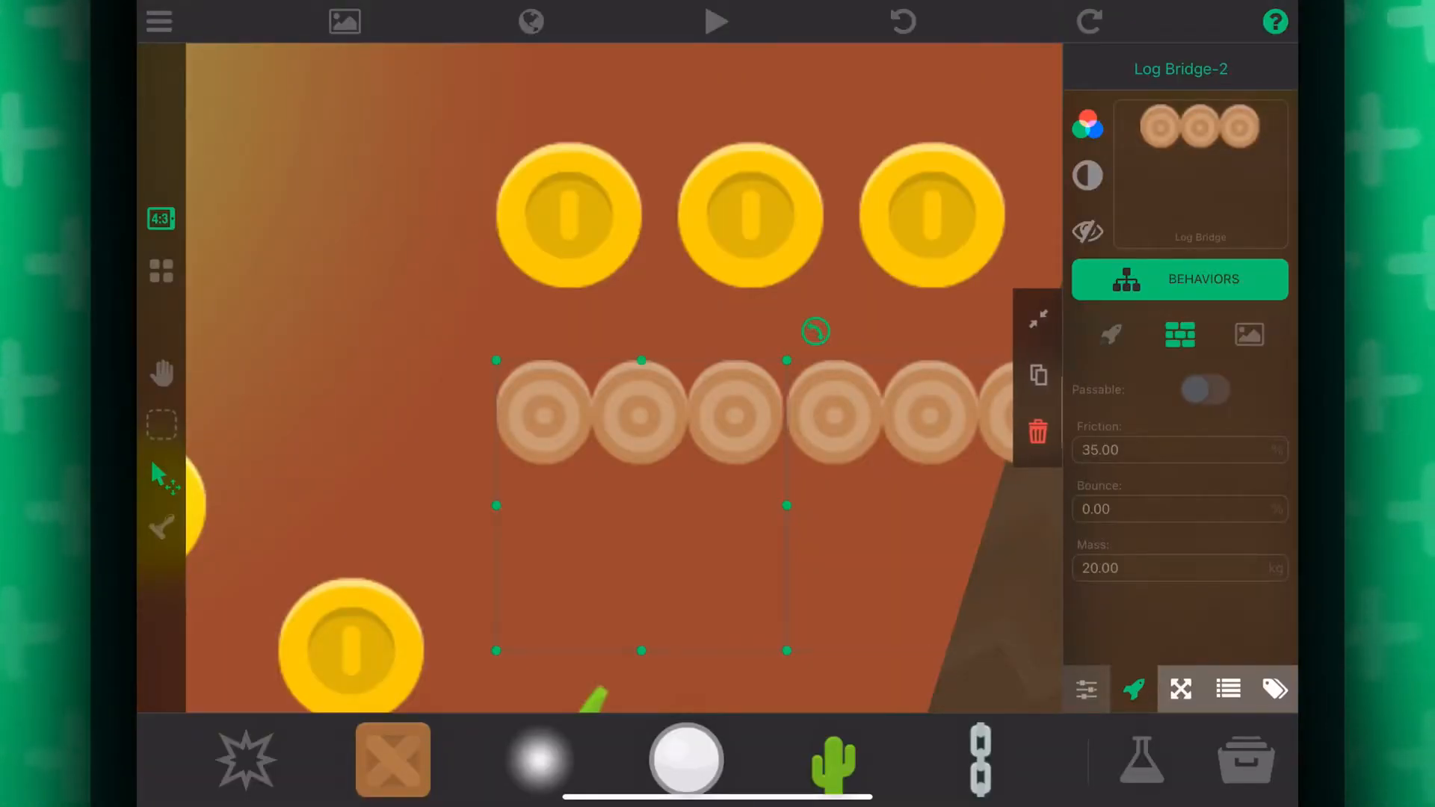
{"action": "left_click", "coordinate": [1179, 280]}
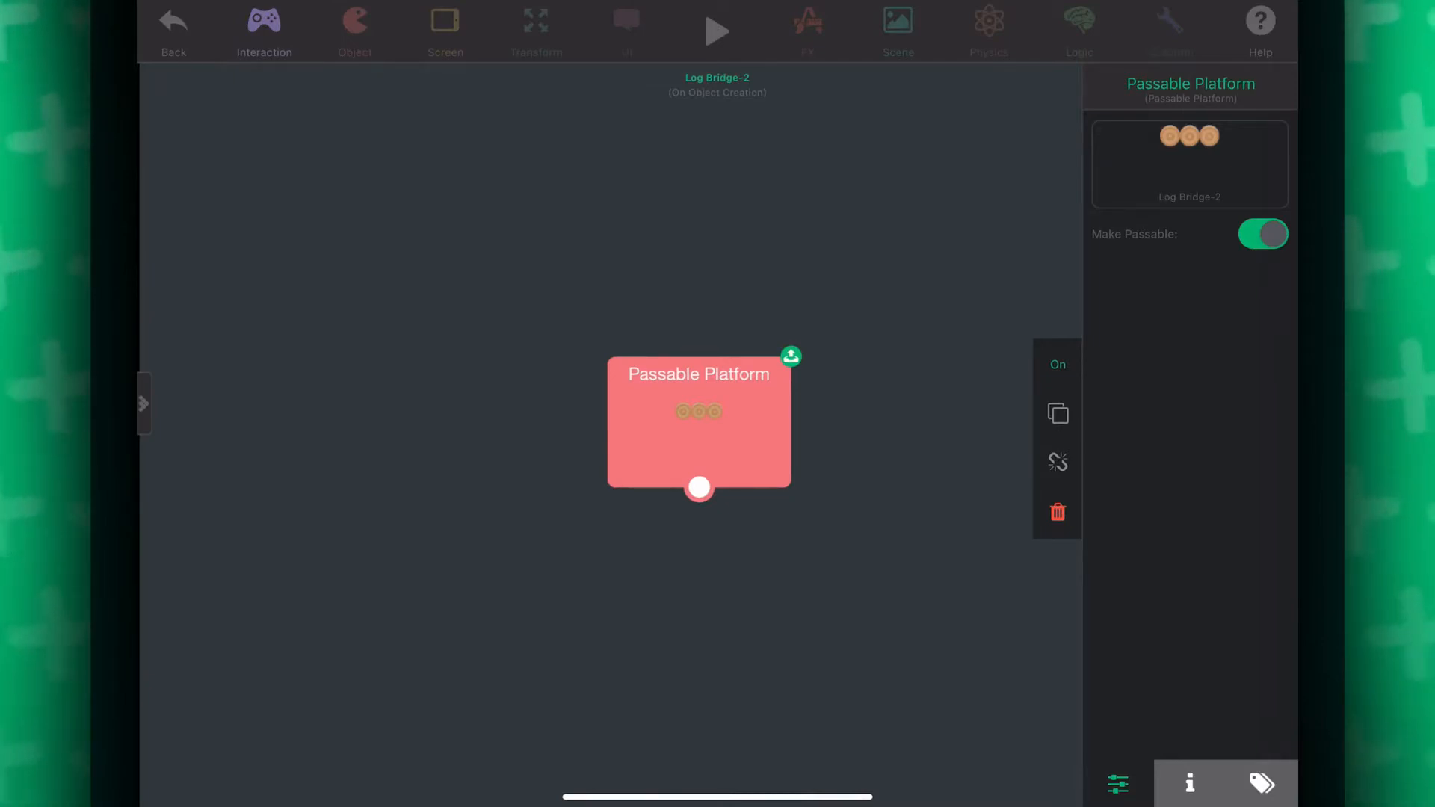
{"action": "left_click", "coordinate": [716, 30]}
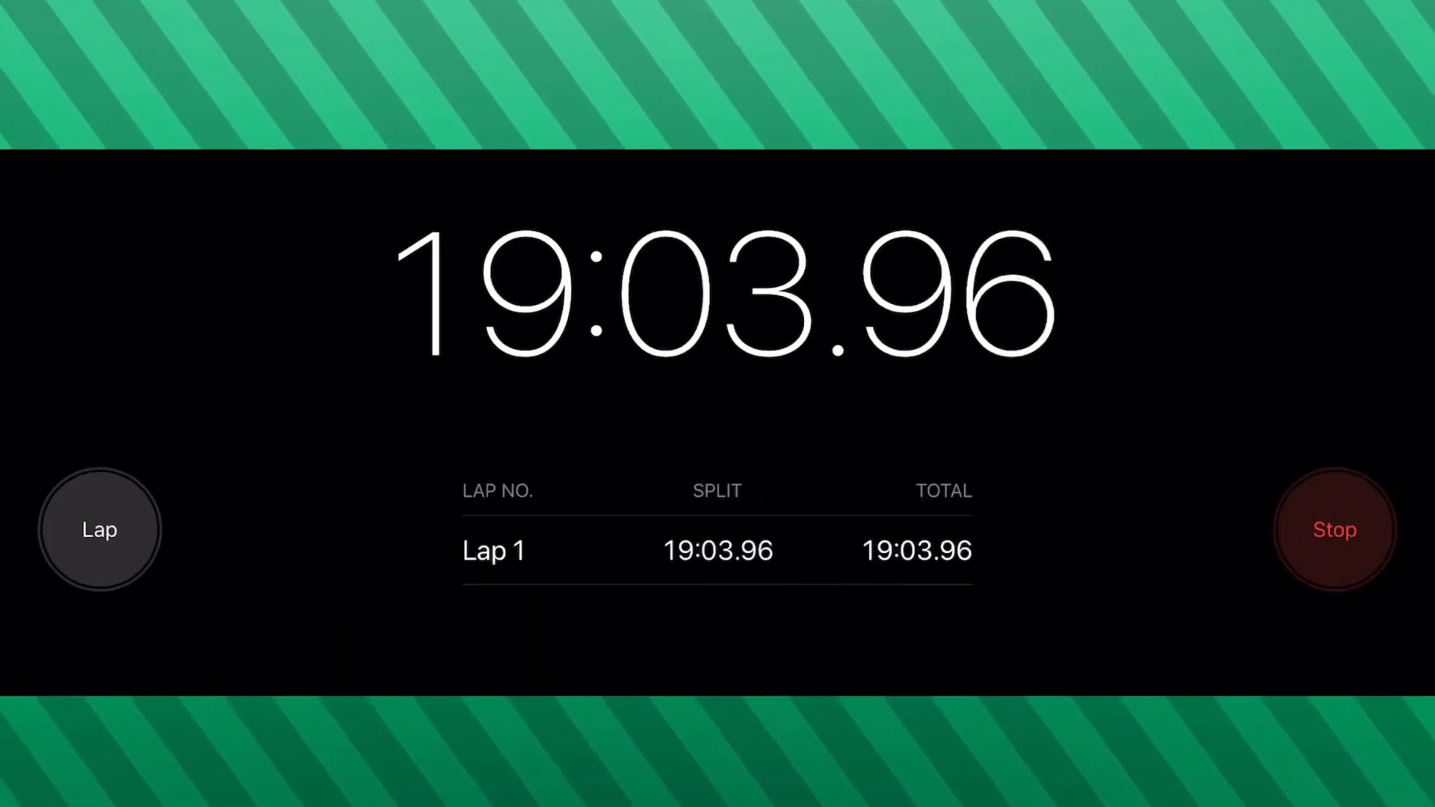
Record lap one on the Clock stopwatch at 19:03.96.
{"action": "left_click", "coordinate": [1335, 529]}
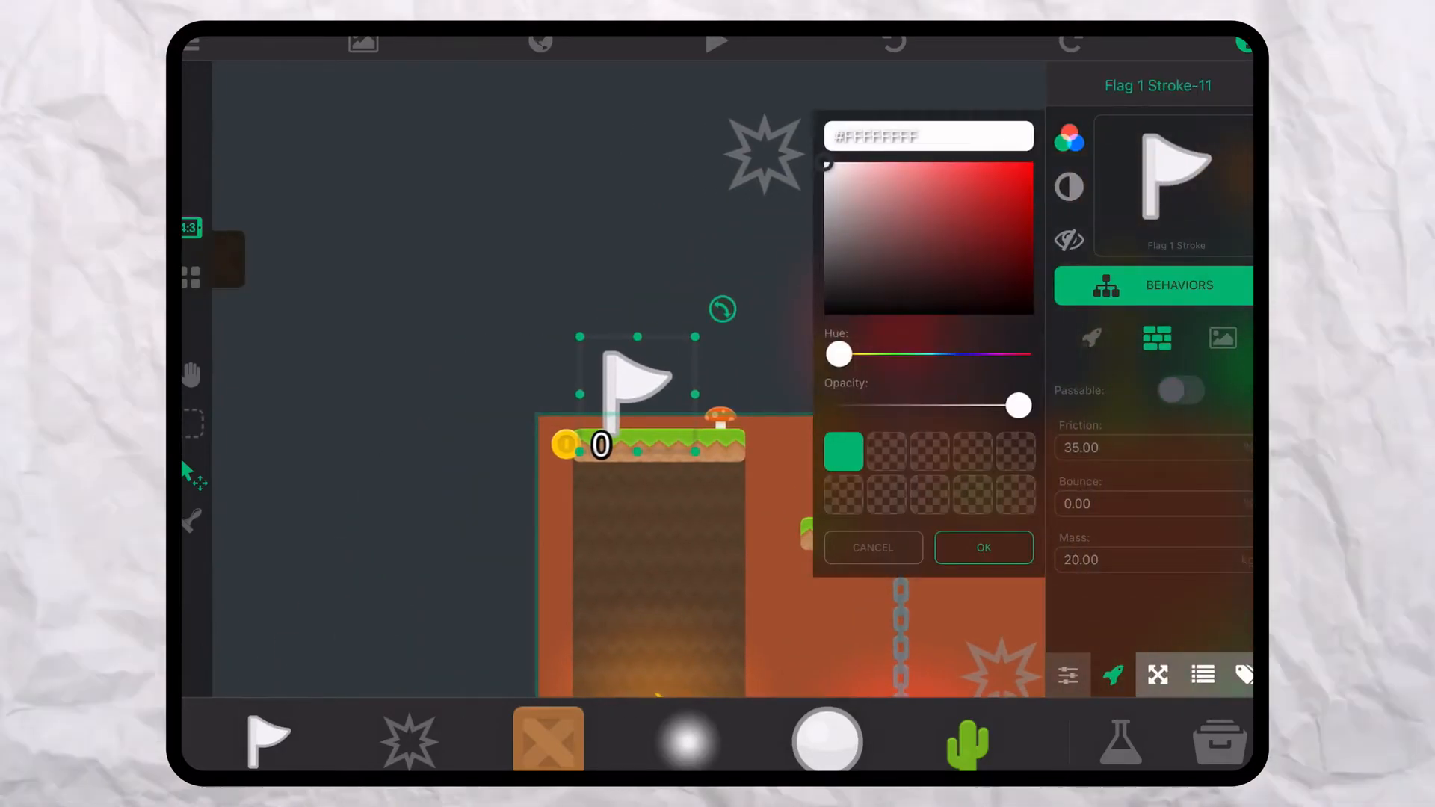
Recolour the Flag 1 stroke to the green swatch and set it Passable in physics.
{"action": "left_click", "coordinate": [982, 547]}
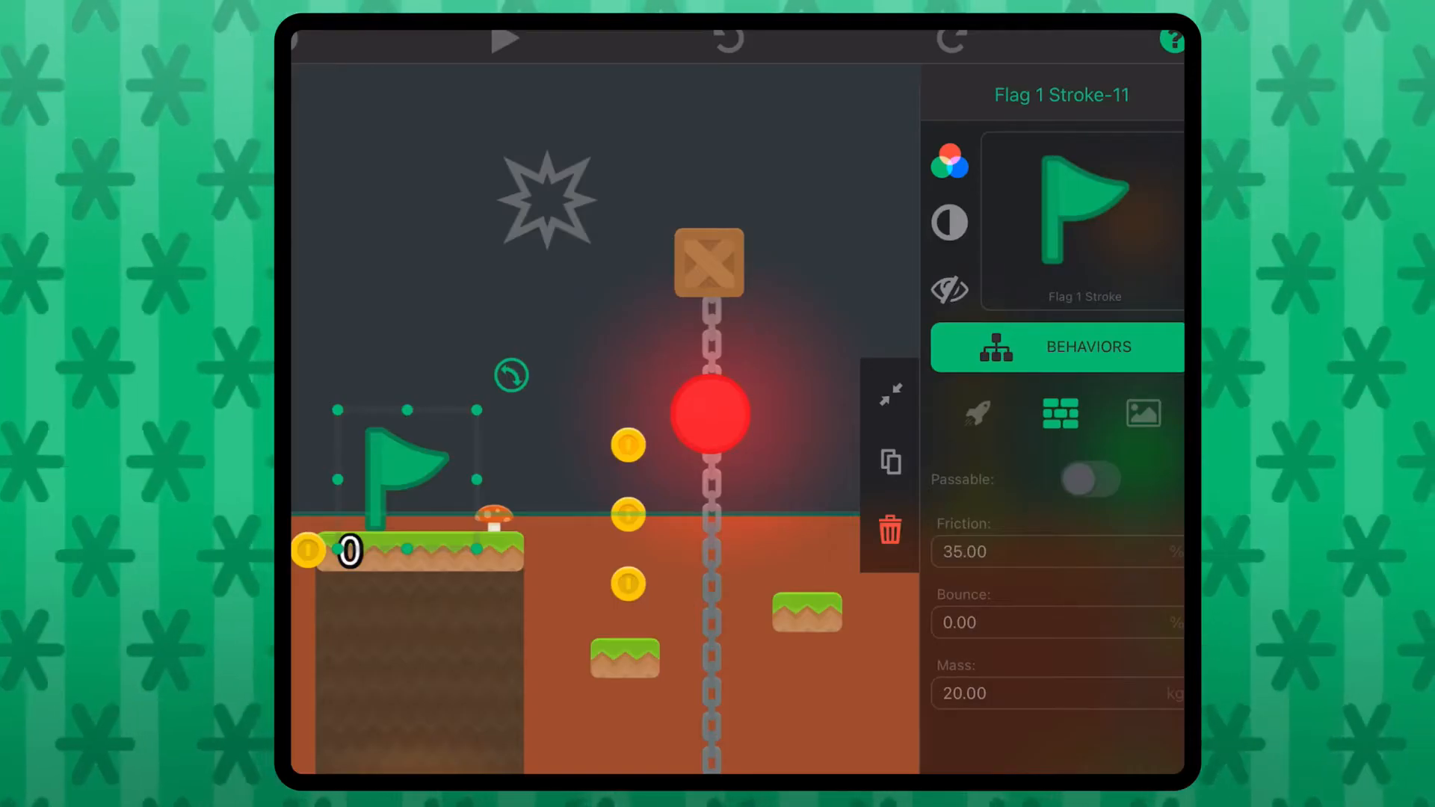
{"action": "left_click", "coordinate": [1089, 479]}
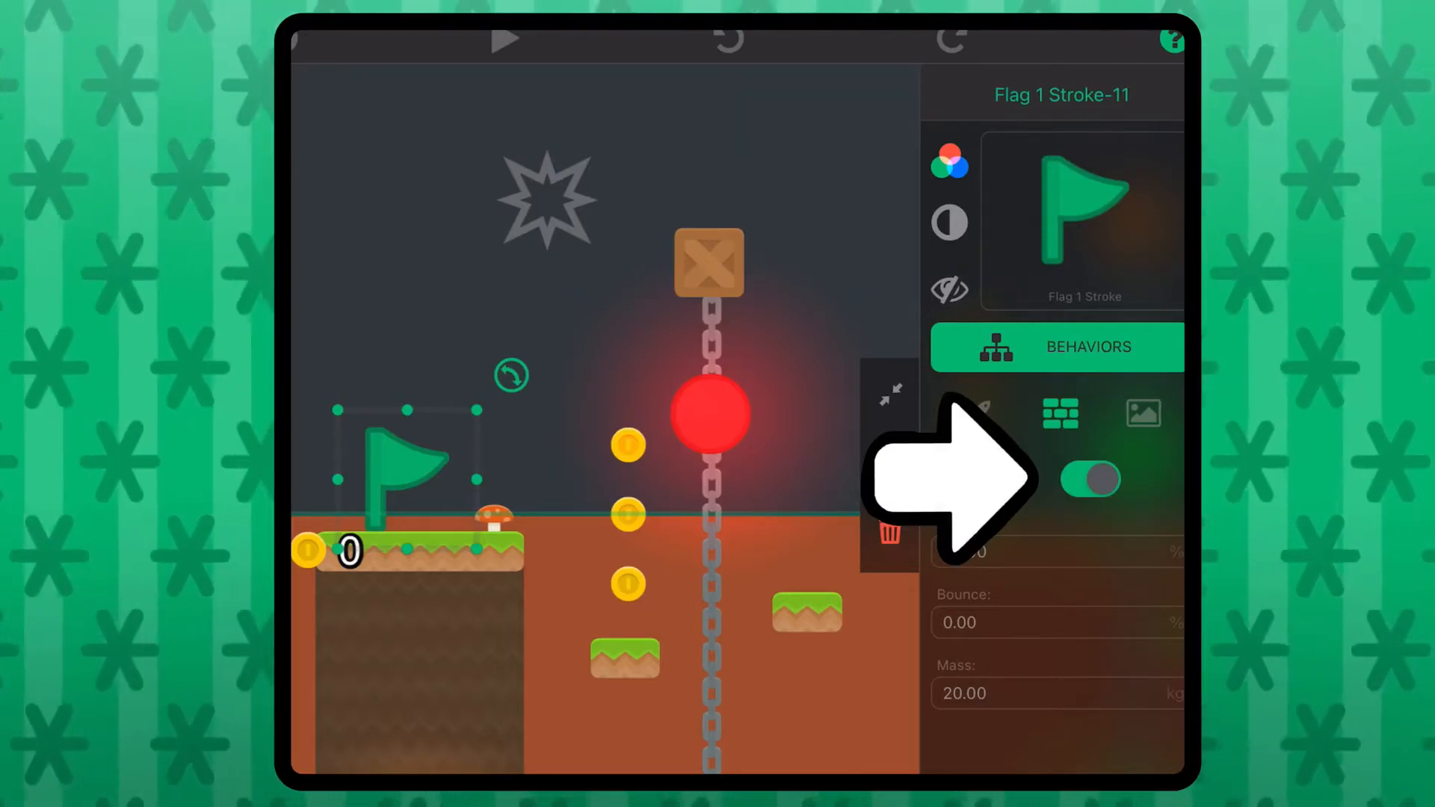
{"action": "left_click", "coordinate": [504, 39]}
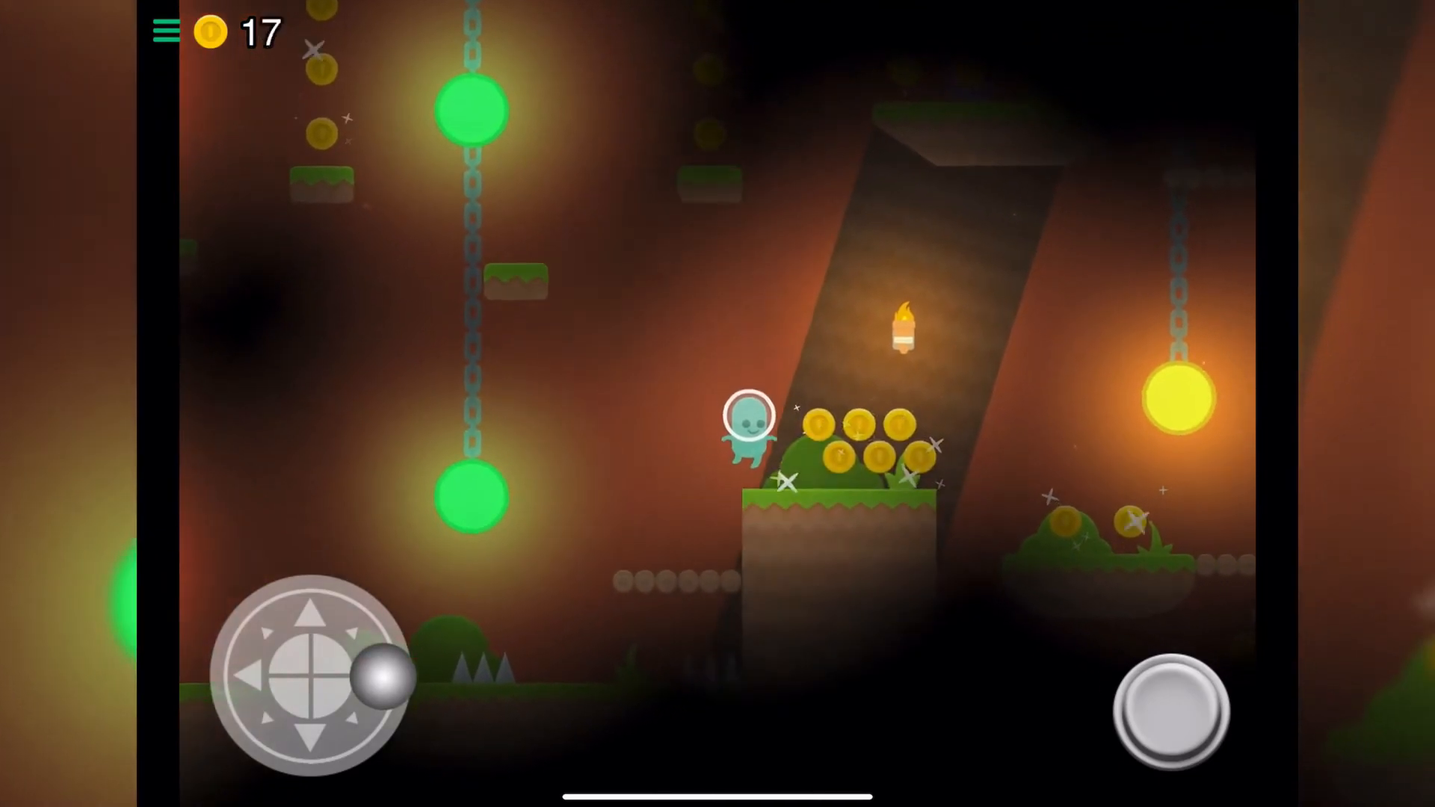
Jump the astronaut through the cave collecting coins to the flag, then dismiss the level-beaten message.
{"action": "left_click", "coordinate": [375, 666]}
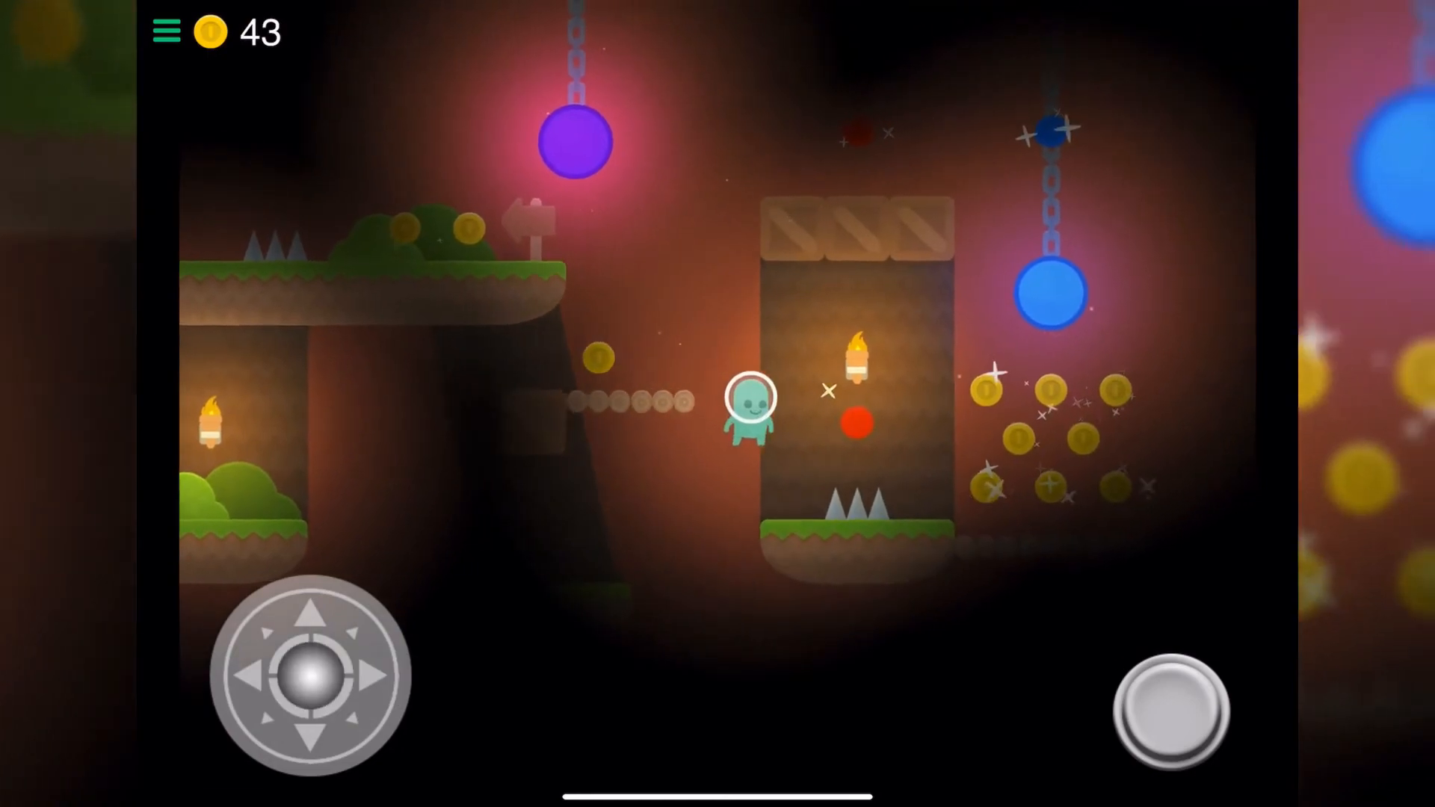
{"action": "left_click", "coordinate": [361, 675]}
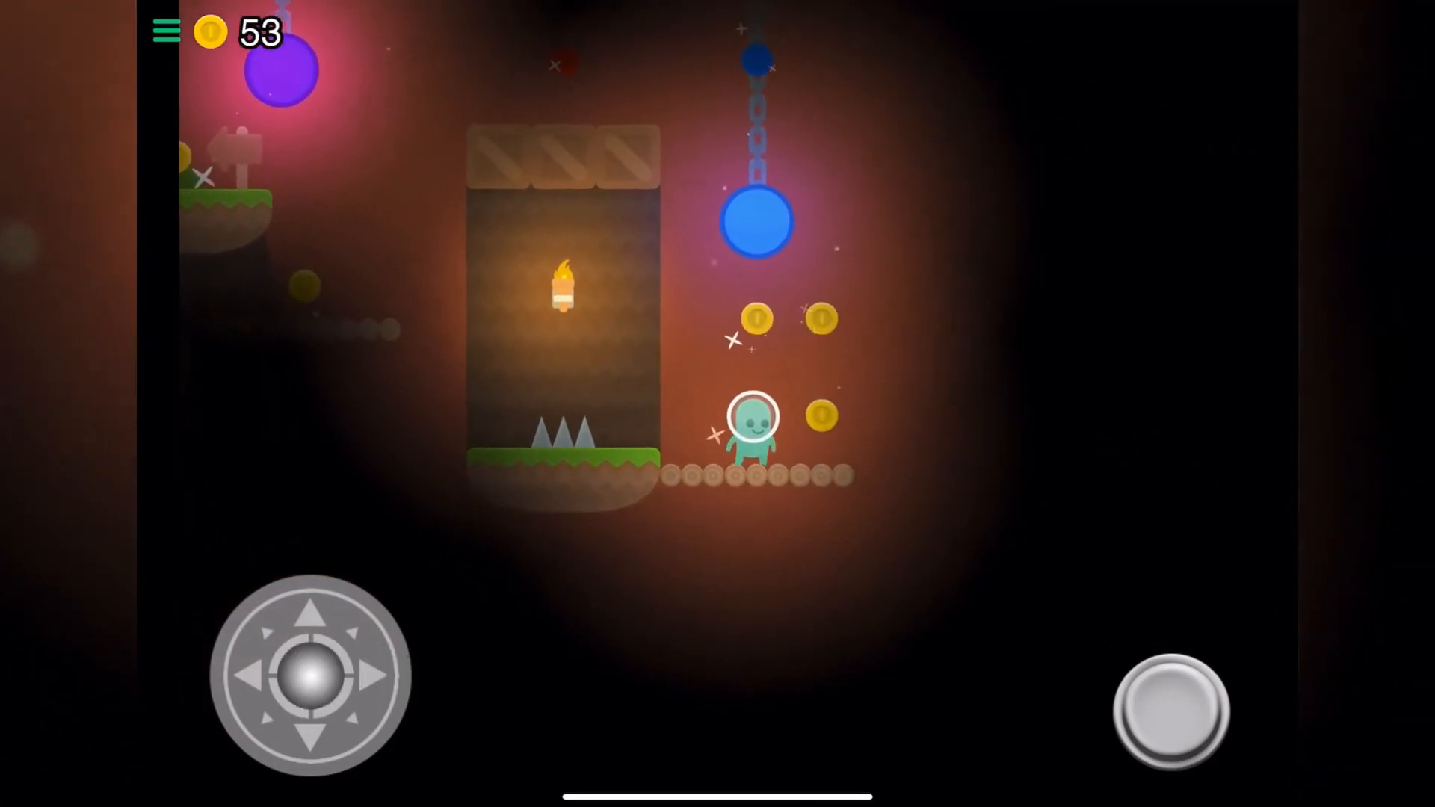
{"action": "left_click", "coordinate": [256, 676]}
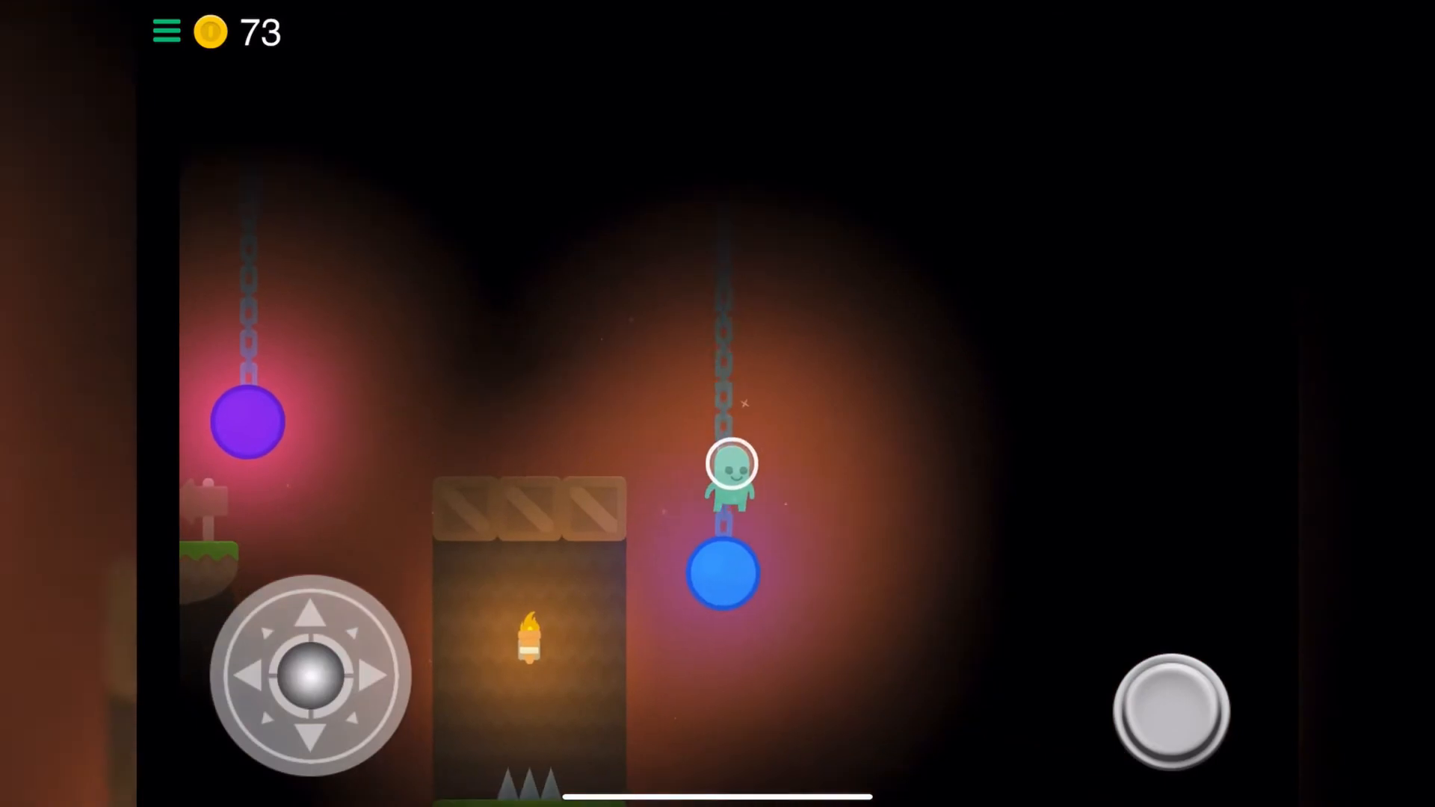
{"action": "left_click", "coordinate": [263, 678]}
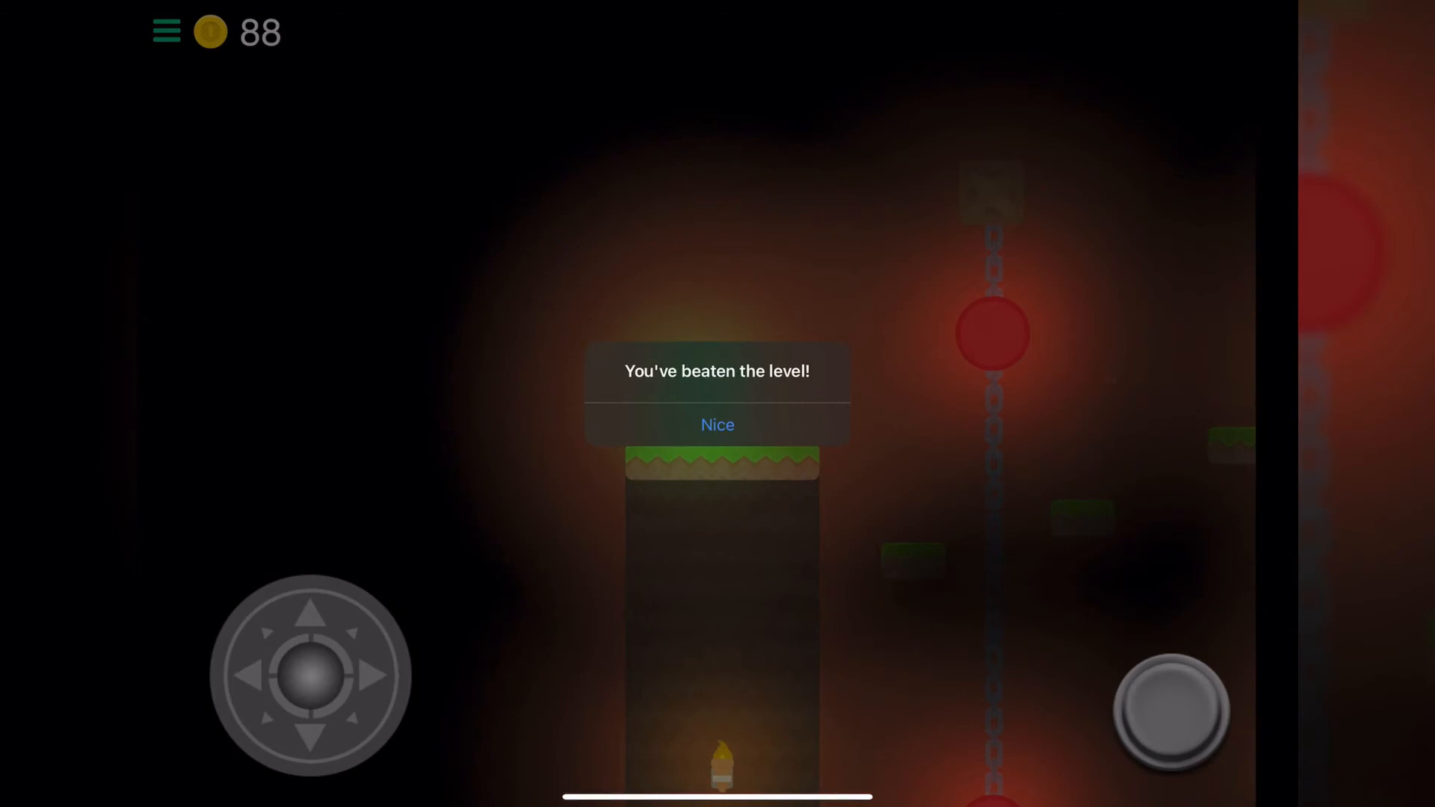
{"action": "left_click", "coordinate": [718, 423]}
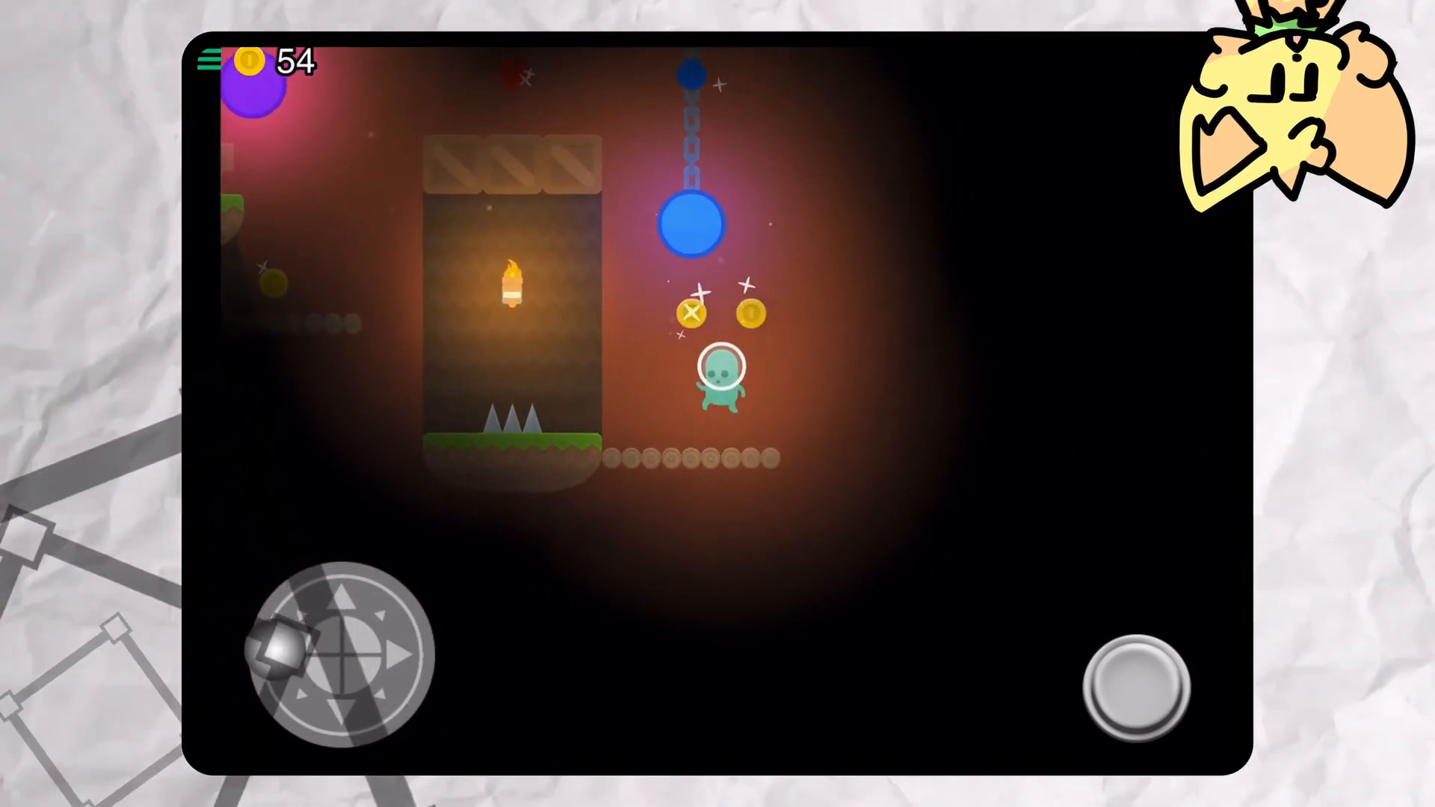
Jump the astronaut up to the coins around the hanging blue and purple lights.
{"action": "left_click", "coordinate": [284, 630]}
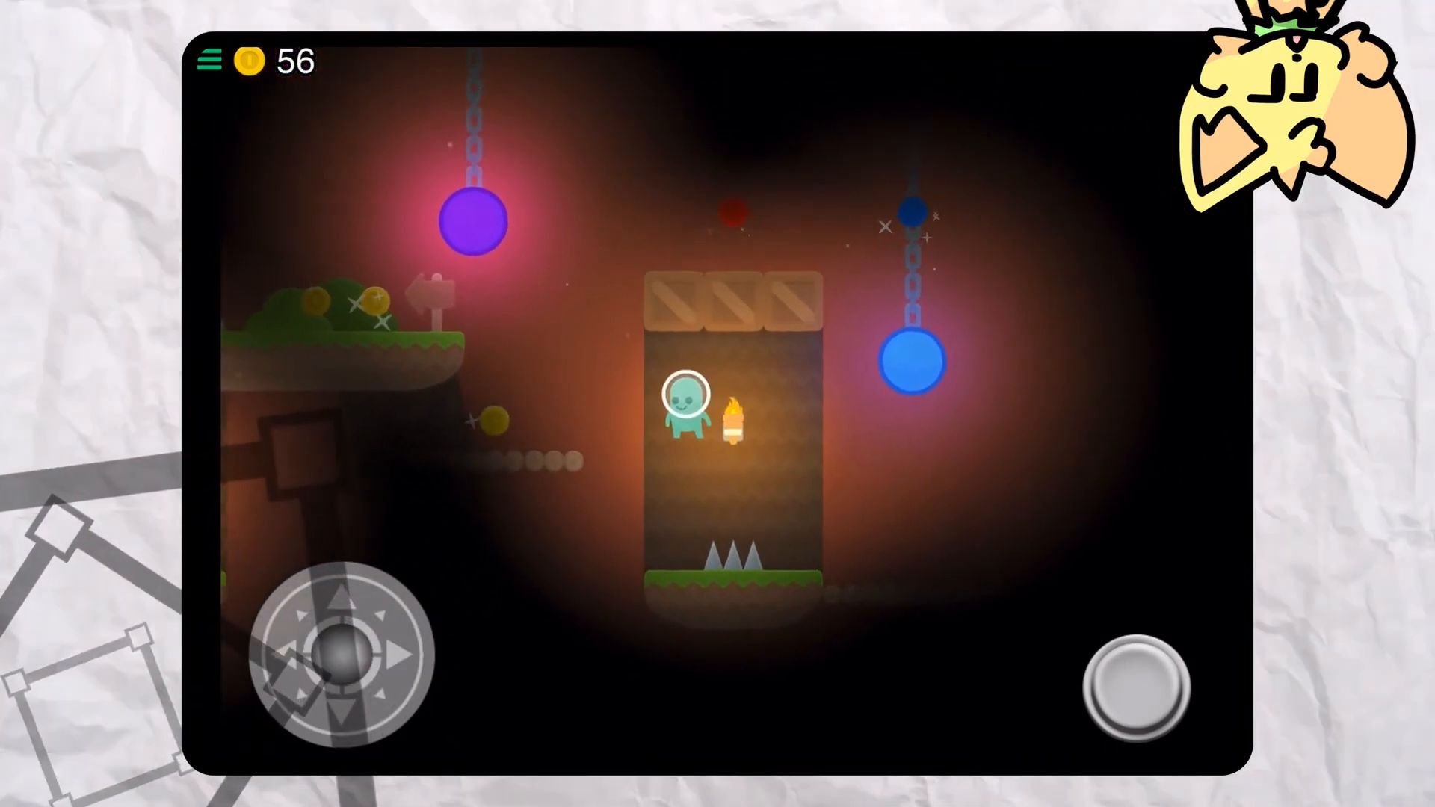